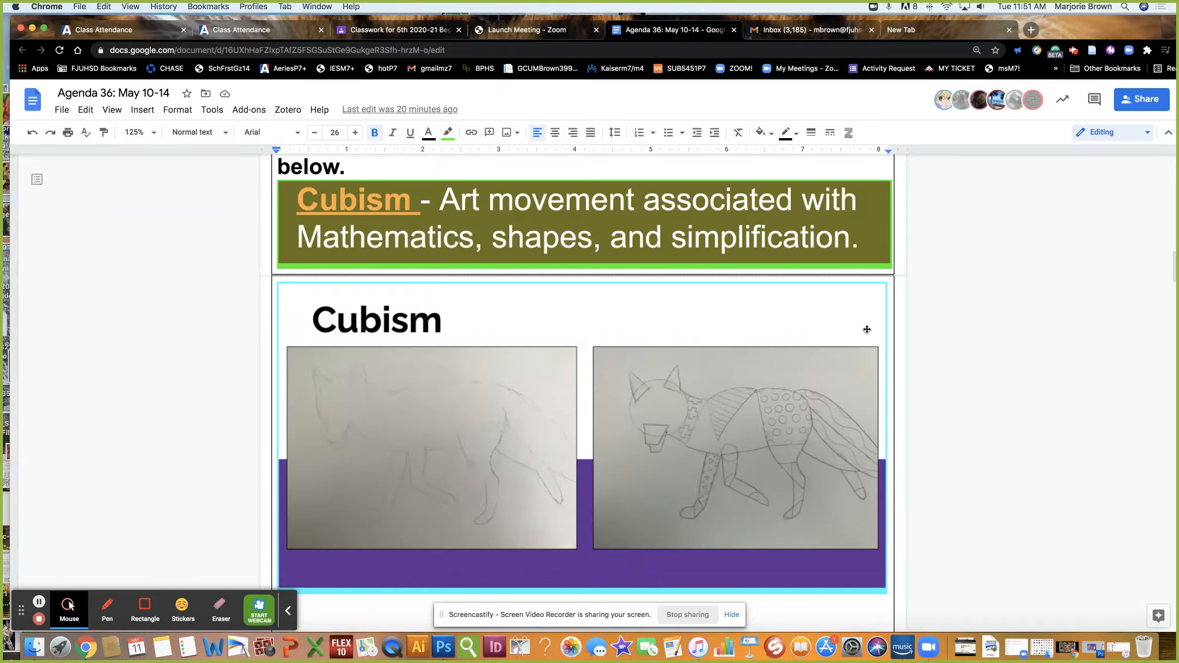
# Scroll the agenda past the Slide 27 and Tuesday 5/11 Cubism examples to the Wednesday 5/12 LIVE ZOOM heading
pyautogui.scroll(-3)
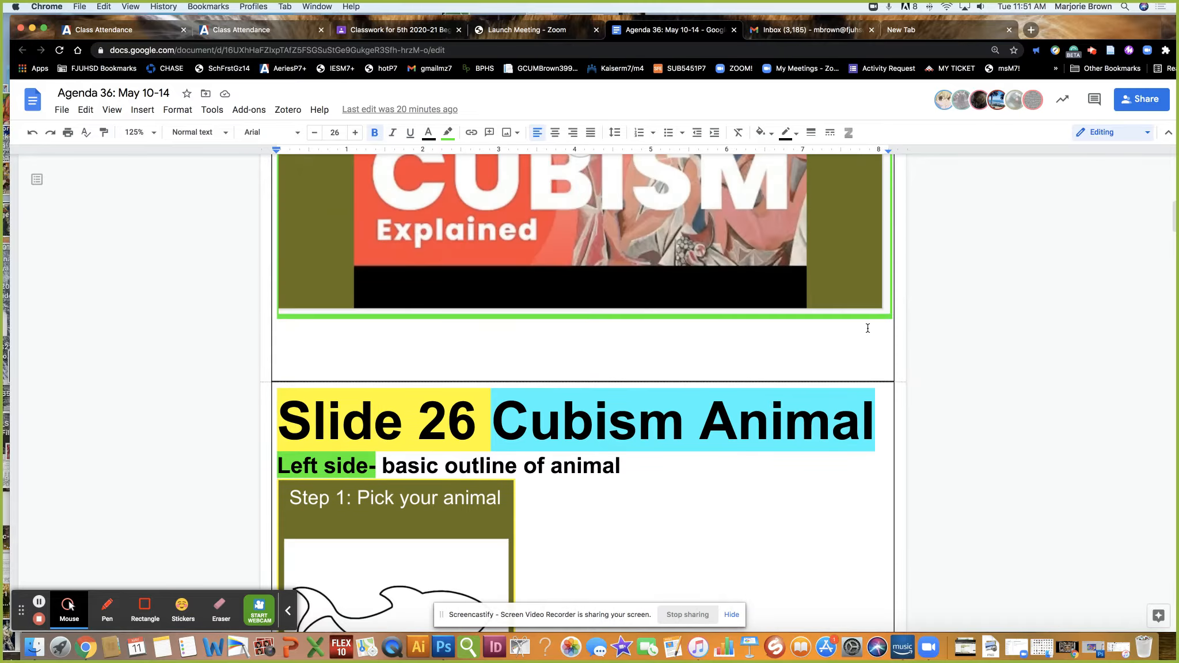
pyautogui.moveTo(592, 211)
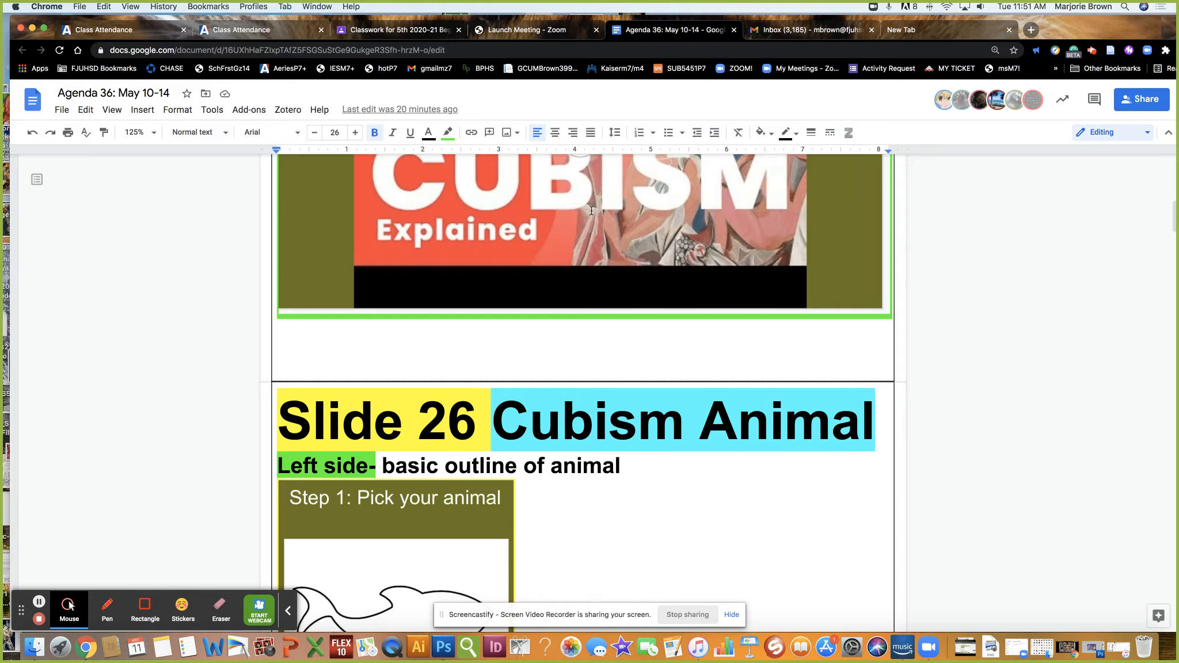
pyautogui.moveTo(591, 285)
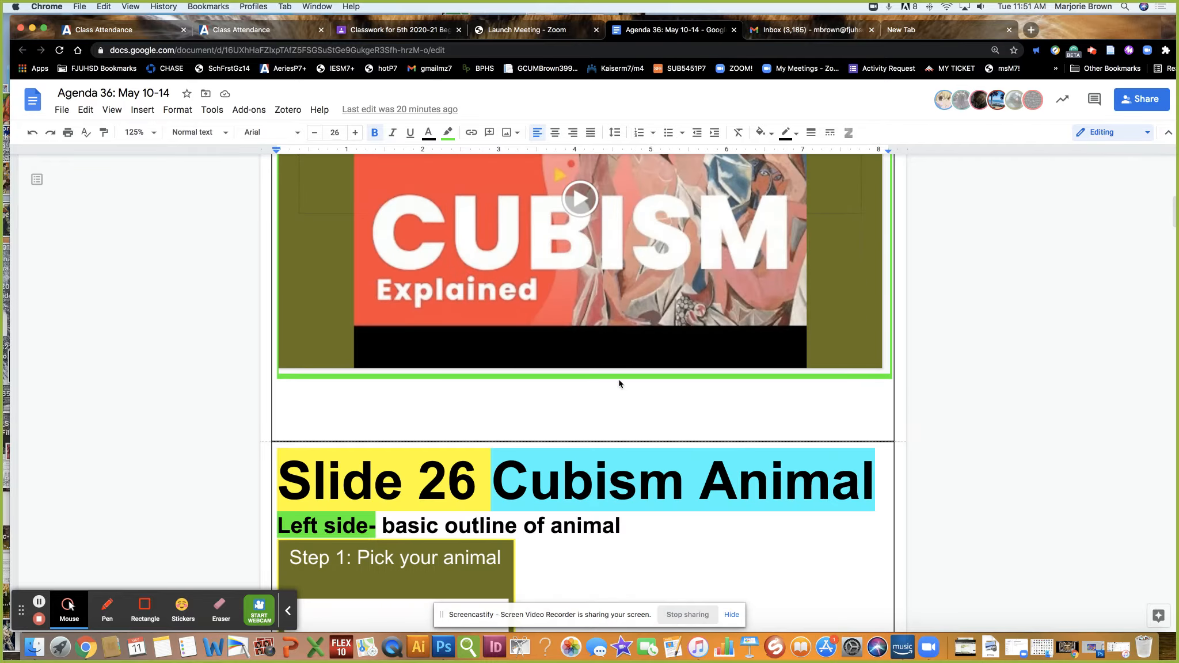
pyautogui.scroll(-3)
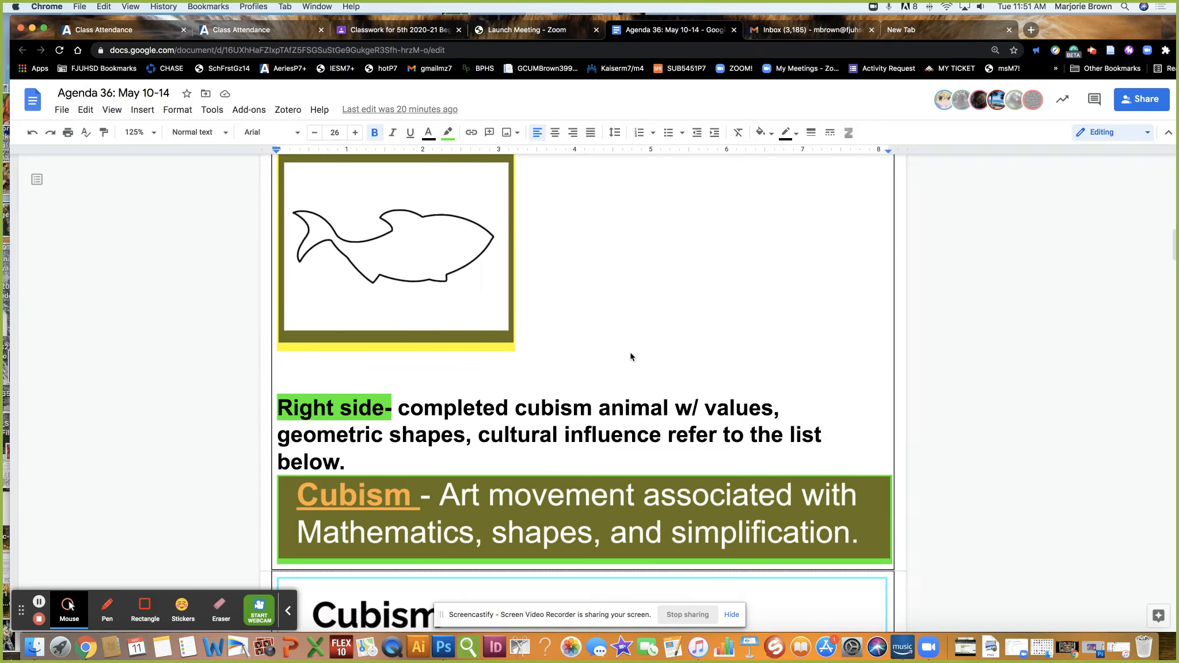
pyautogui.scroll(-3)
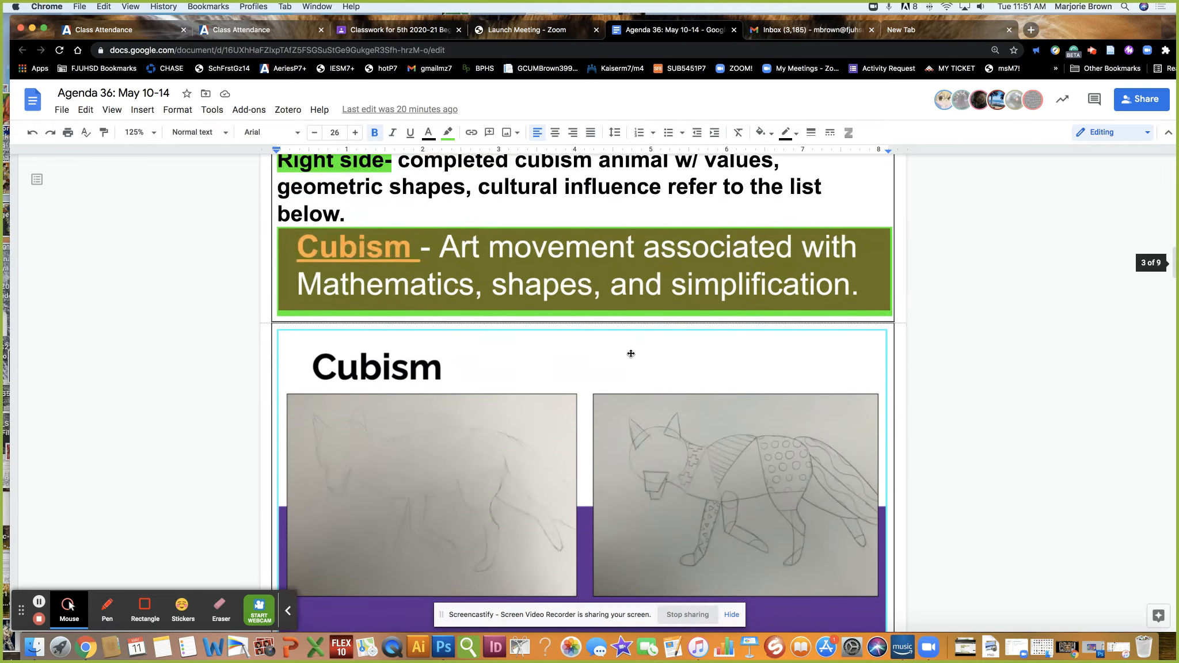
pyautogui.scroll(-3)
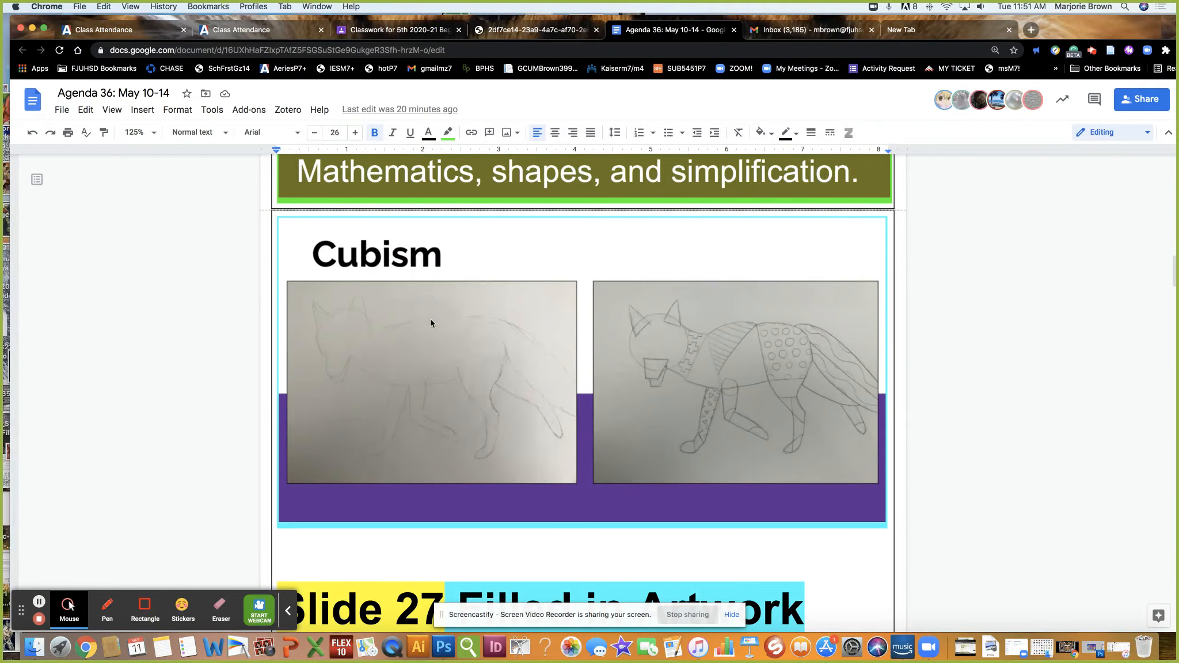
pyautogui.moveTo(693, 406)
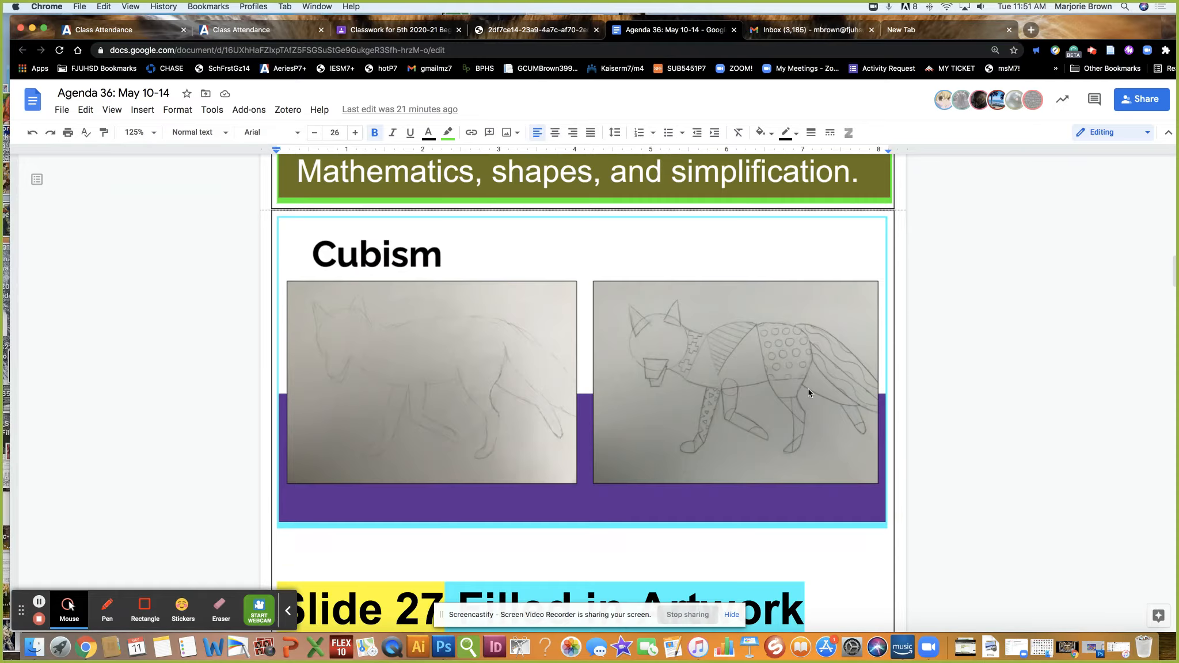
pyautogui.scroll(-3)
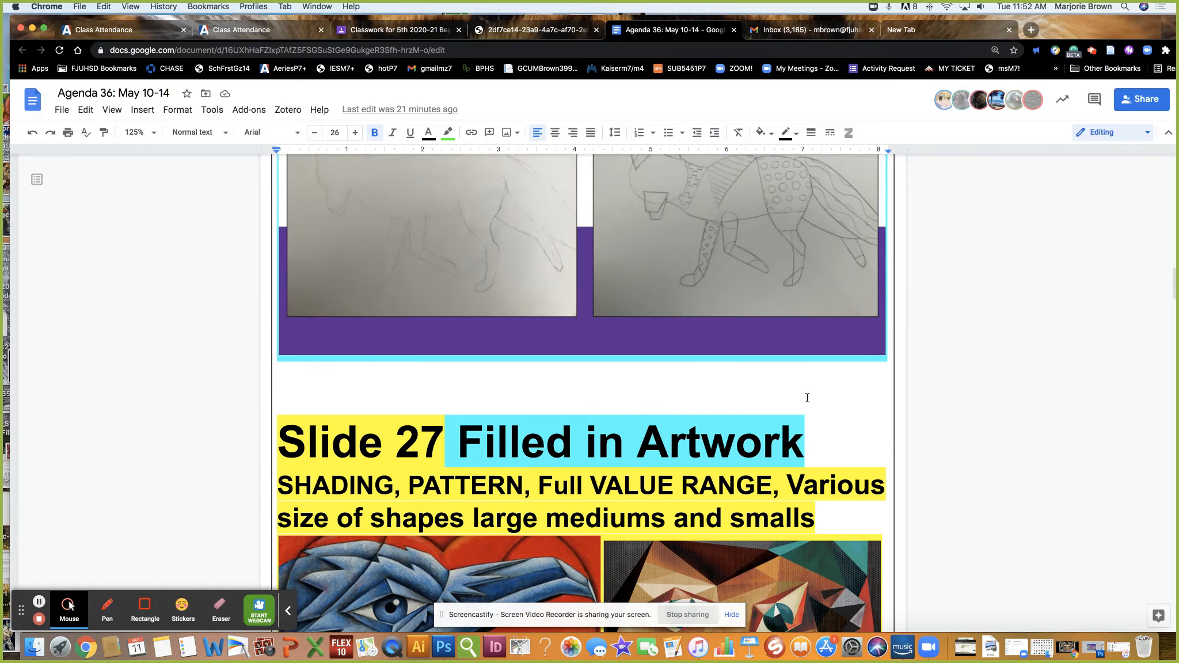
pyautogui.scroll(-3)
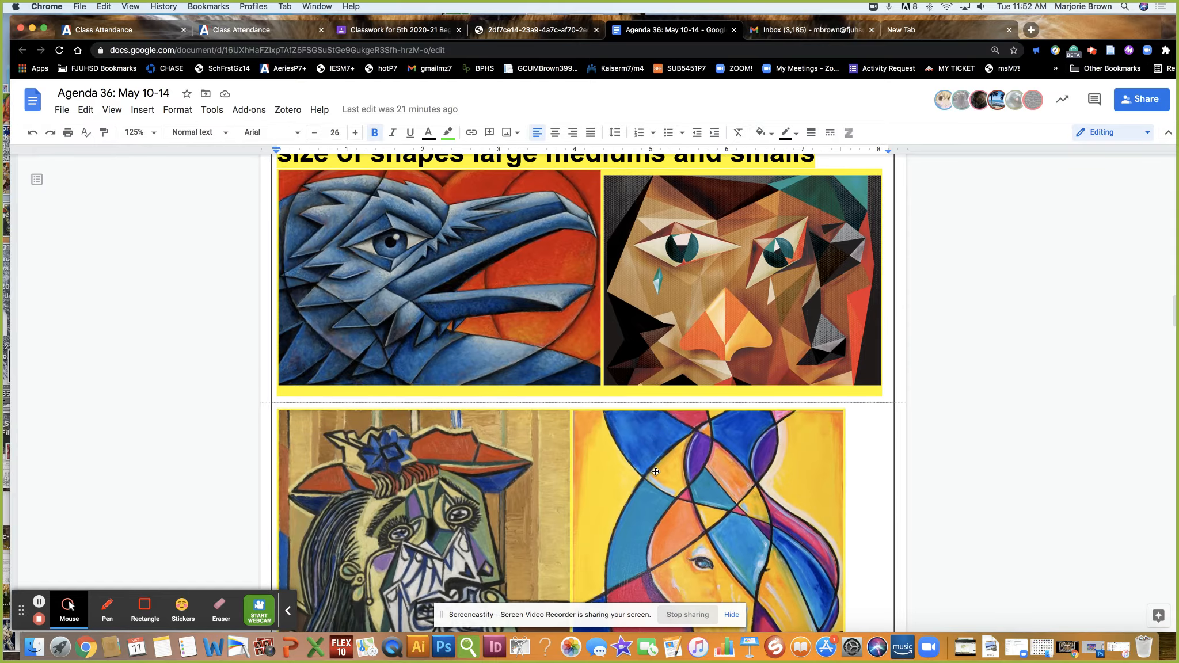
pyautogui.scroll(-3)
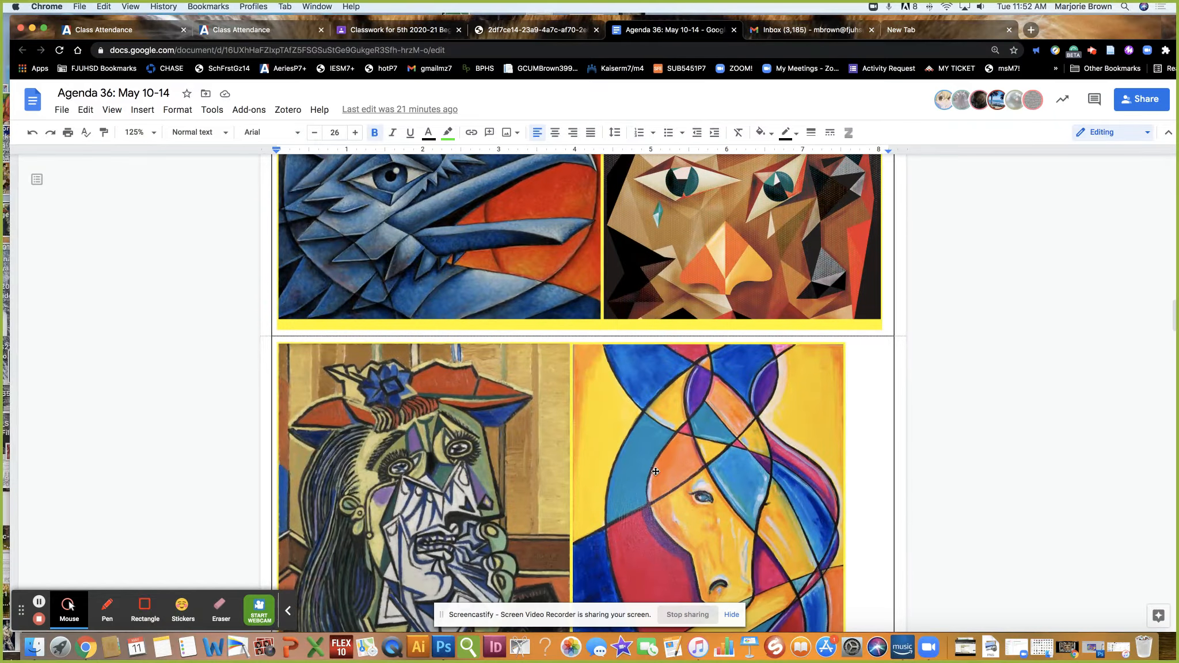
pyautogui.scroll(-3)
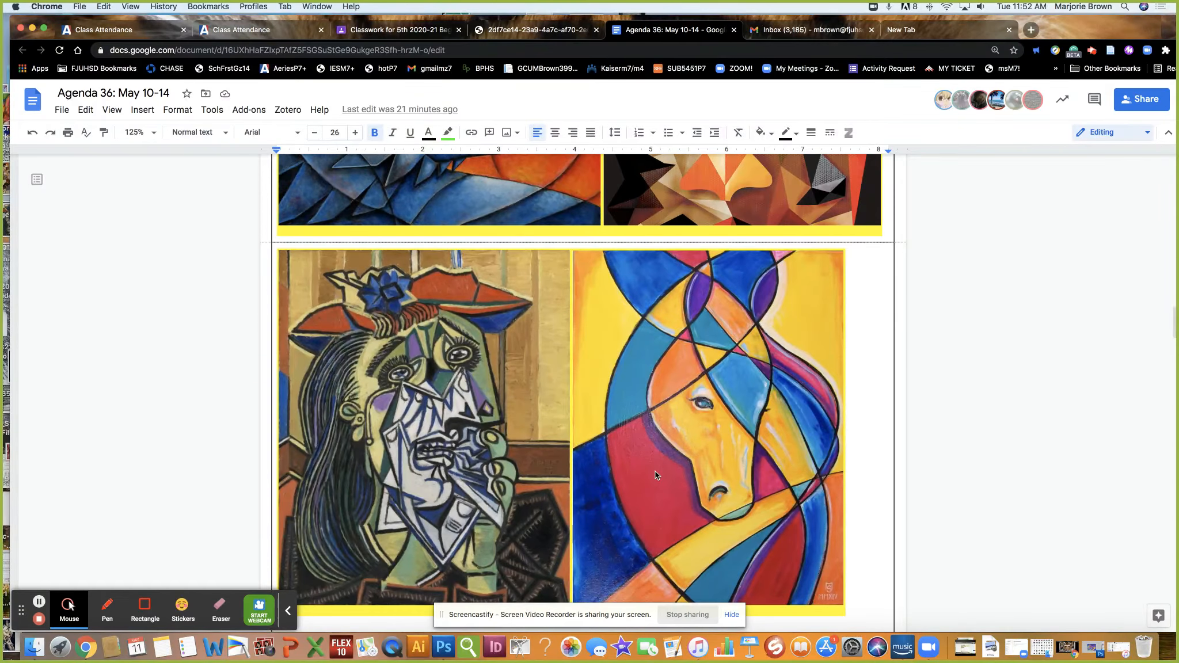
pyautogui.scroll(-3)
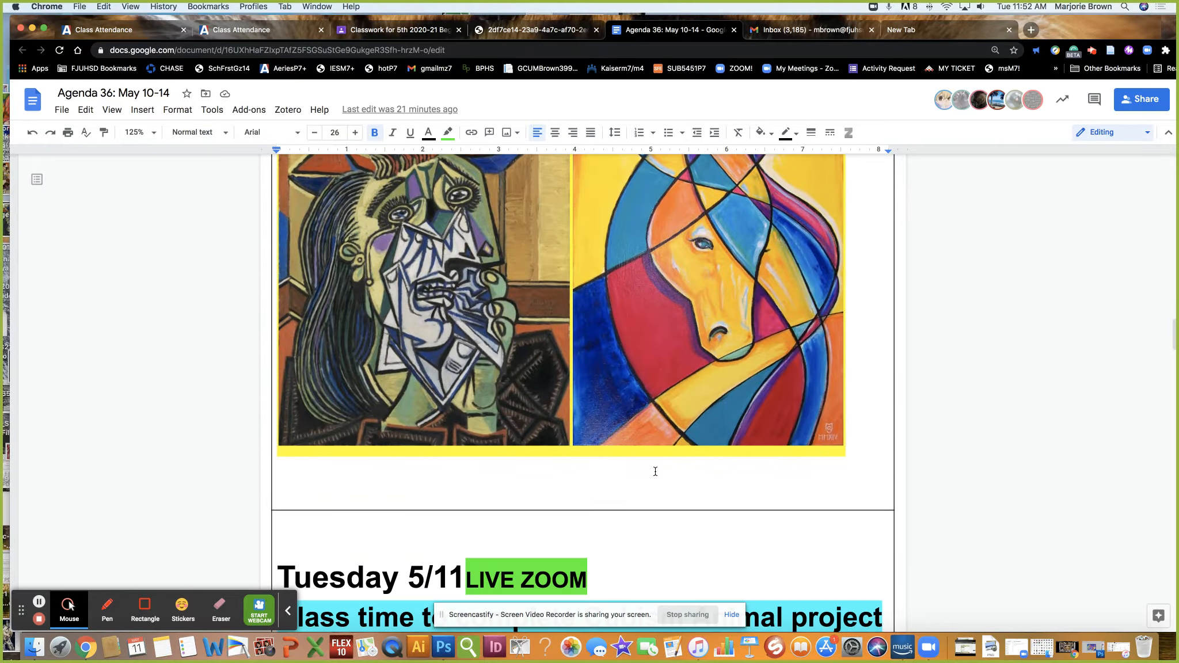
pyautogui.scroll(-3)
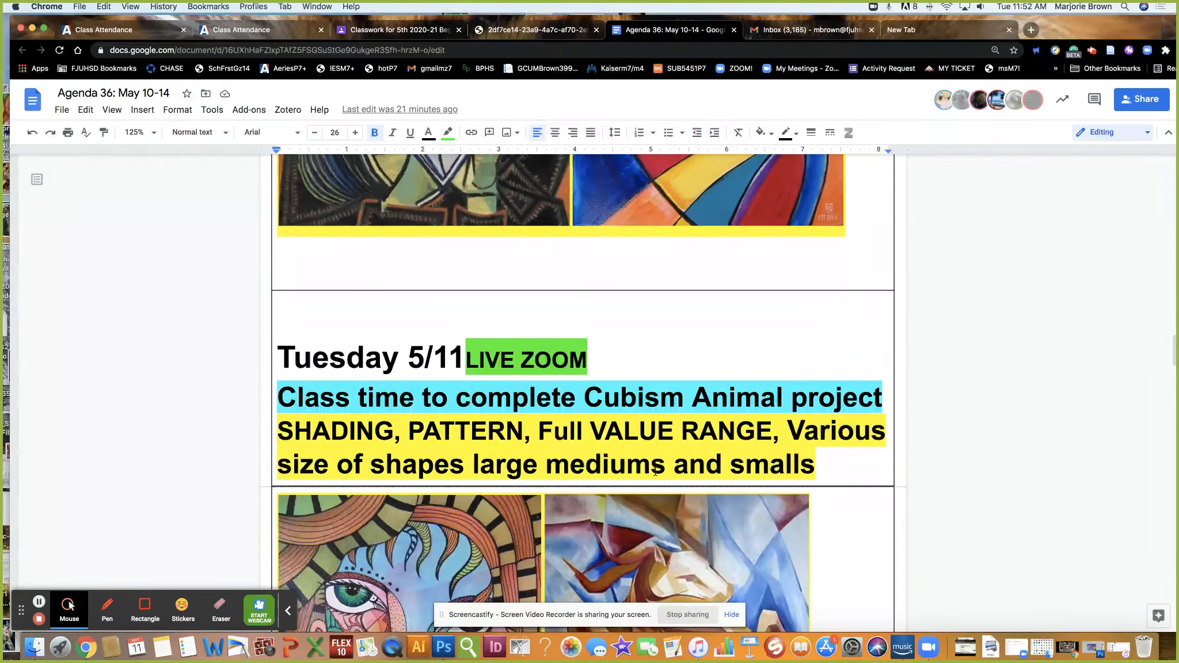
pyautogui.scroll(-3)
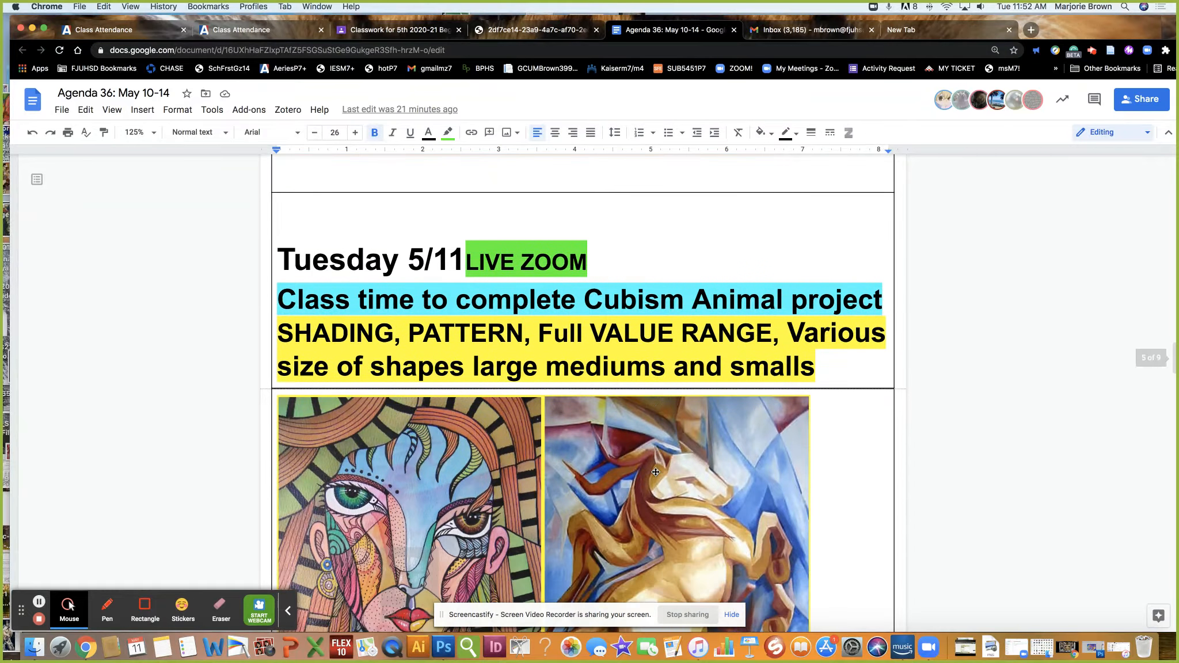
pyautogui.scroll(-3)
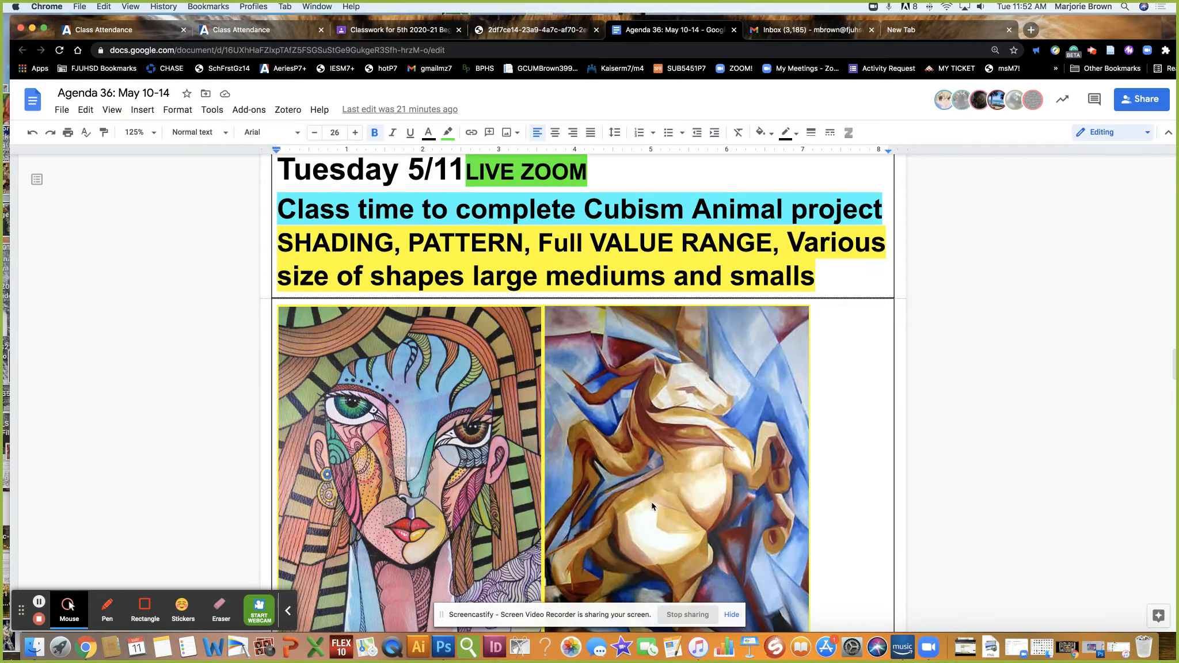
pyautogui.scroll(-3)
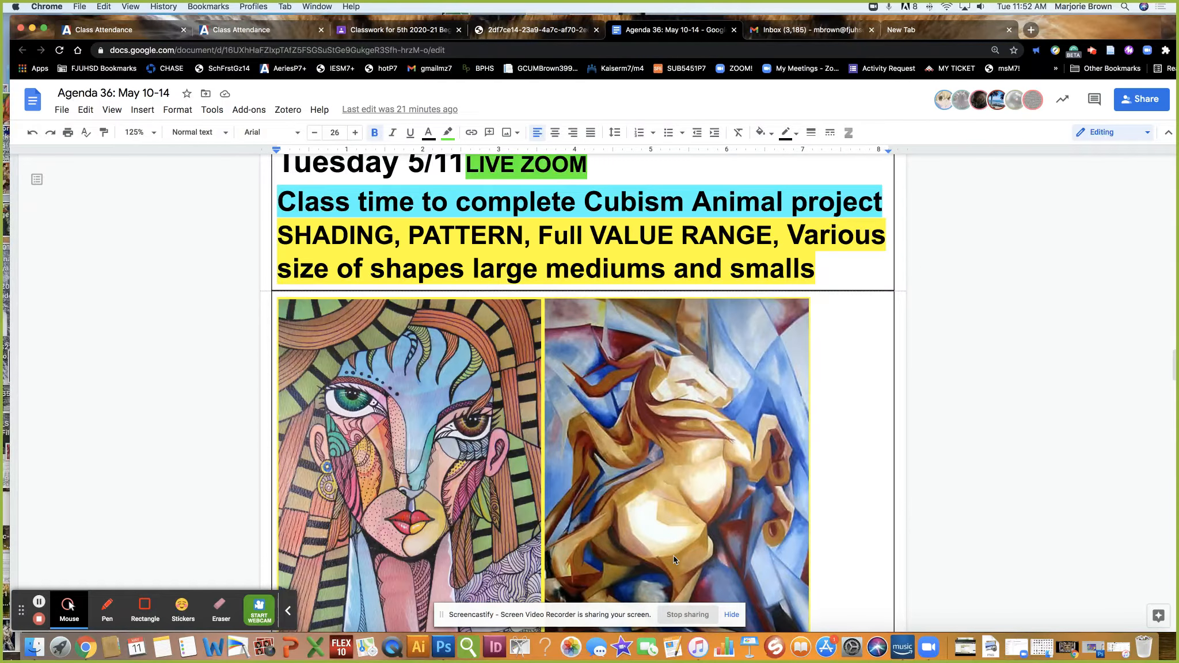
pyautogui.scroll(-3)
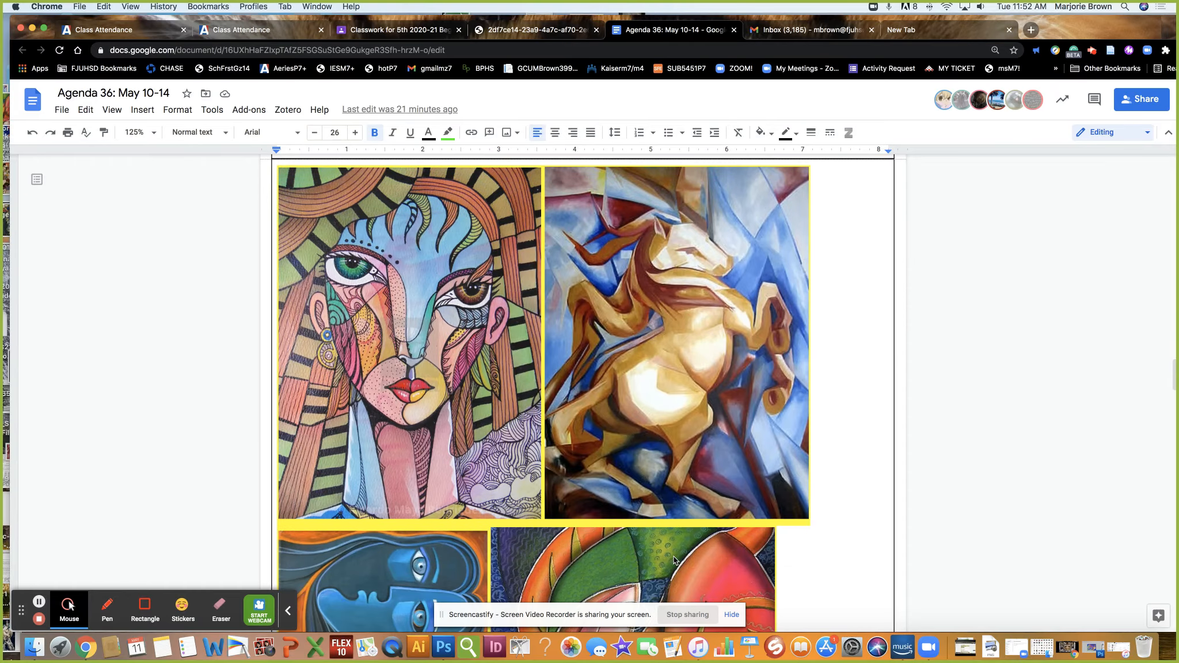
pyautogui.scroll(-3)
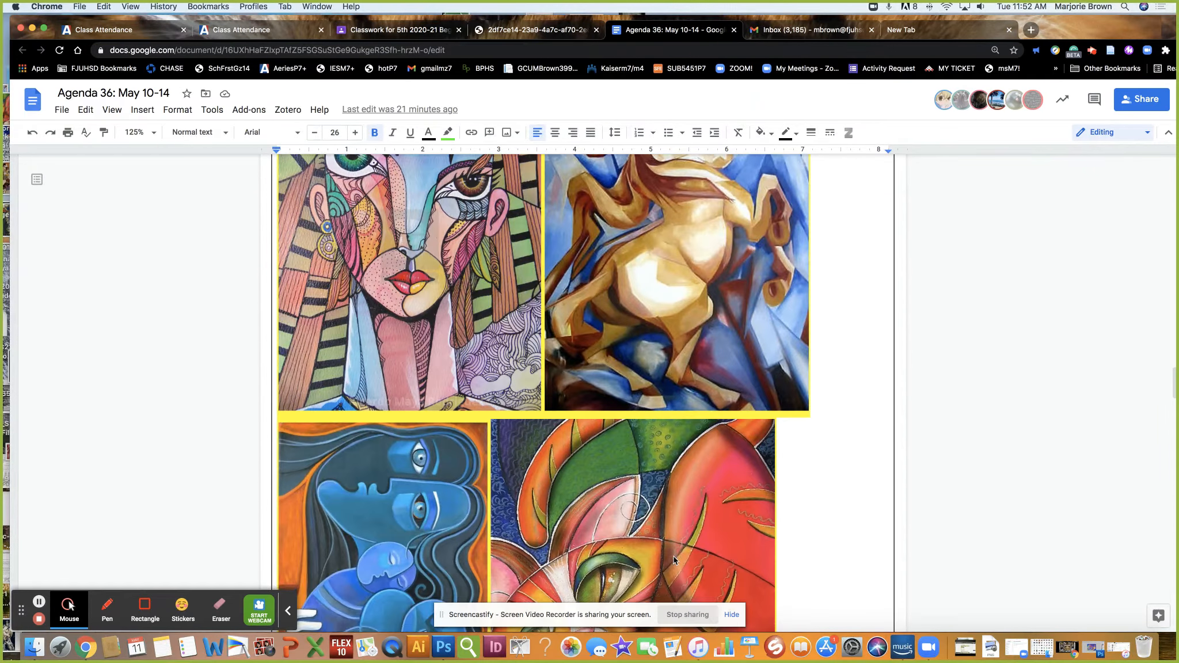
pyautogui.scroll(-3)
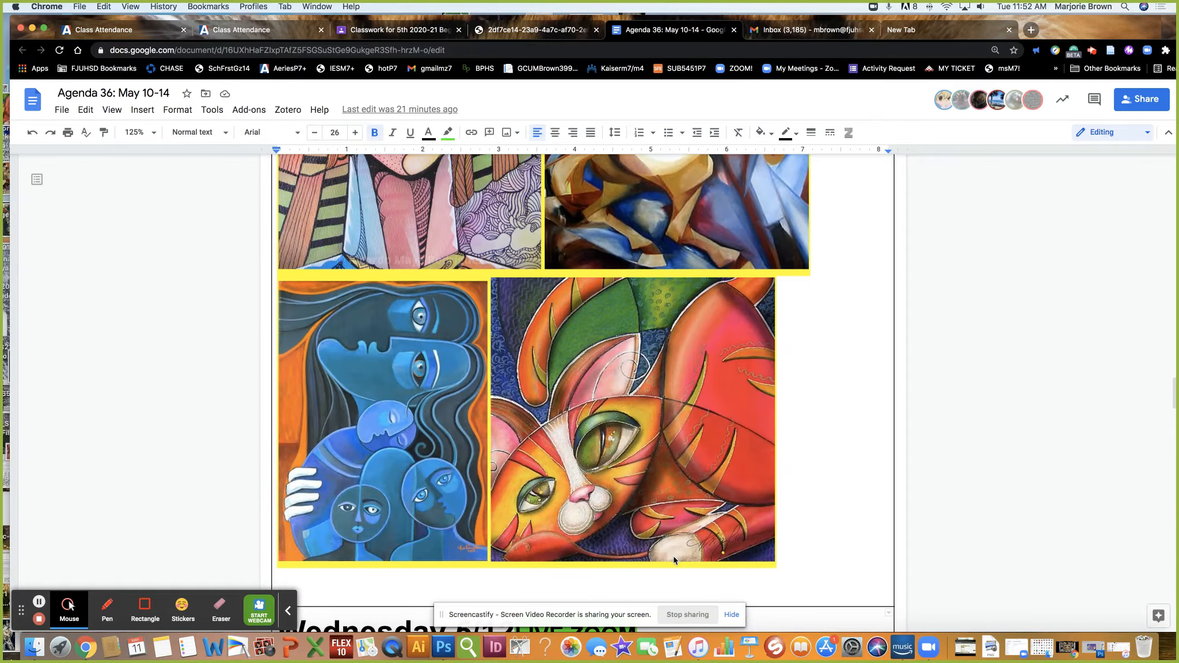
pyautogui.scroll(-3)
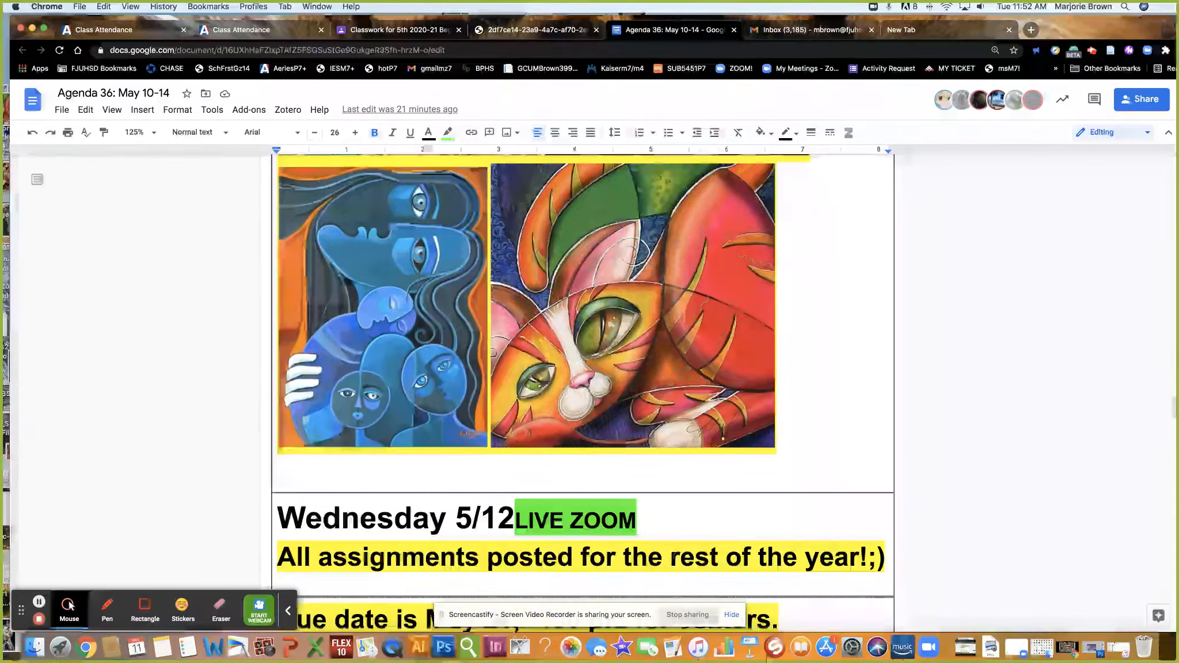
# Scroll to the seniors' May 21 due-date note and the Assignments list starting at Slide 29
pyautogui.scroll(-3)
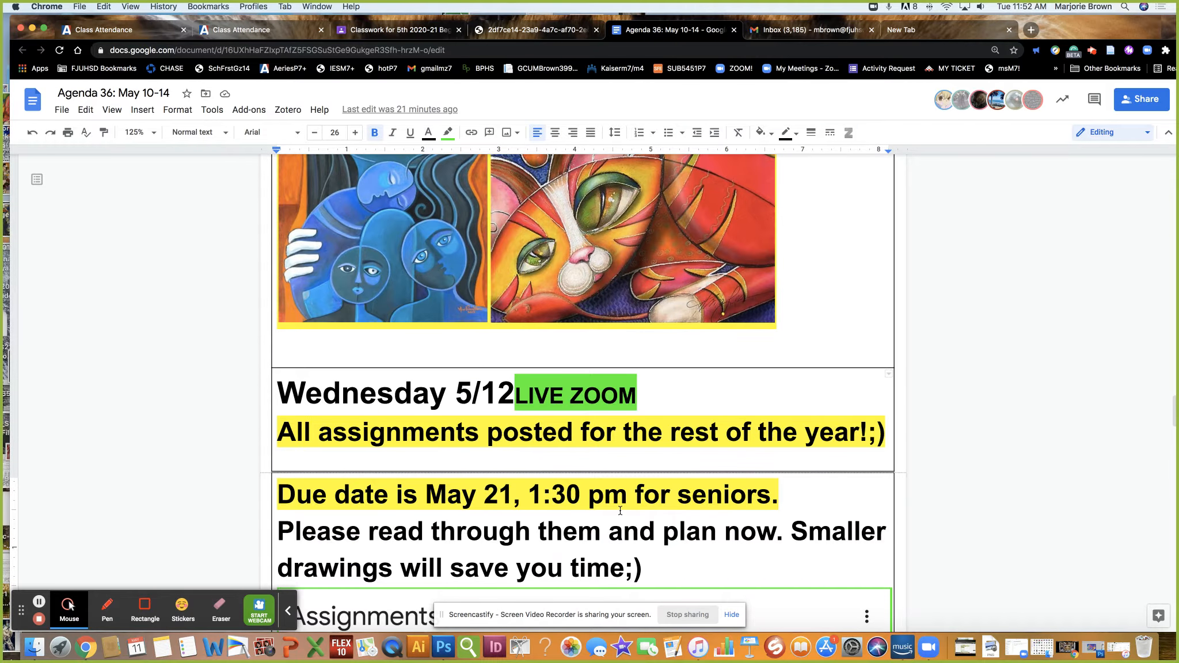
pyautogui.scroll(-3)
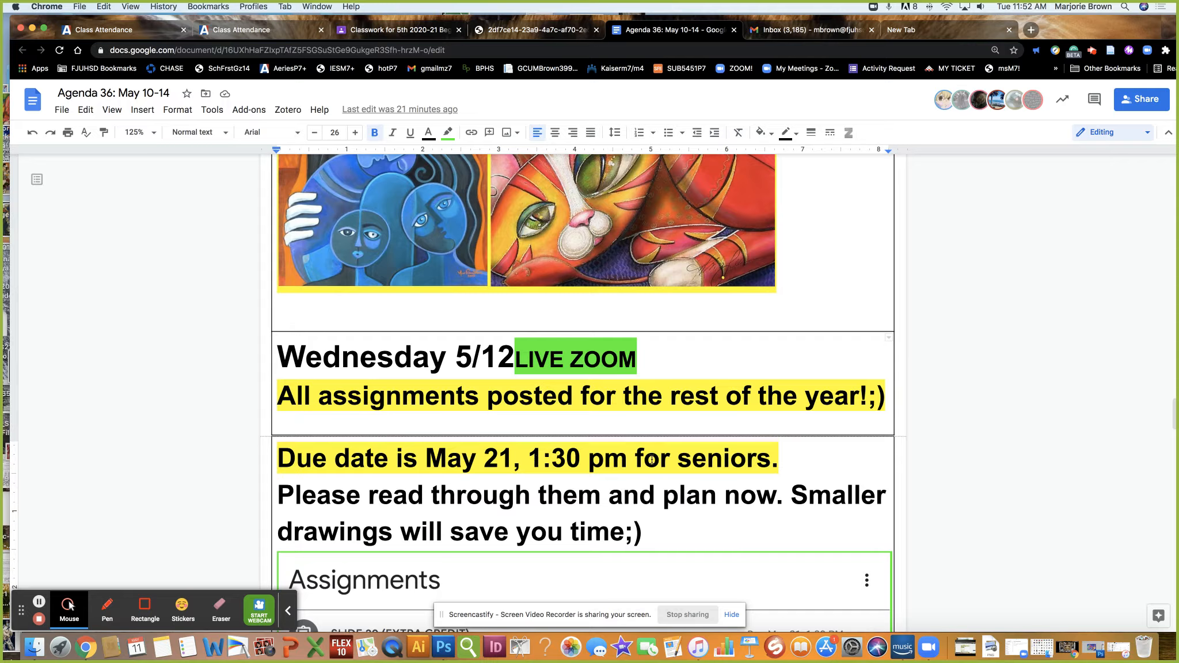
pyautogui.scroll(-3)
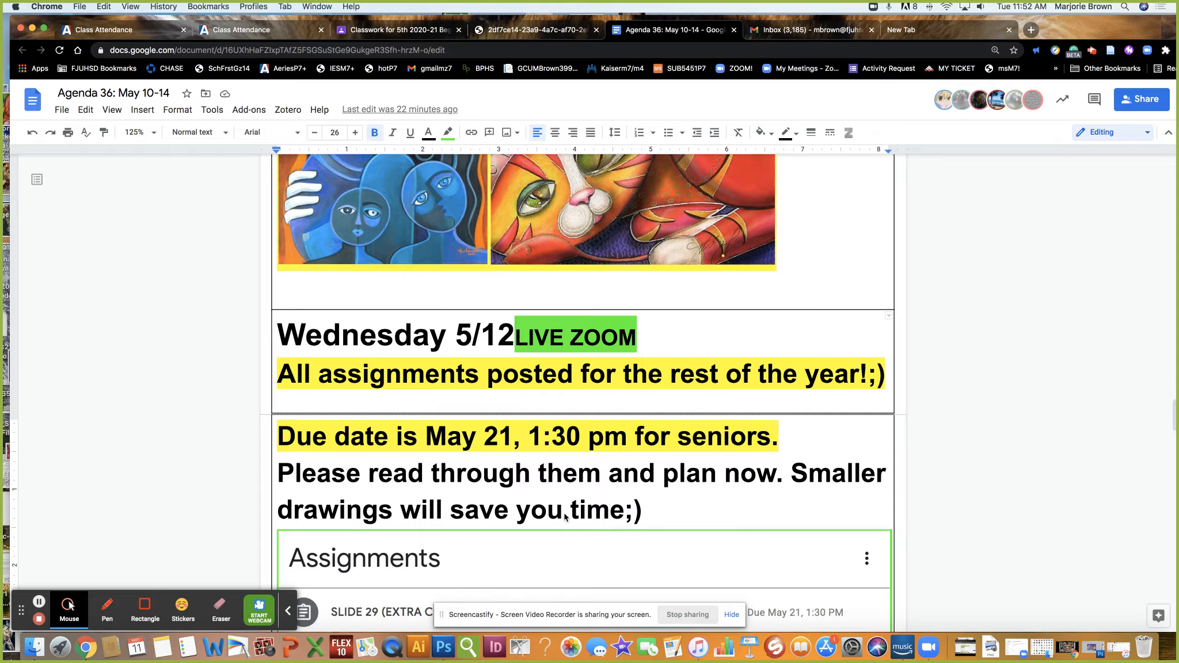
pyautogui.moveTo(477, 513)
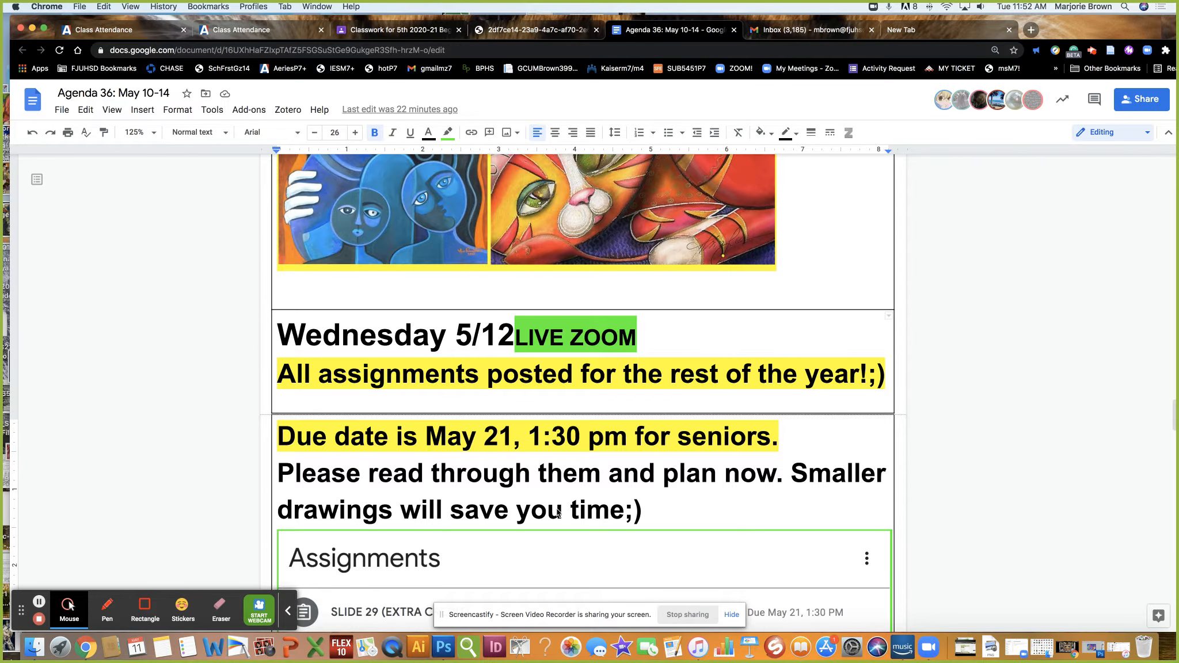
pyautogui.scroll(-3)
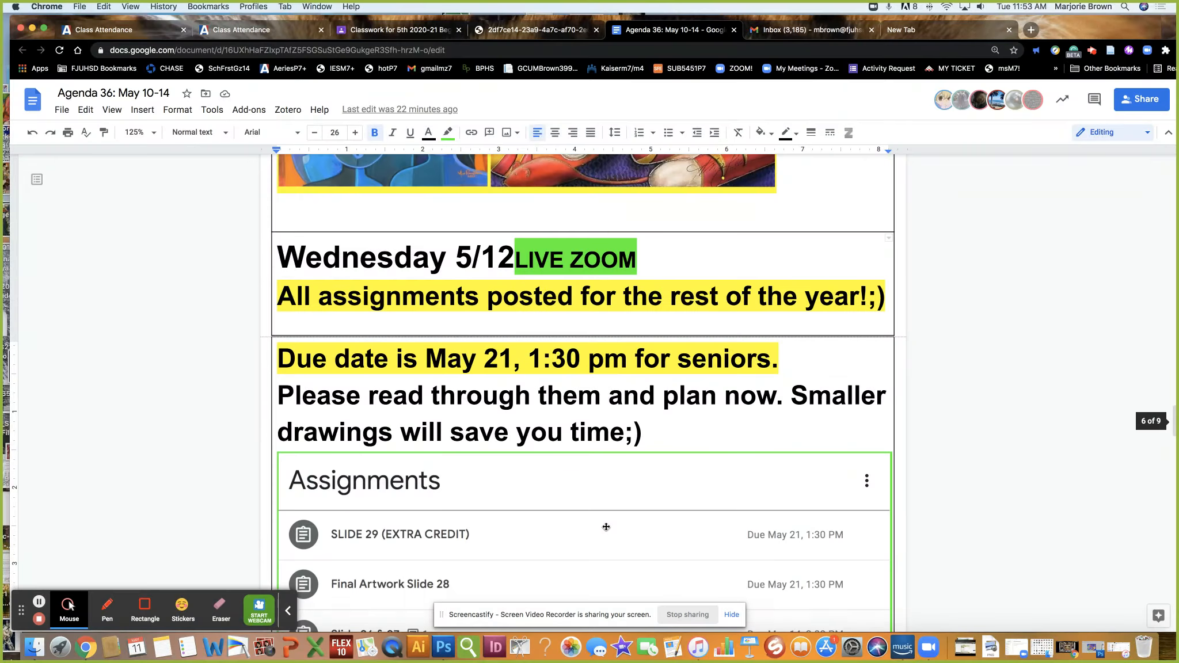
pyautogui.scroll(-3)
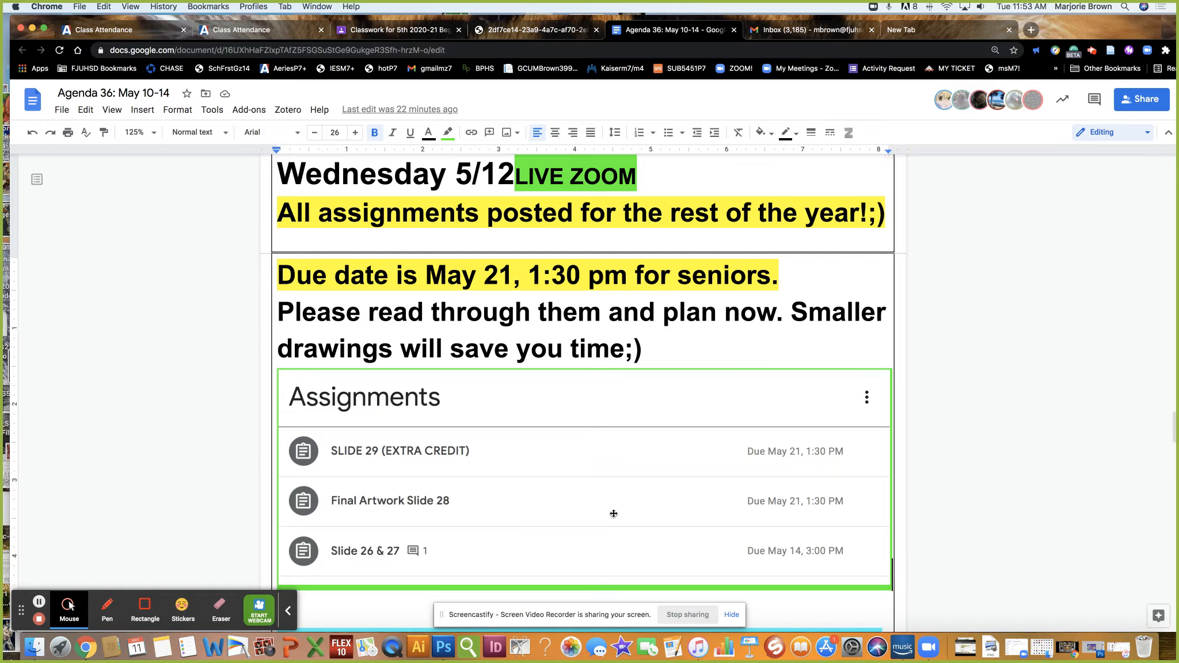
pyautogui.scroll(-3)
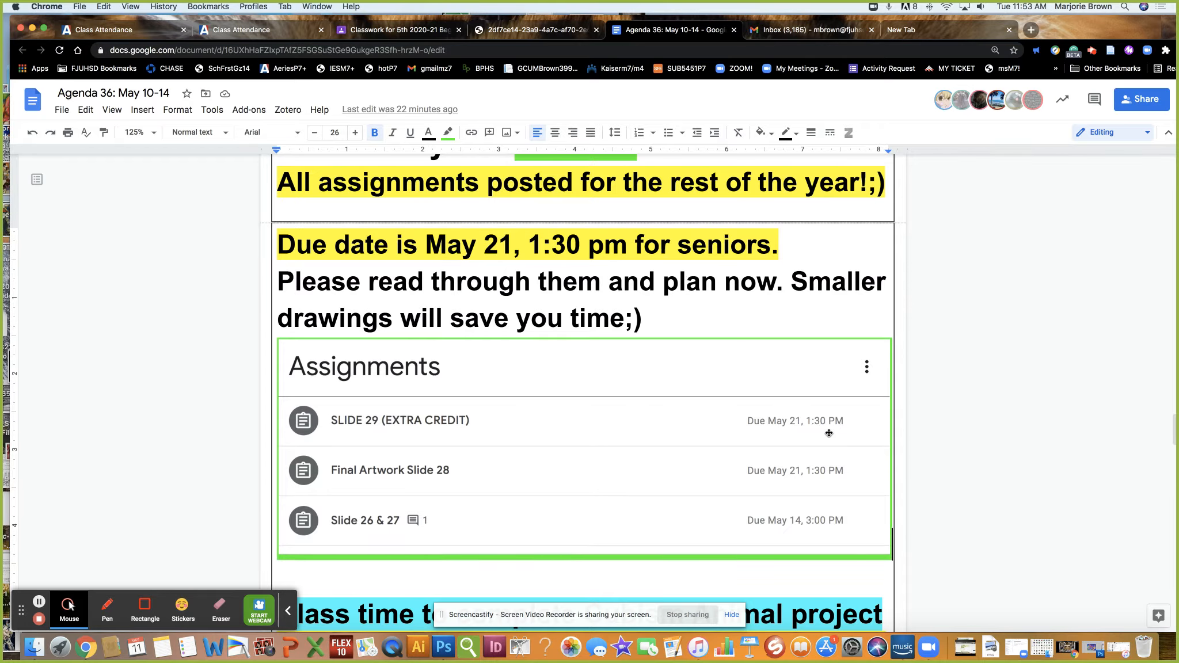
pyautogui.moveTo(624, 441)
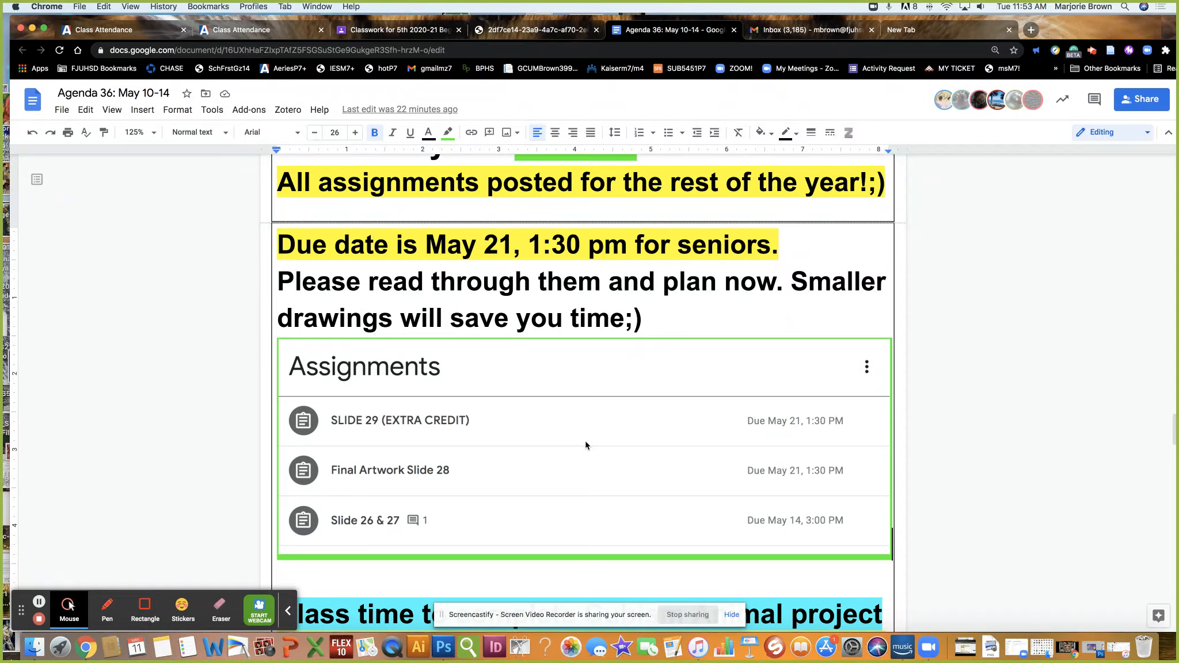
pyautogui.moveTo(440, 494)
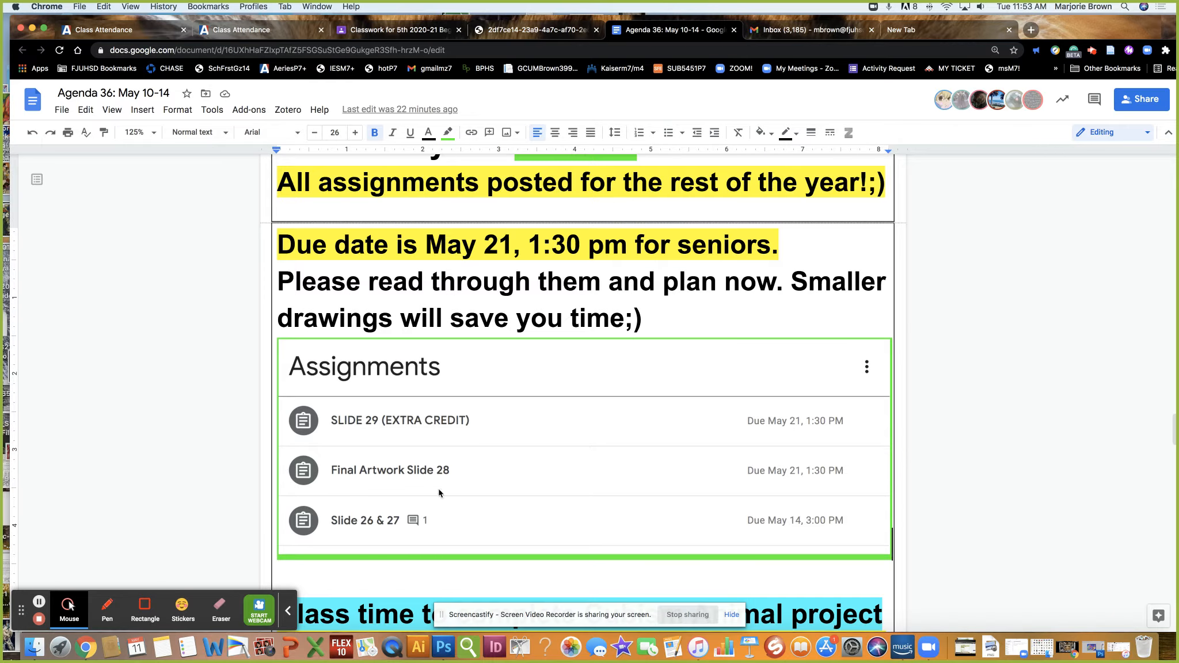
pyautogui.moveTo(465, 481)
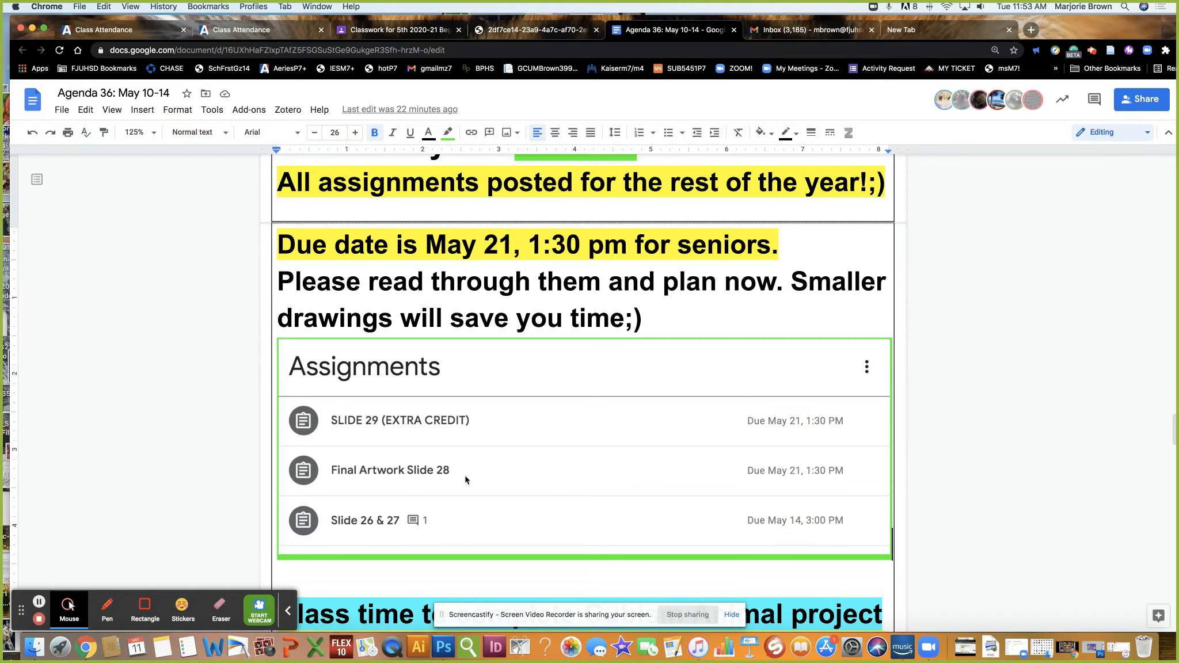
pyautogui.moveTo(390, 517)
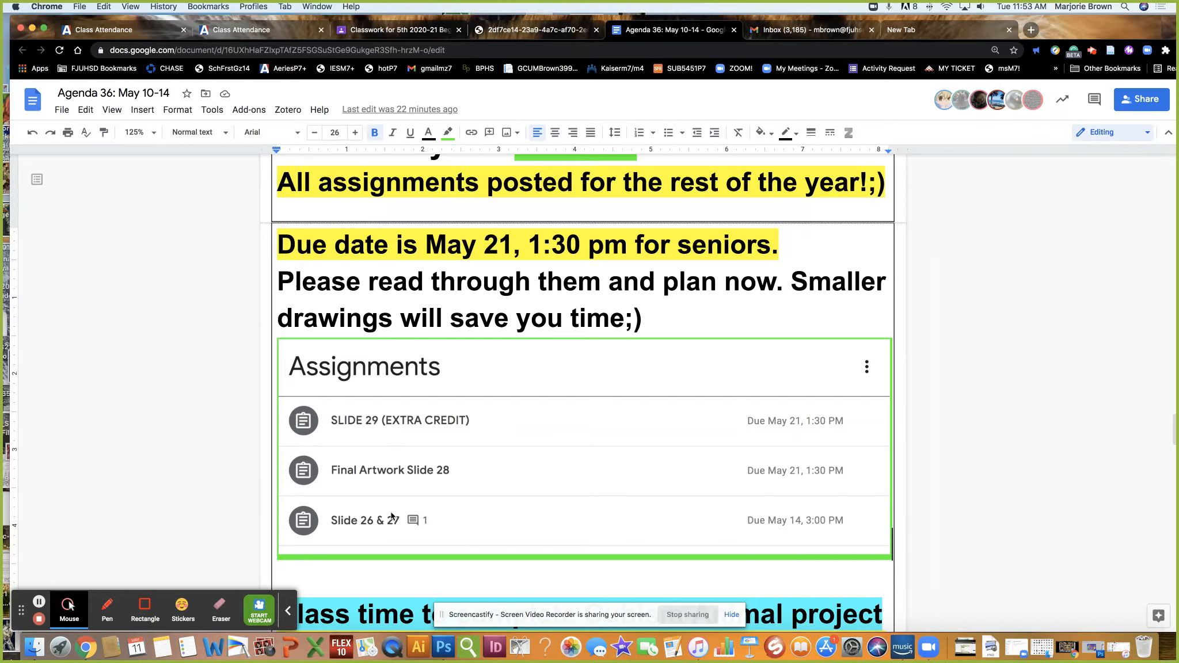
# Close the zoom.us image tab and scroll the agenda to Friday 5/14 with Slides 26 & 27 due at 3:00pm
pyautogui.scroll(-3)
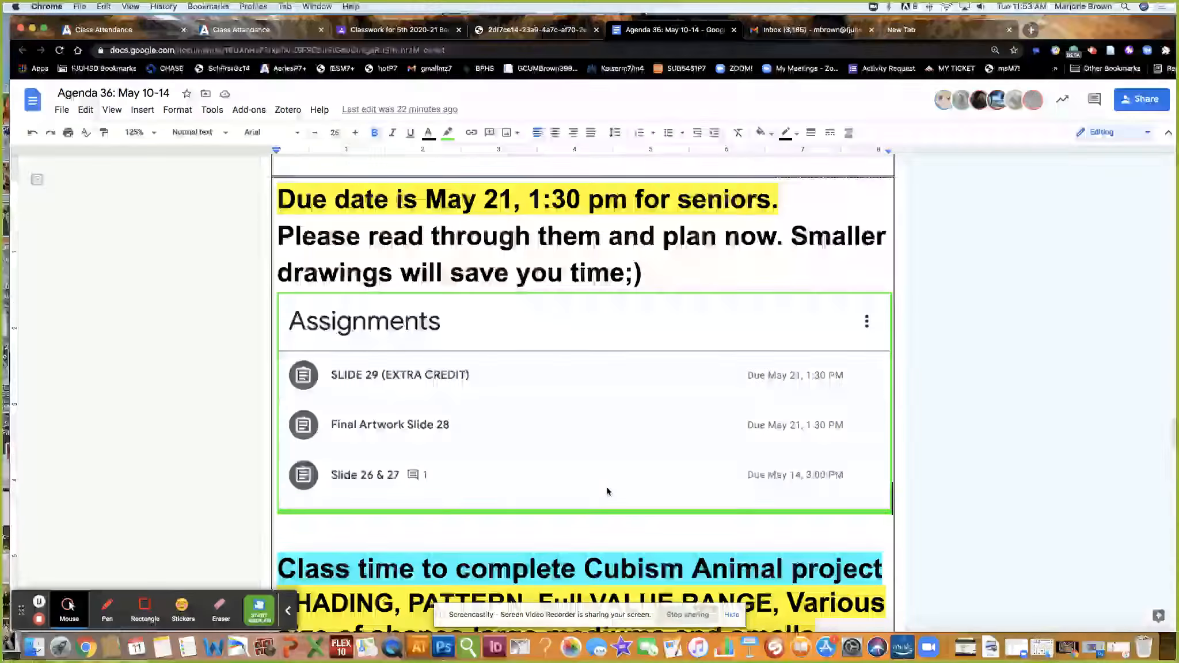
pyautogui.scroll(-3)
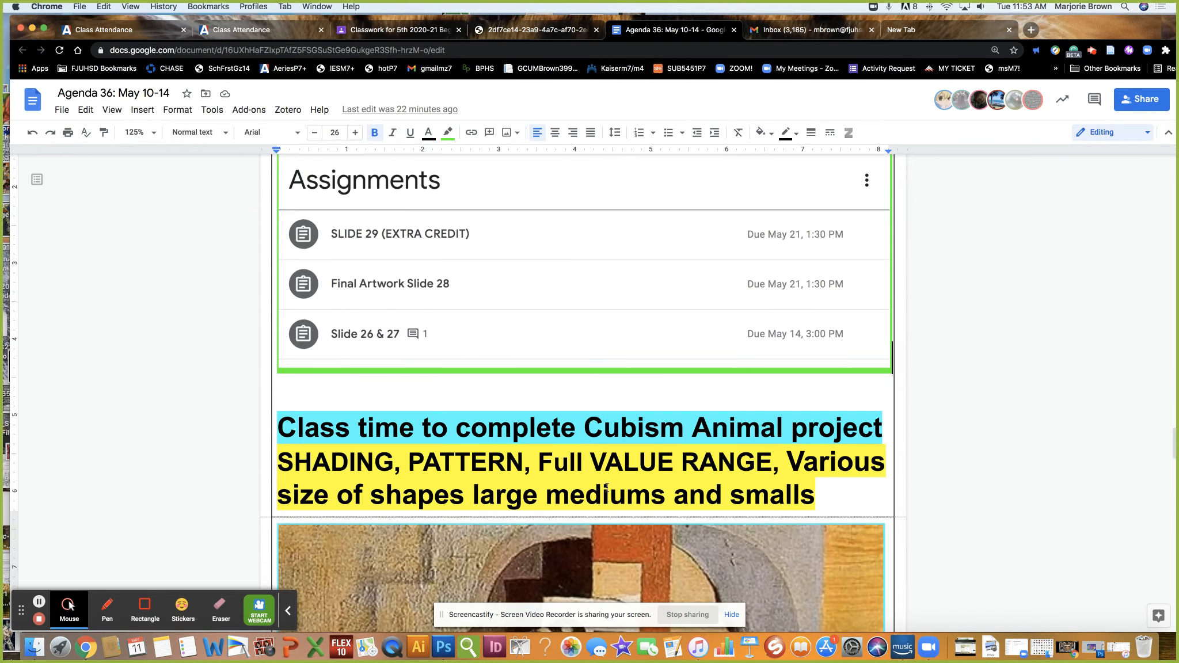
pyautogui.scroll(-3)
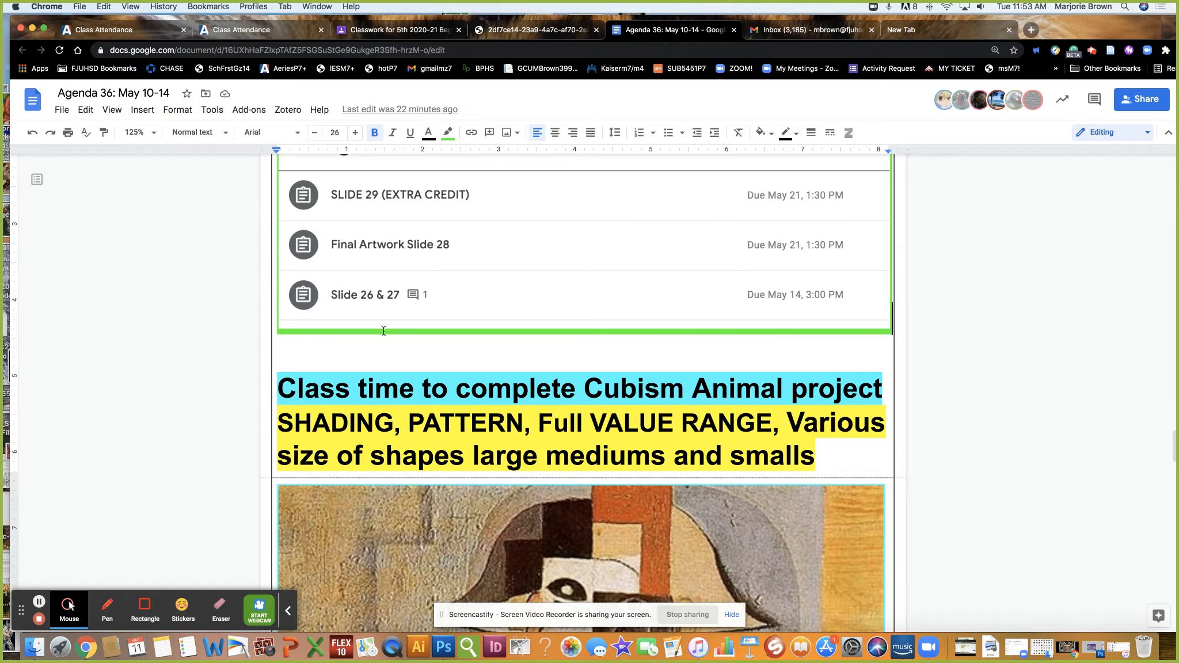
pyautogui.moveTo(598, 36)
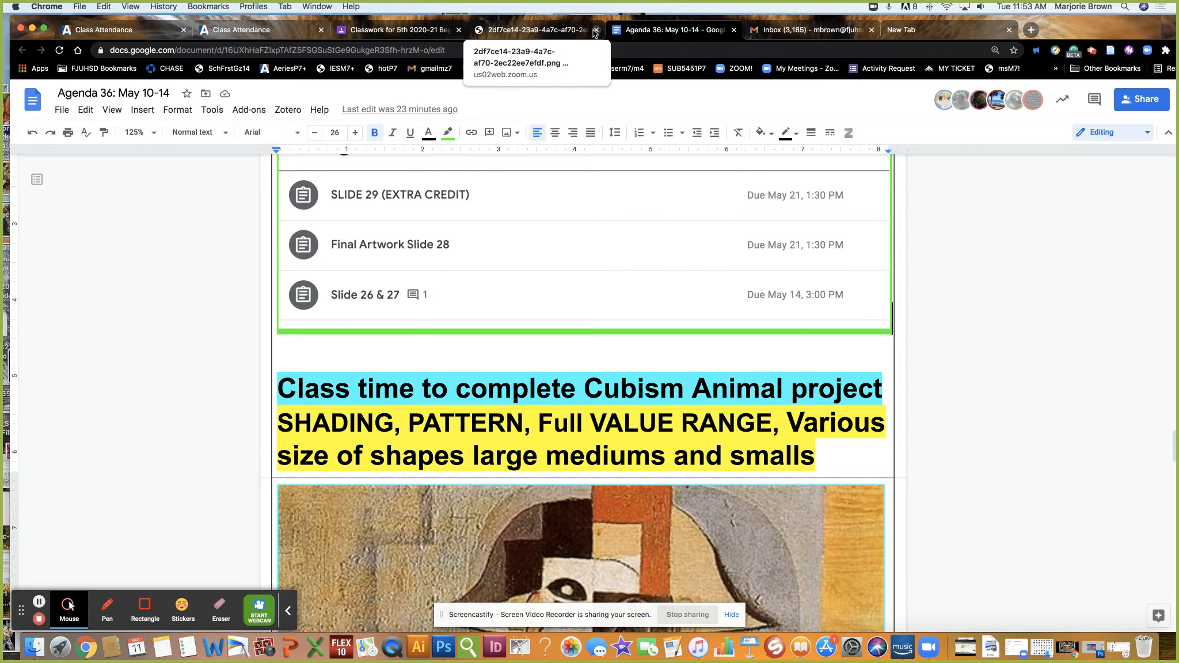
pyautogui.click(595, 29)
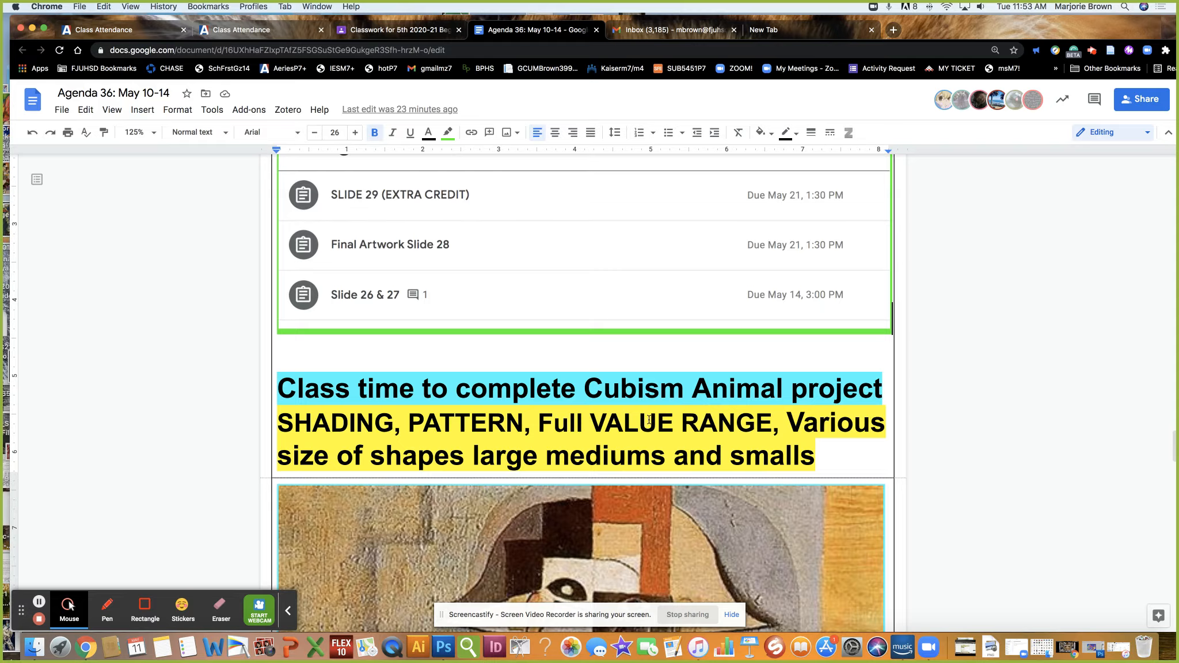
pyautogui.scroll(-3)
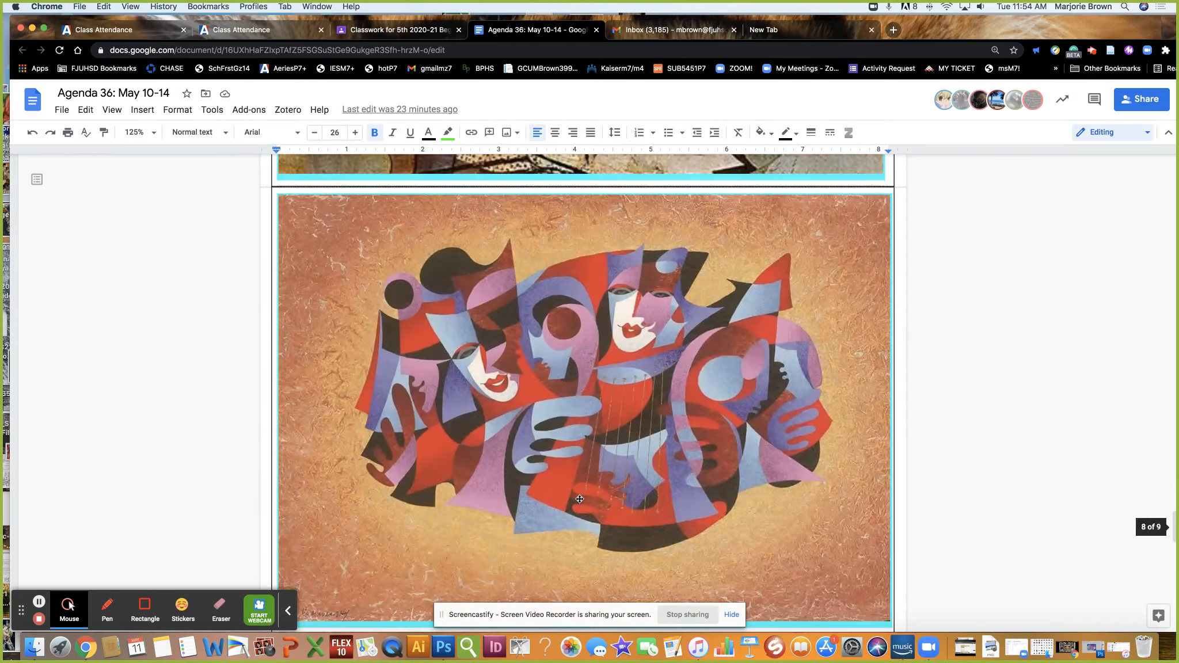
pyautogui.scroll(-3)
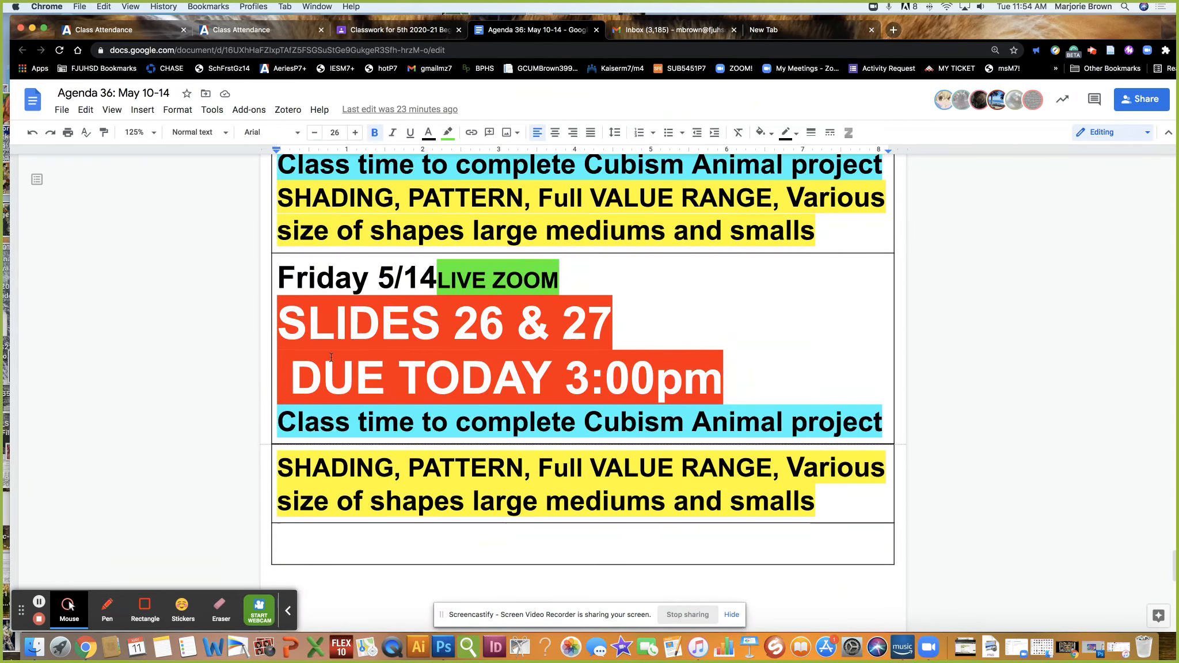
pyautogui.moveTo(531, 388)
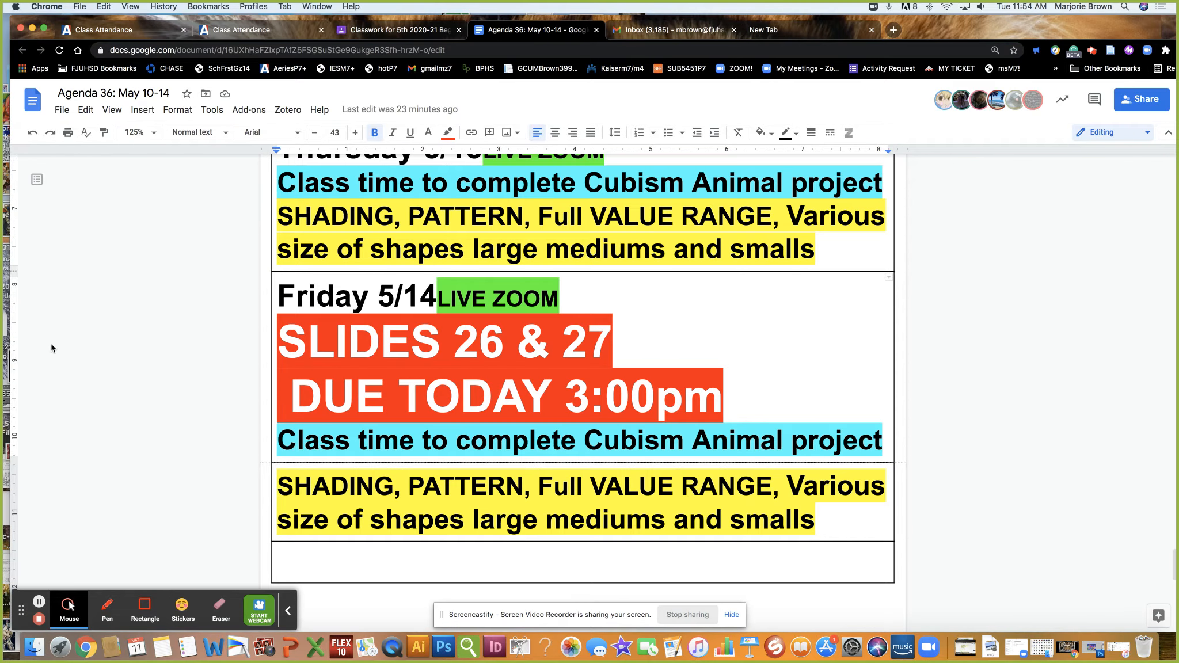
# On the Classwork page, expand the Slide 26 & 27 assignment showing its rubric with 1 of 38 turned in
pyautogui.click(391, 30)
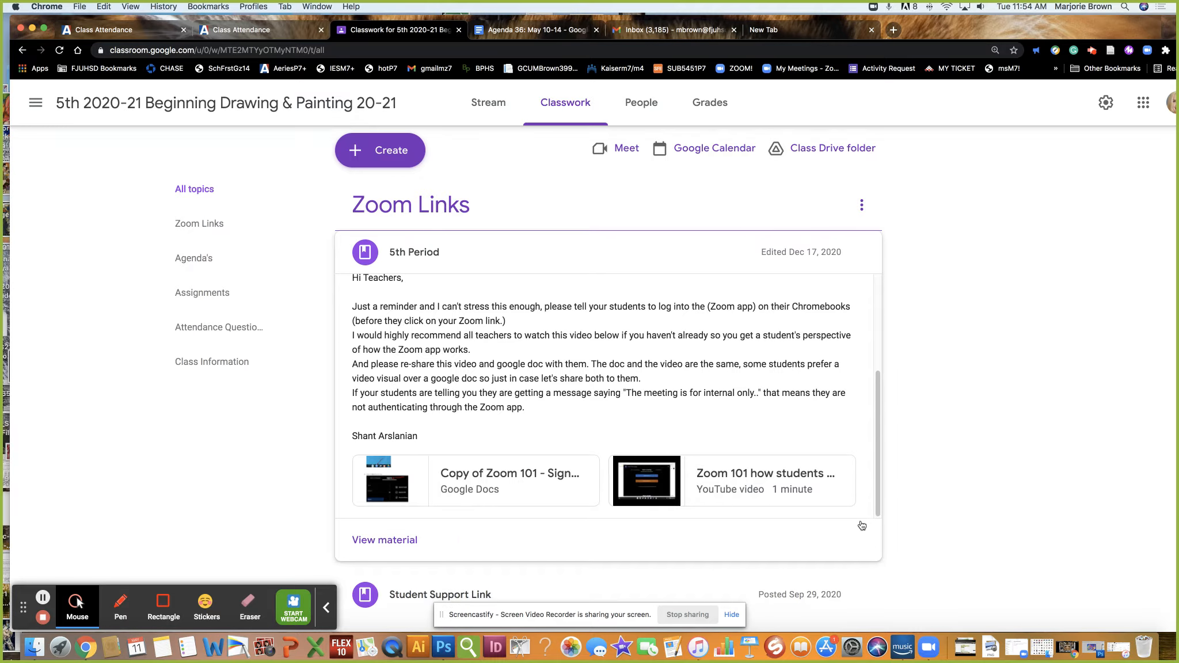
pyautogui.scroll(-3)
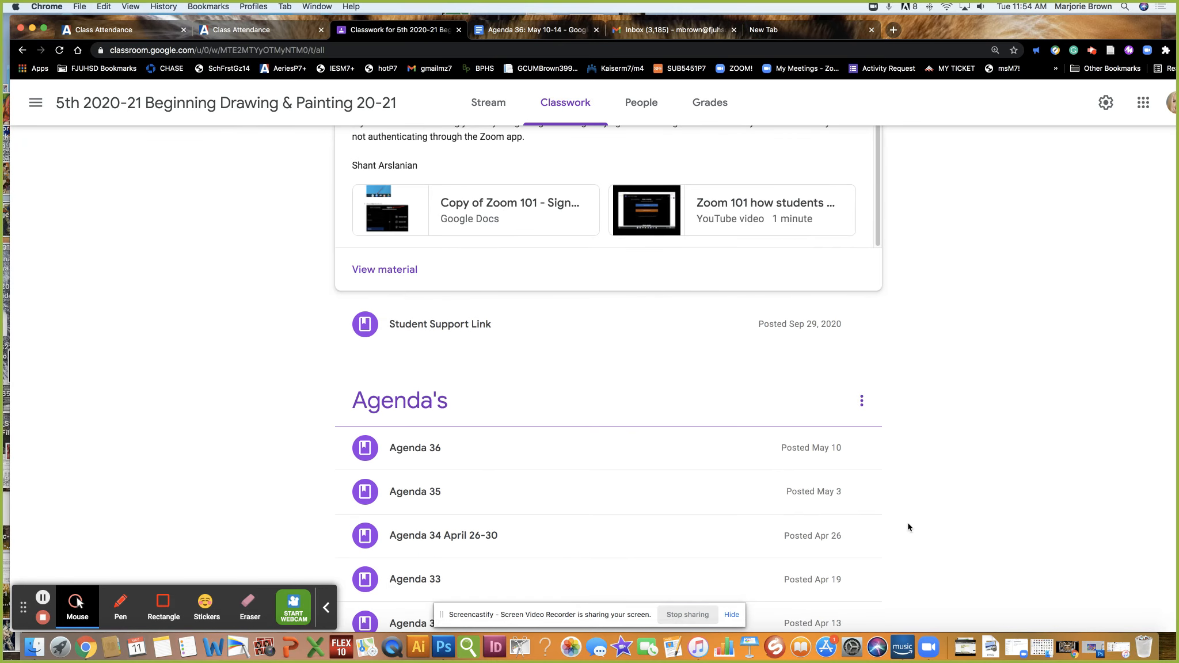
pyautogui.scroll(-3)
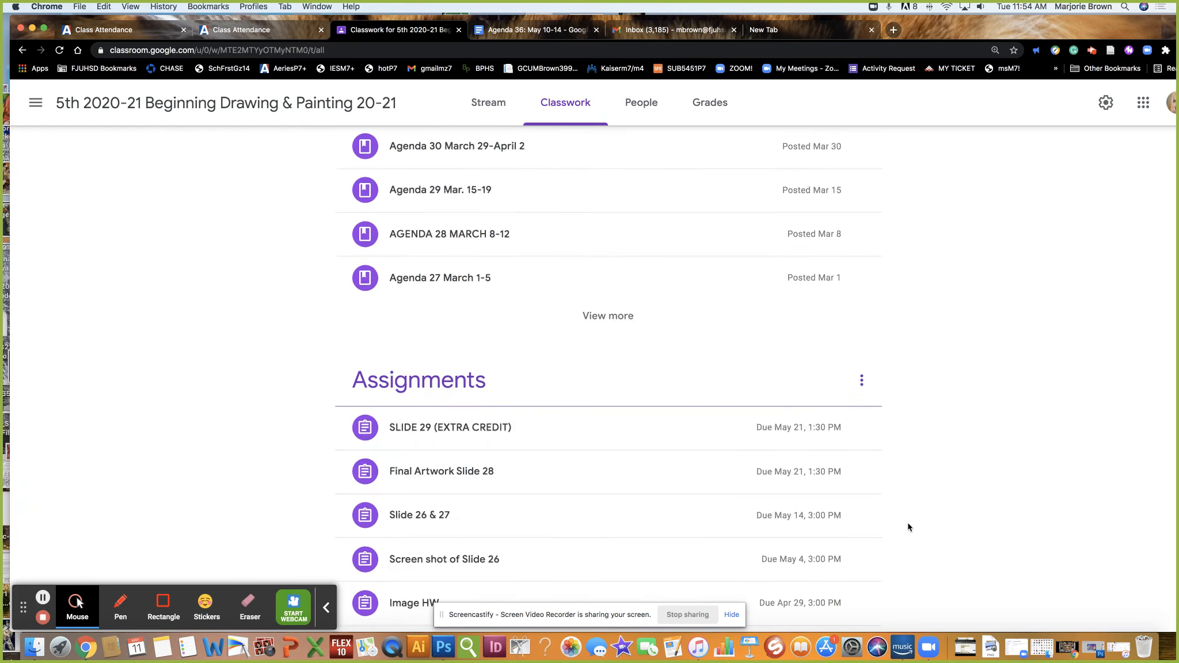
pyautogui.scroll(-3)
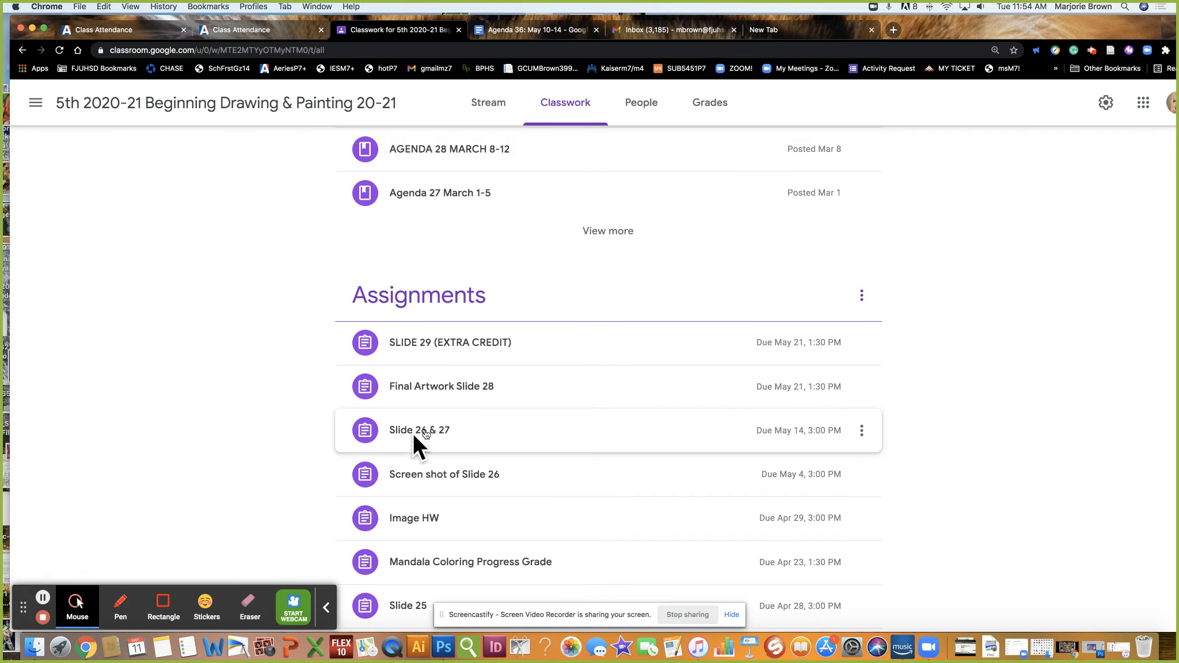
pyautogui.click(419, 430)
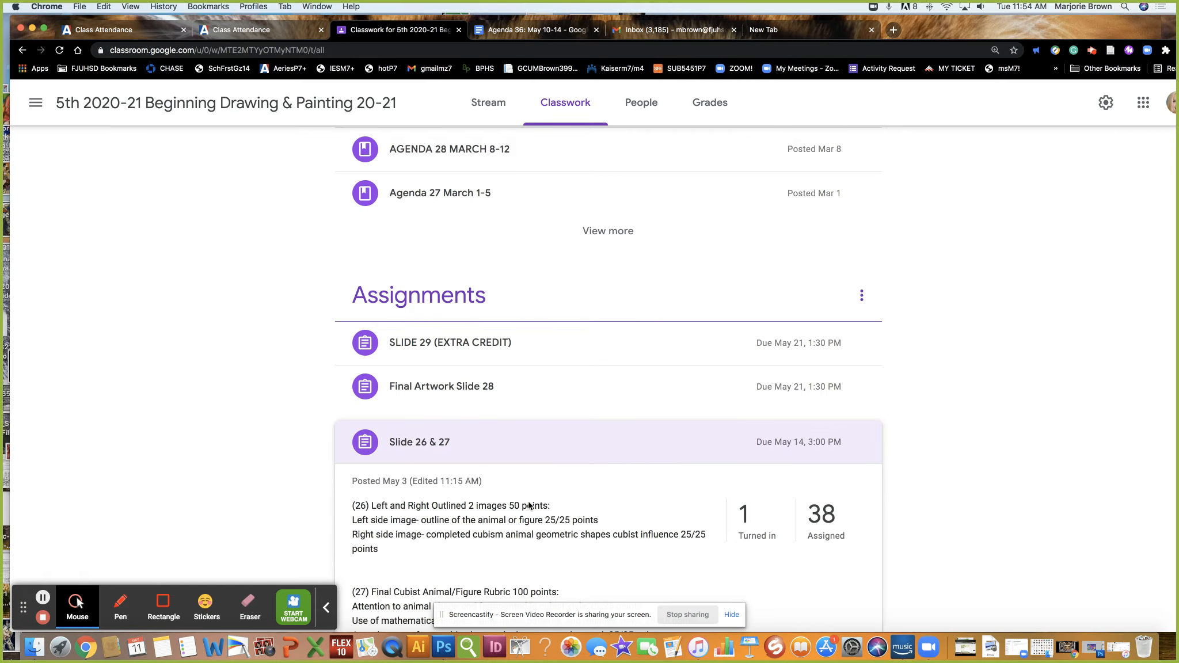
pyautogui.scroll(-3)
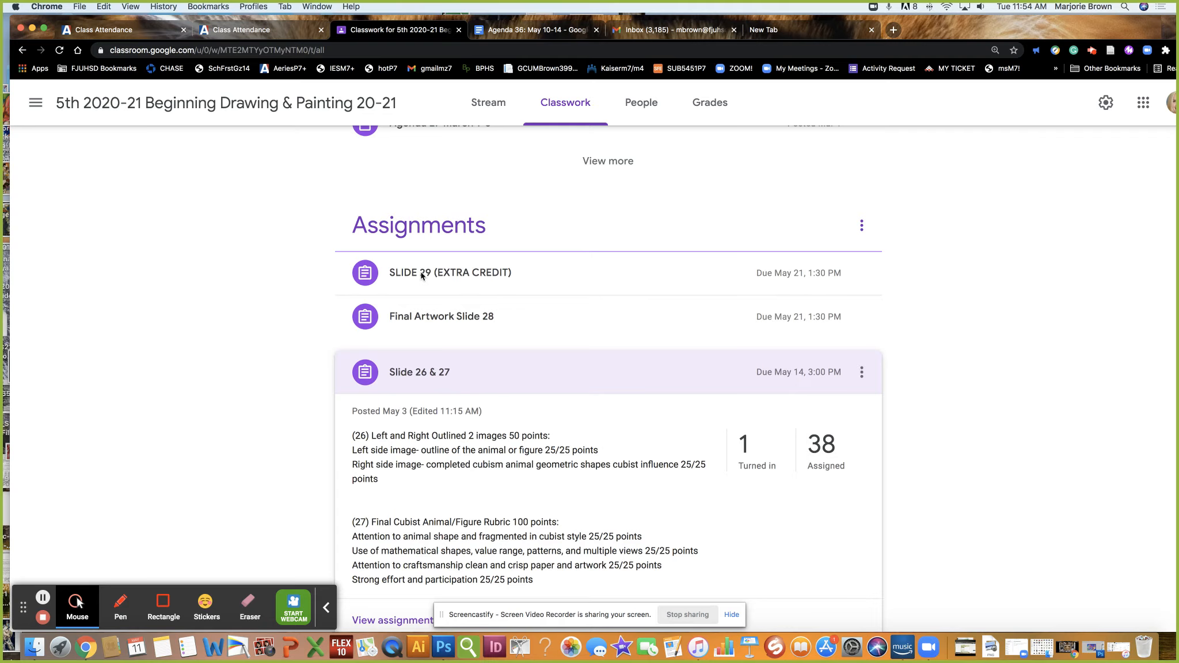
# Expand Final Artwork Slide 28 and scroll through its self-portrait grading criteria
pyautogui.click(441, 316)
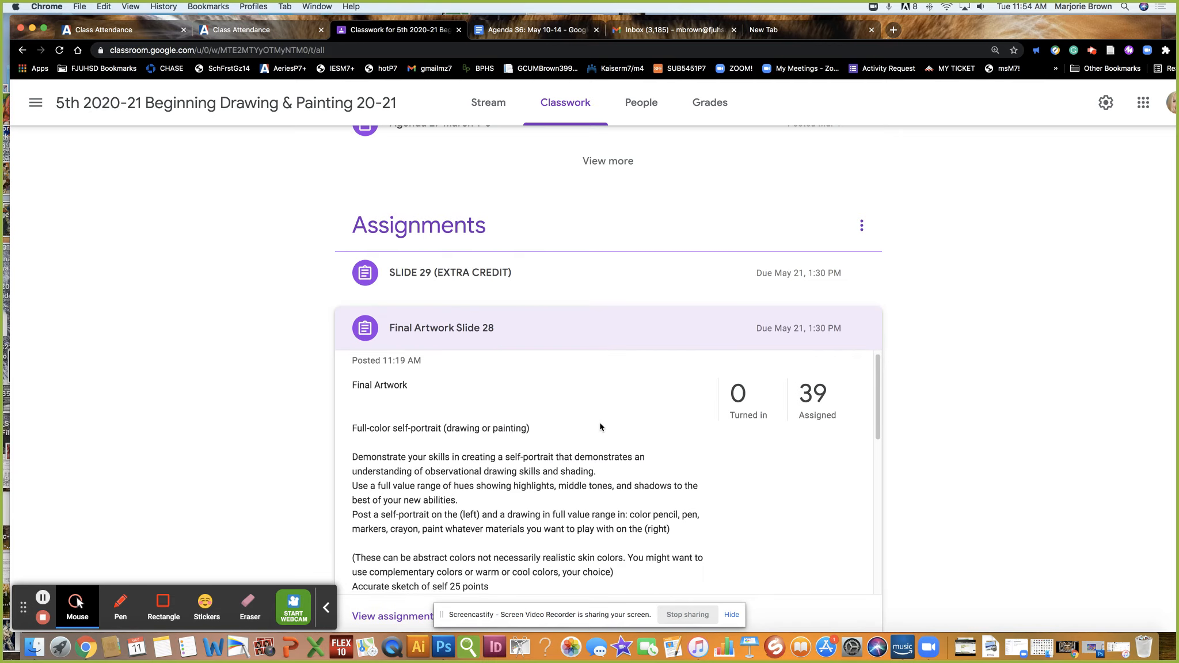
pyautogui.scroll(-3)
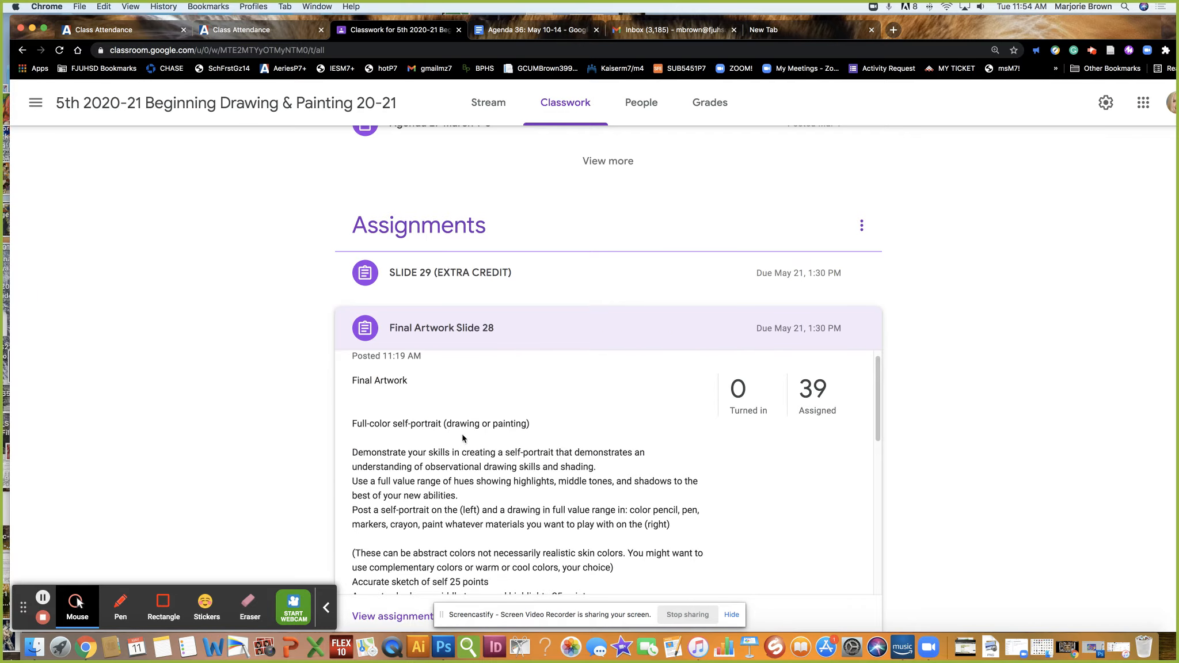
pyautogui.moveTo(501, 437)
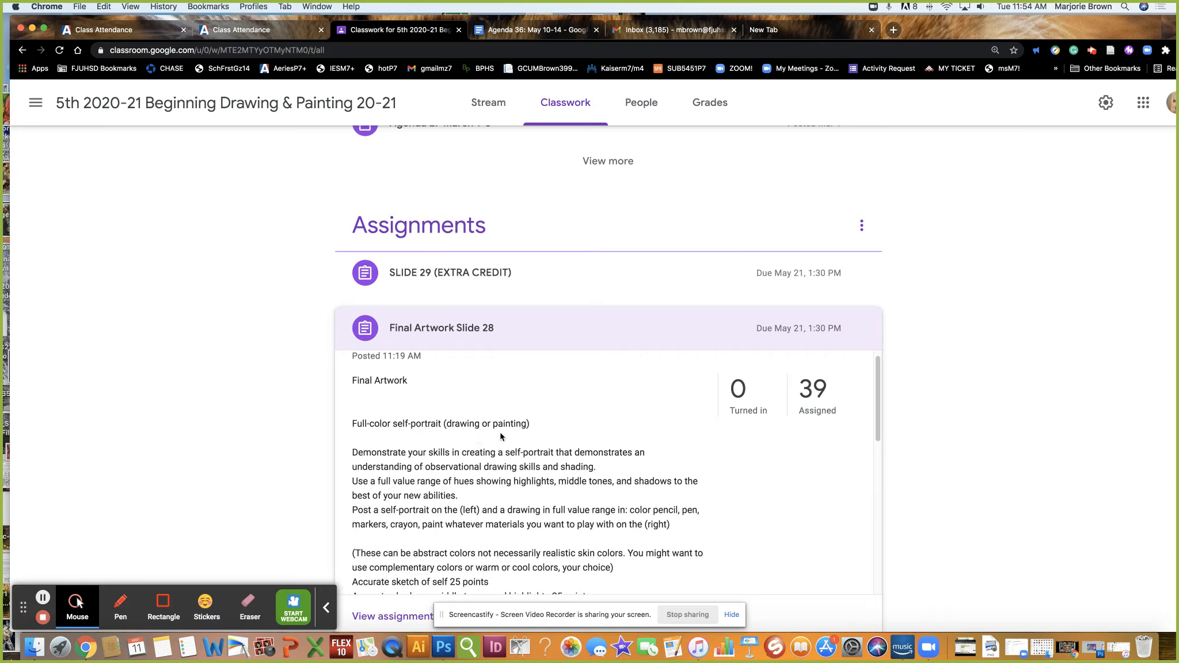
pyautogui.scroll(-3)
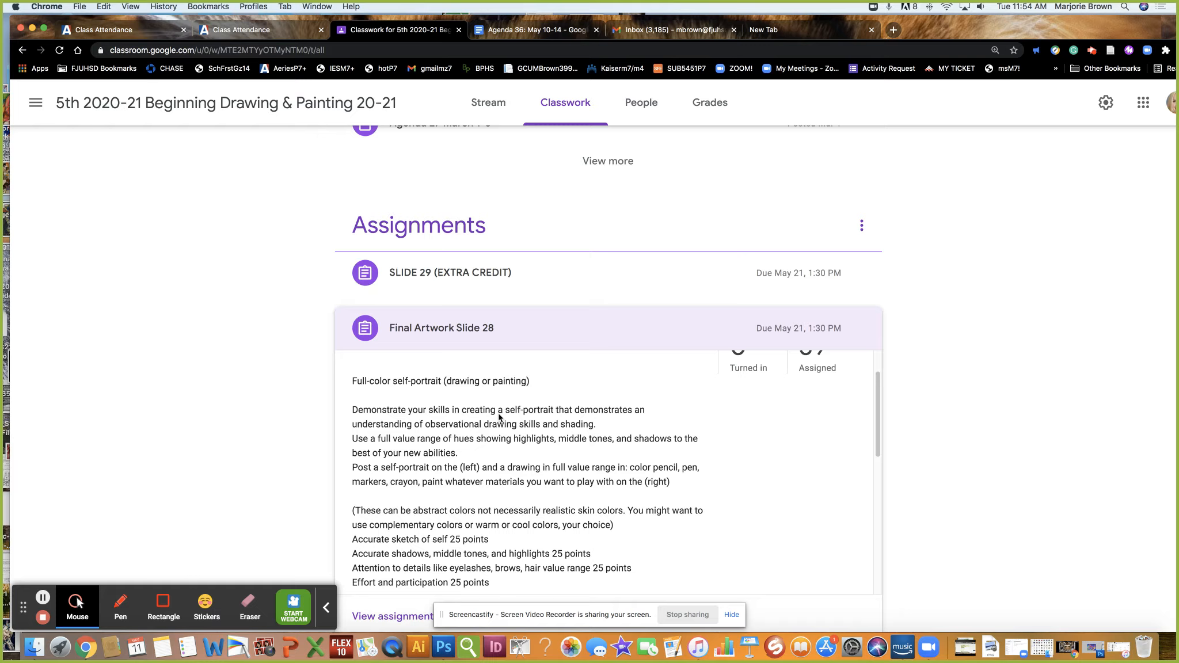
pyautogui.moveTo(412, 437)
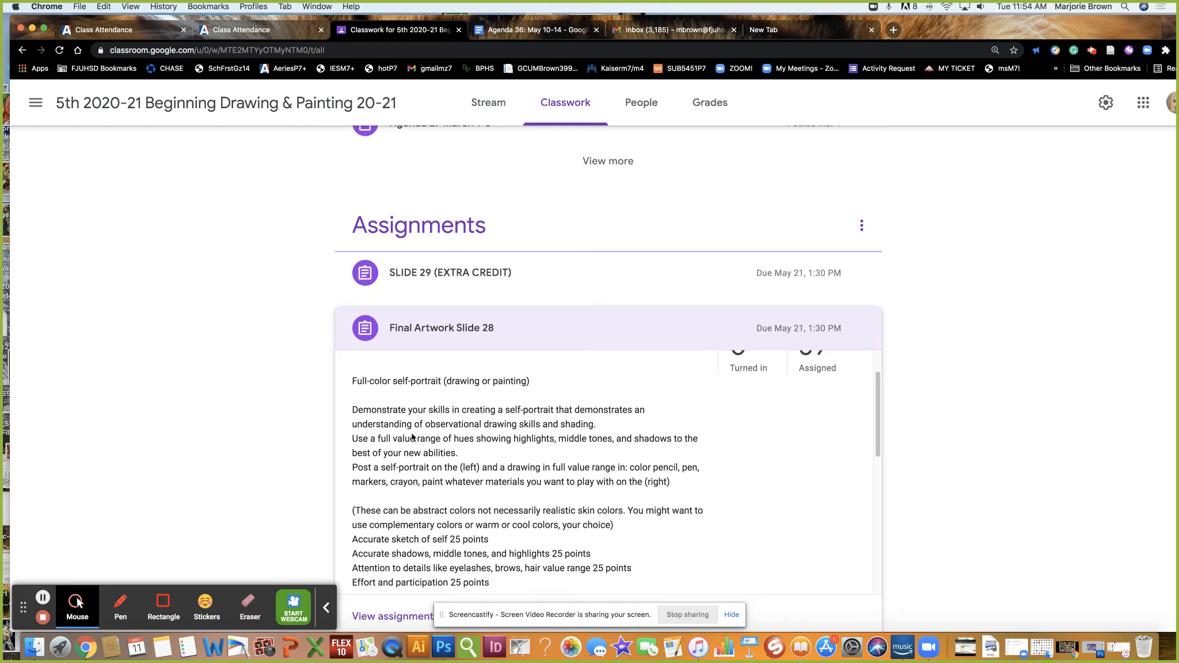
pyautogui.moveTo(530, 437)
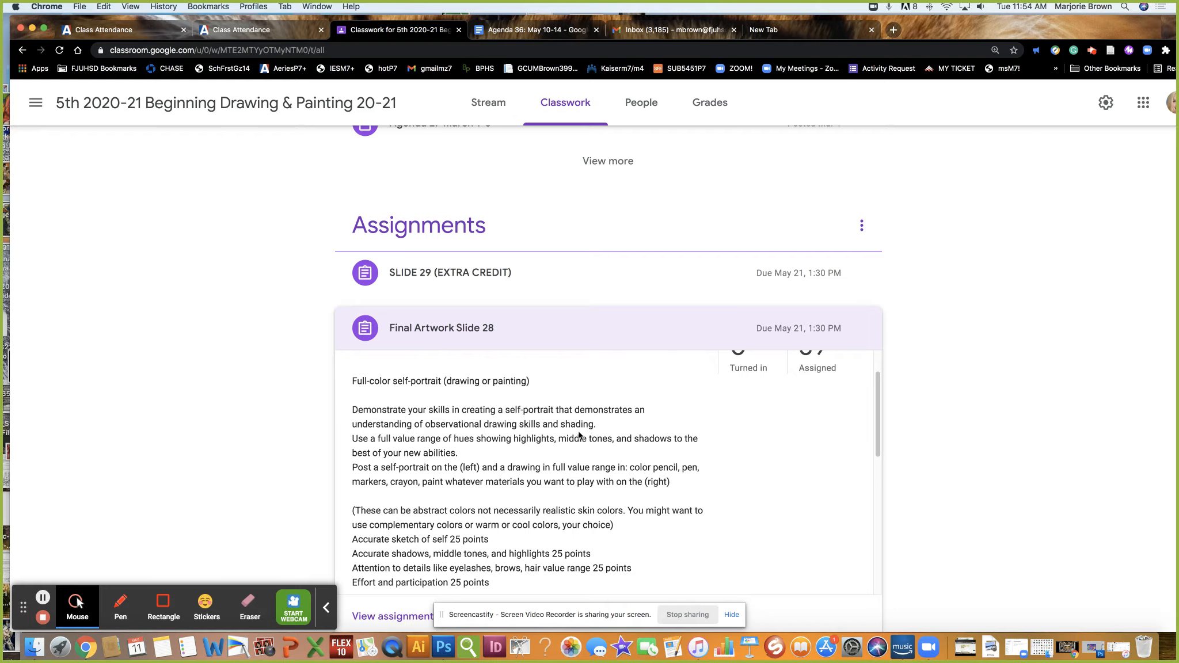
pyautogui.scroll(-3)
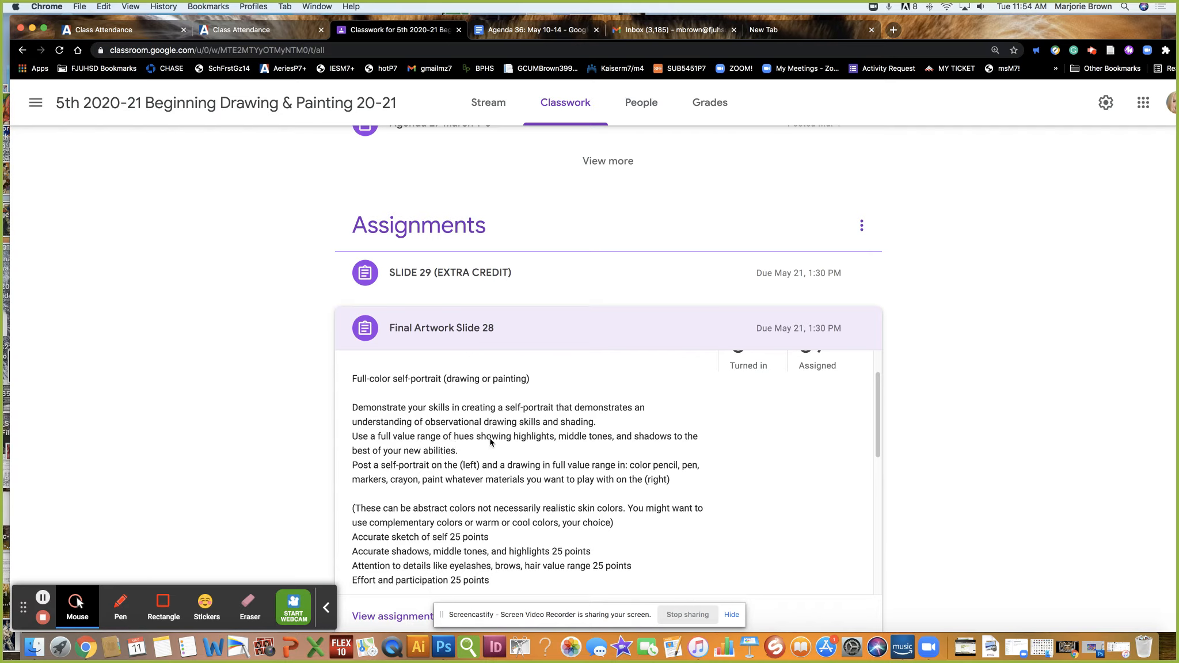
pyautogui.moveTo(635, 448)
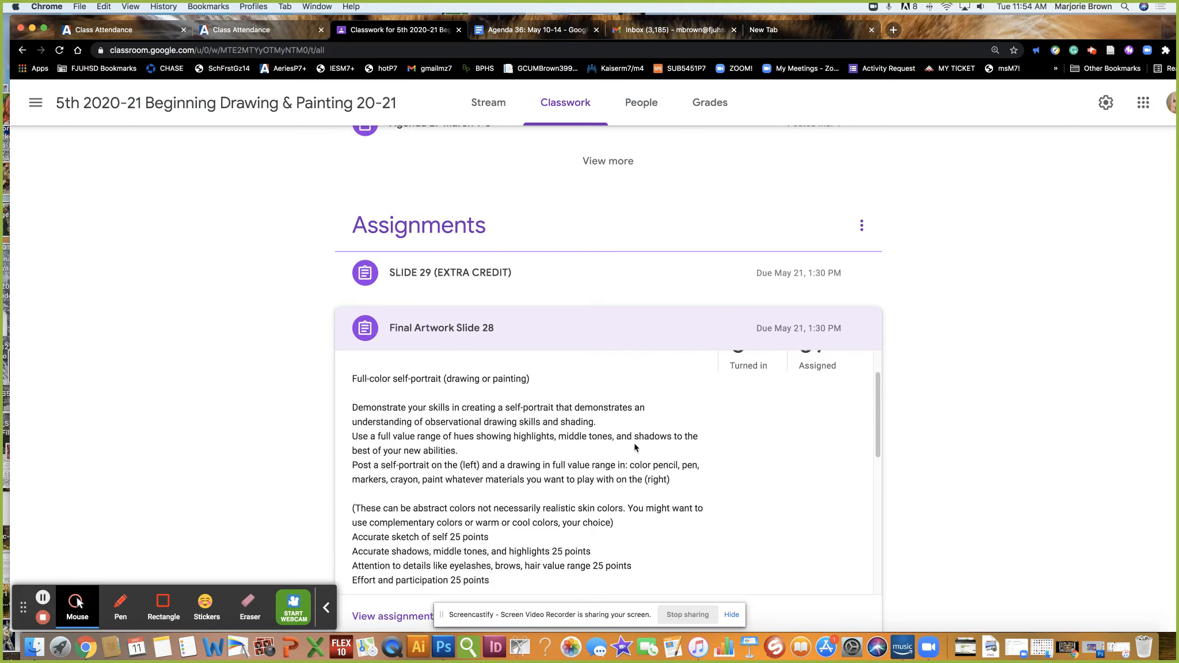
pyautogui.moveTo(638, 448)
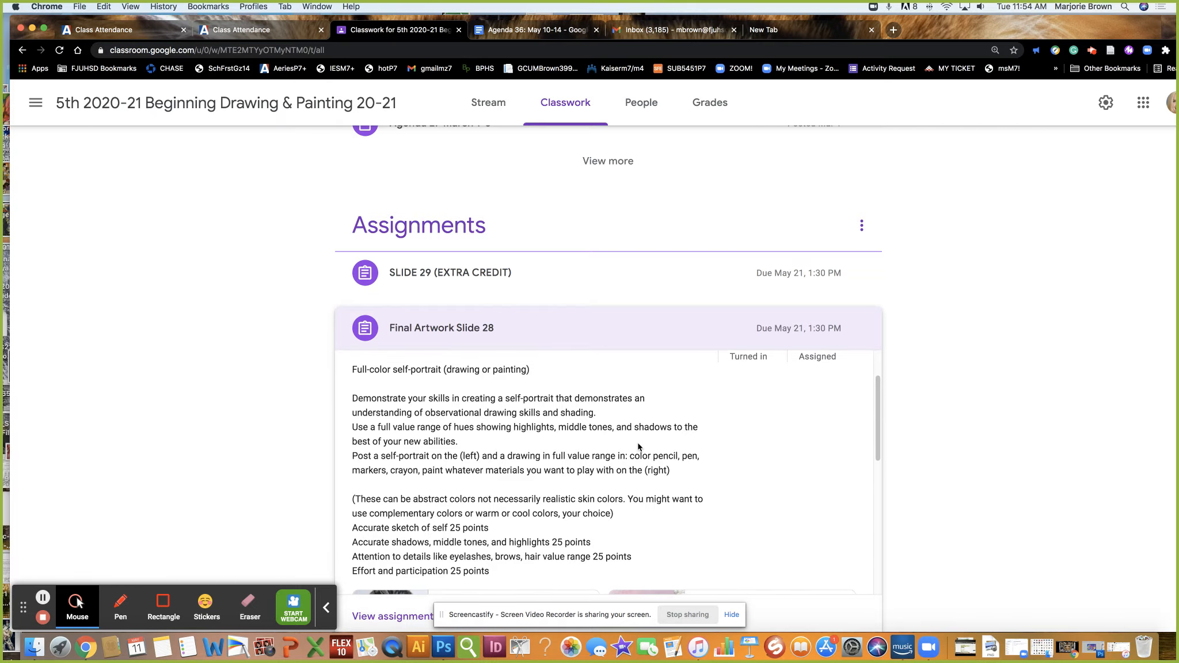
pyautogui.scroll(-3)
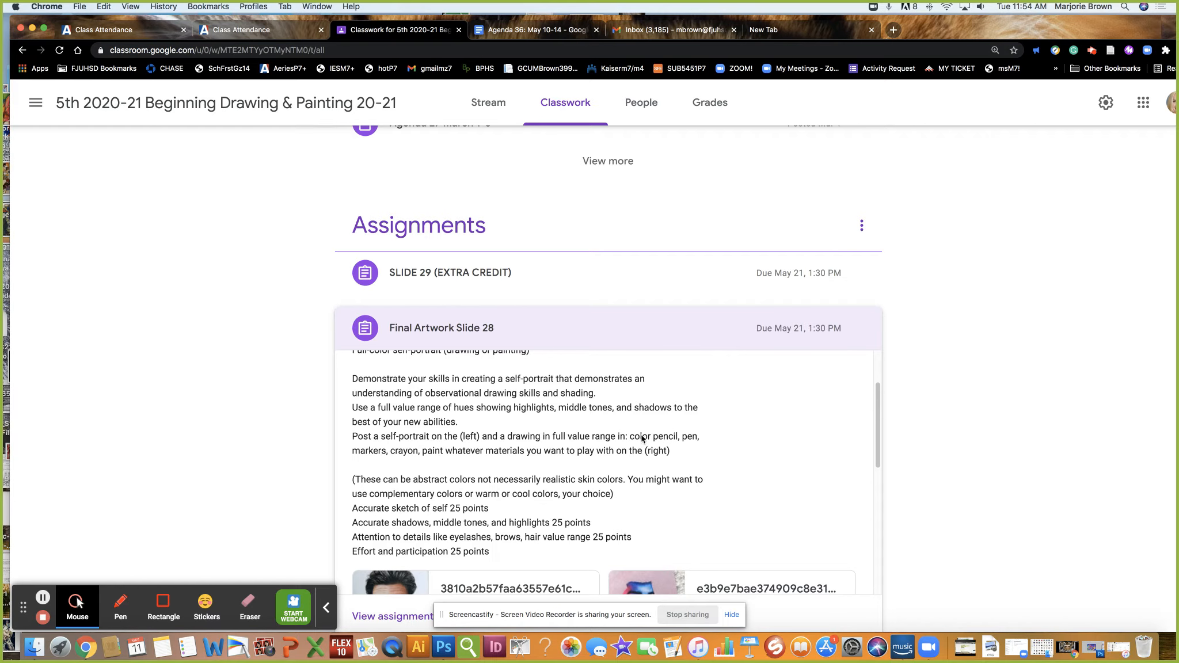
pyautogui.moveTo(399, 448)
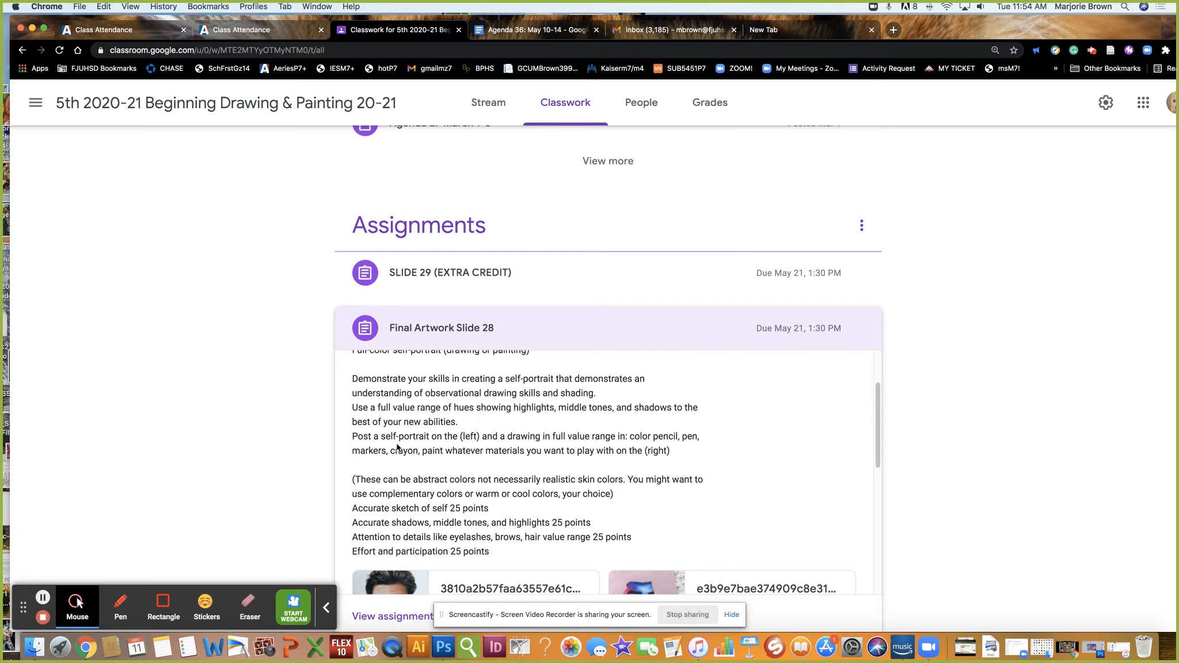
pyautogui.moveTo(472, 445)
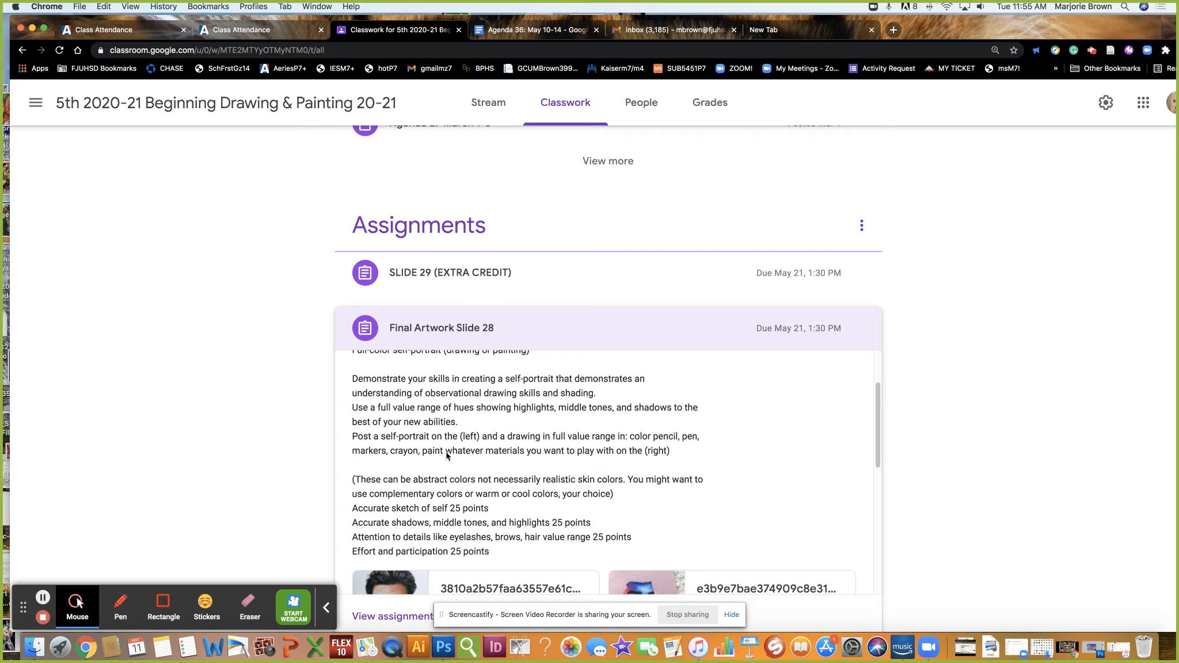
pyautogui.moveTo(549, 460)
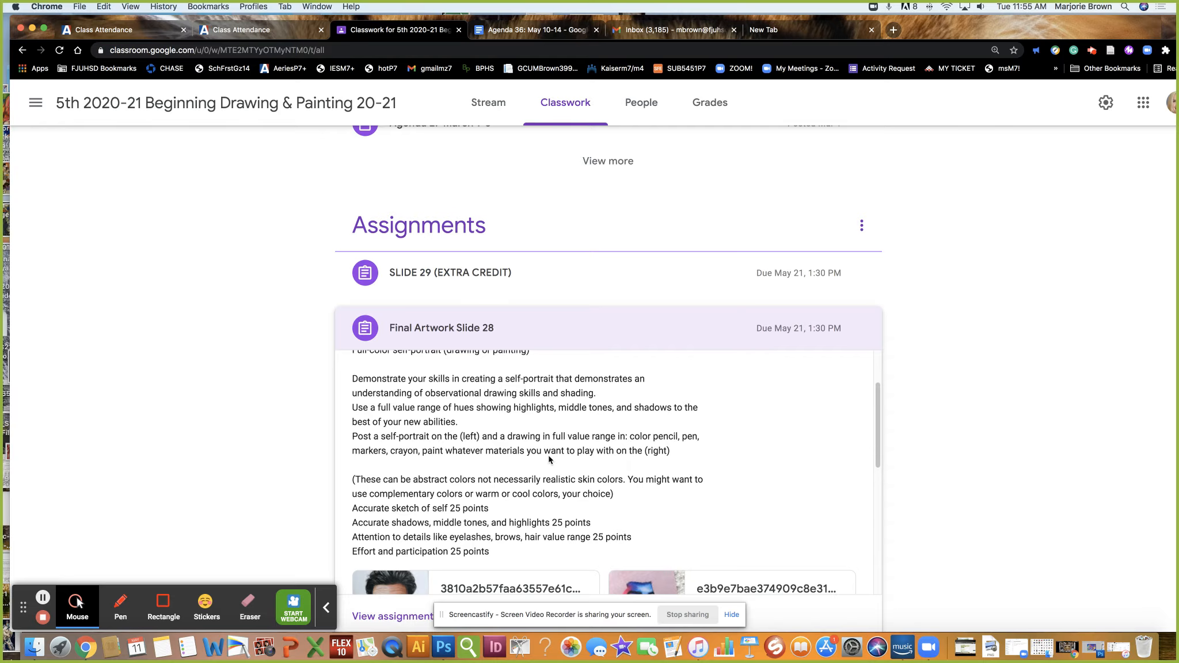
pyautogui.scroll(-3)
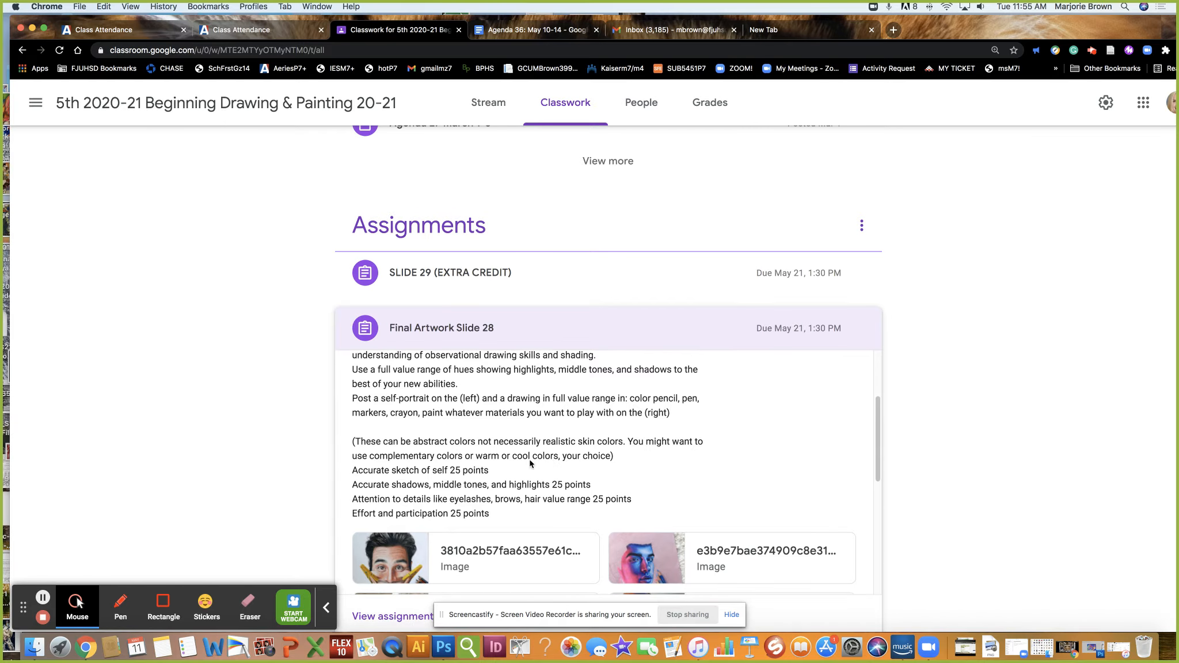
pyautogui.scroll(-3)
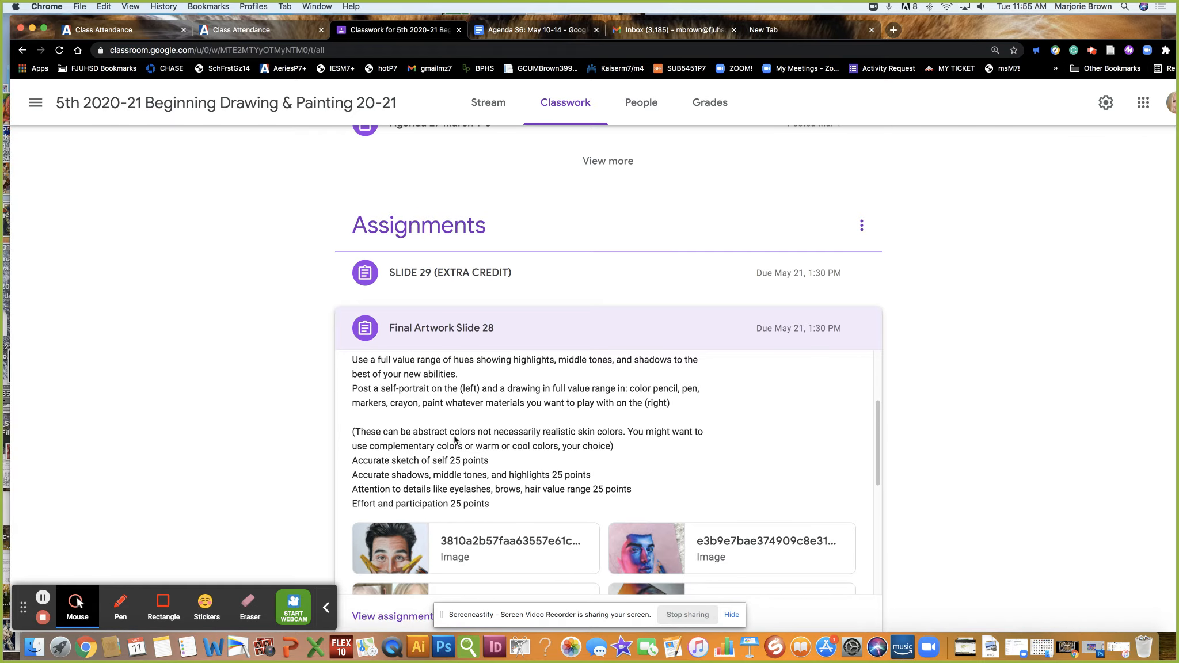
pyautogui.moveTo(601, 444)
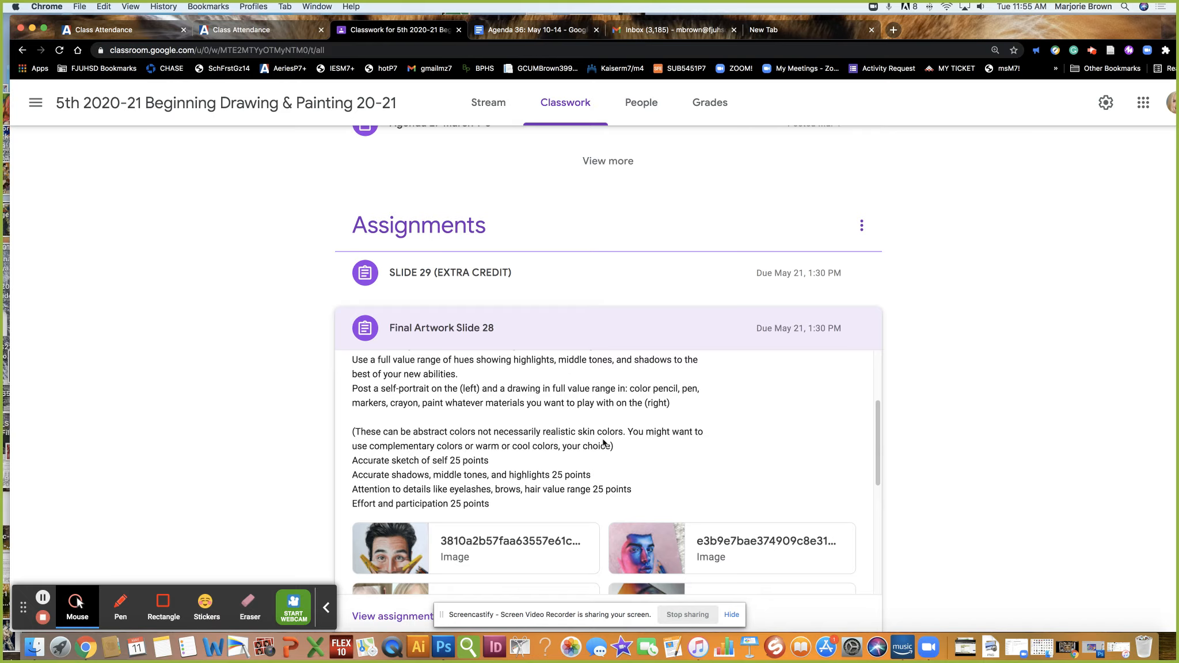
pyautogui.moveTo(619, 441)
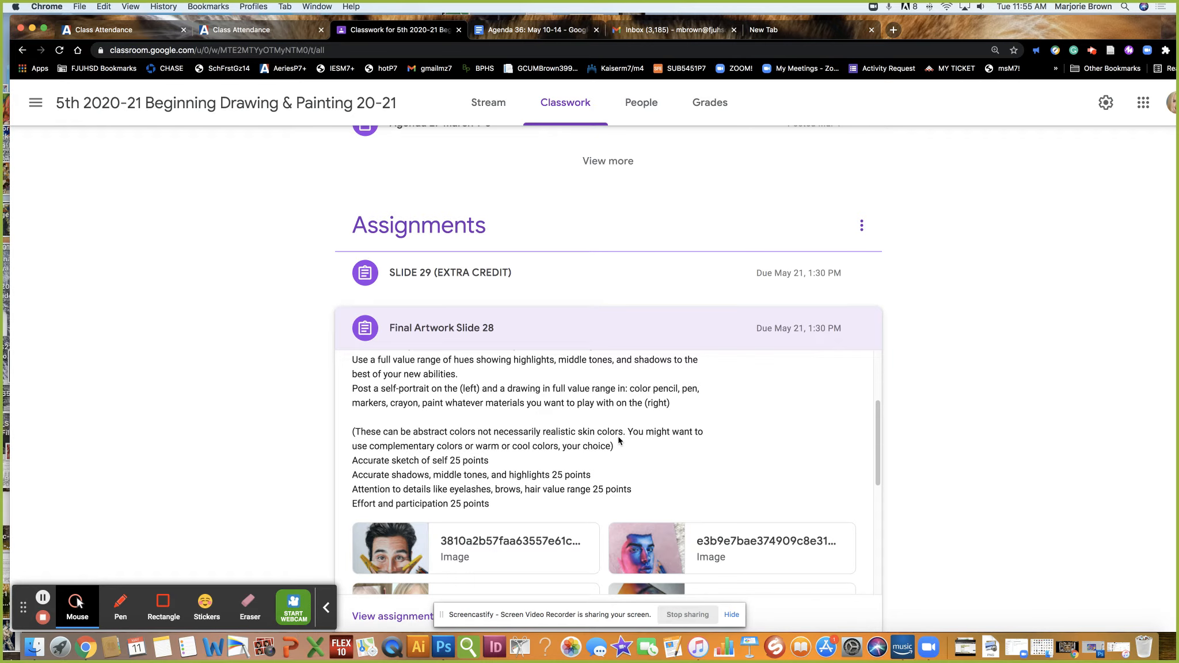
# Scroll on to the grid of attached example portrait images
pyautogui.scroll(-3)
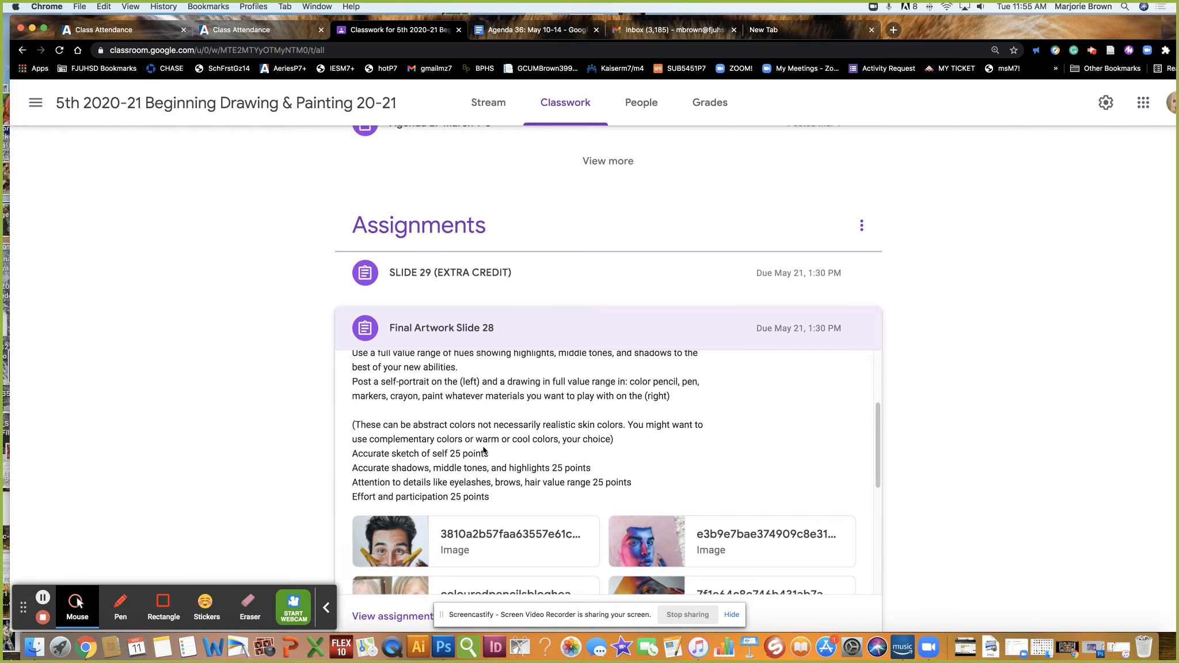
pyautogui.scroll(-3)
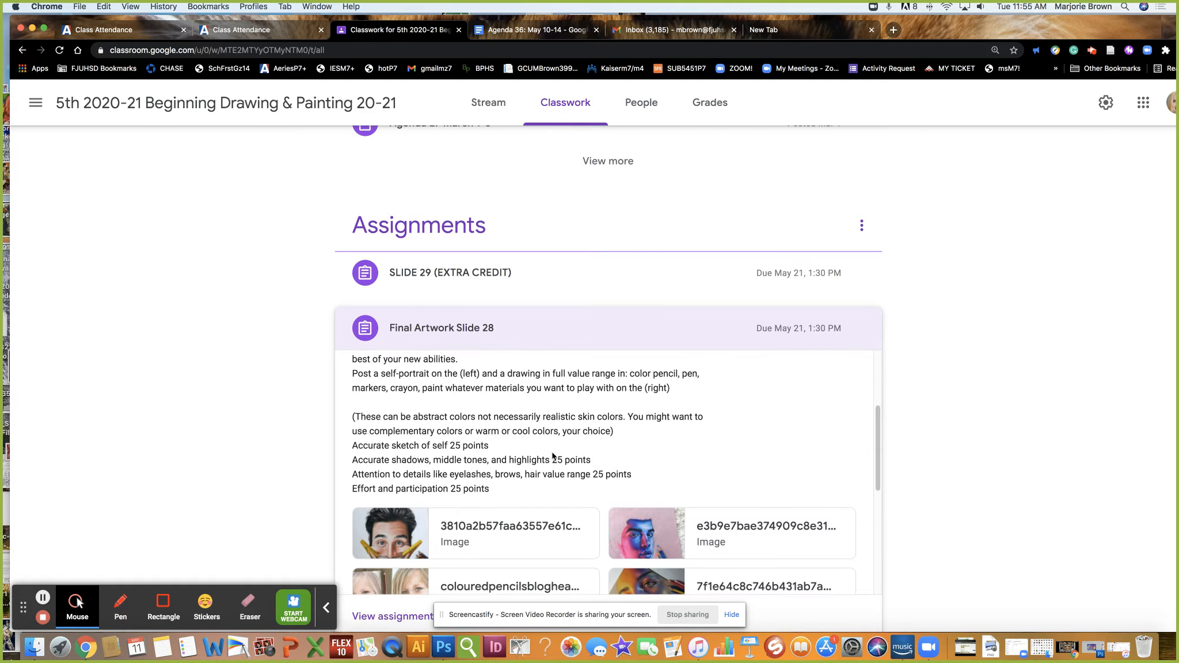
pyautogui.scroll(-3)
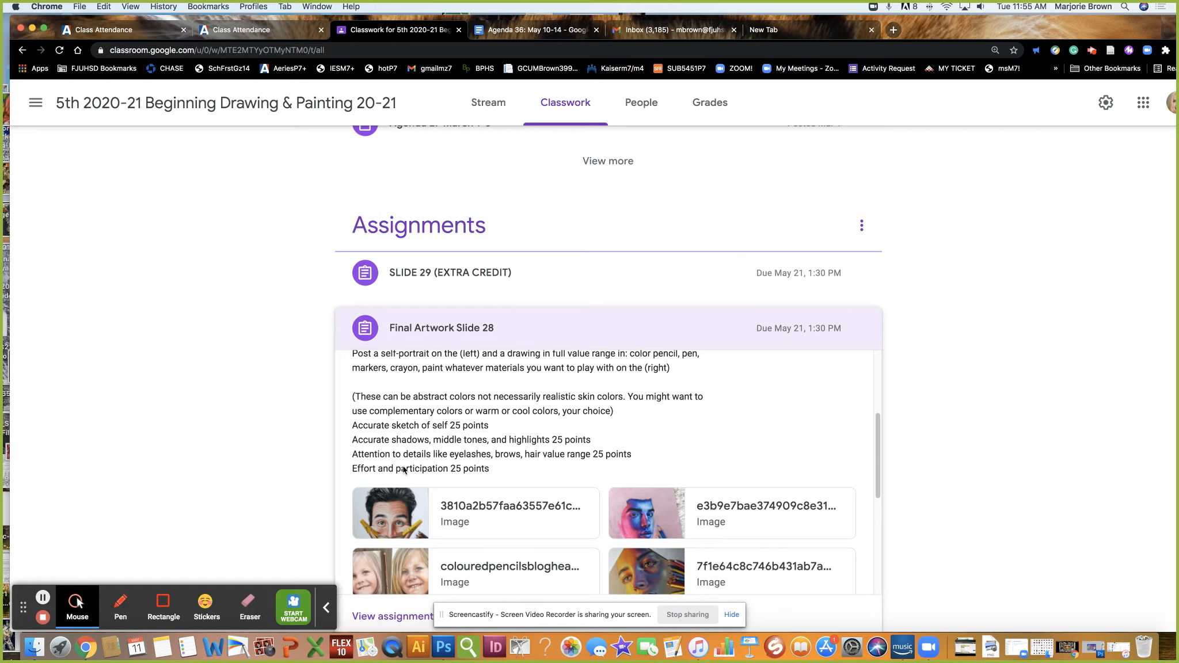
pyautogui.moveTo(464, 436)
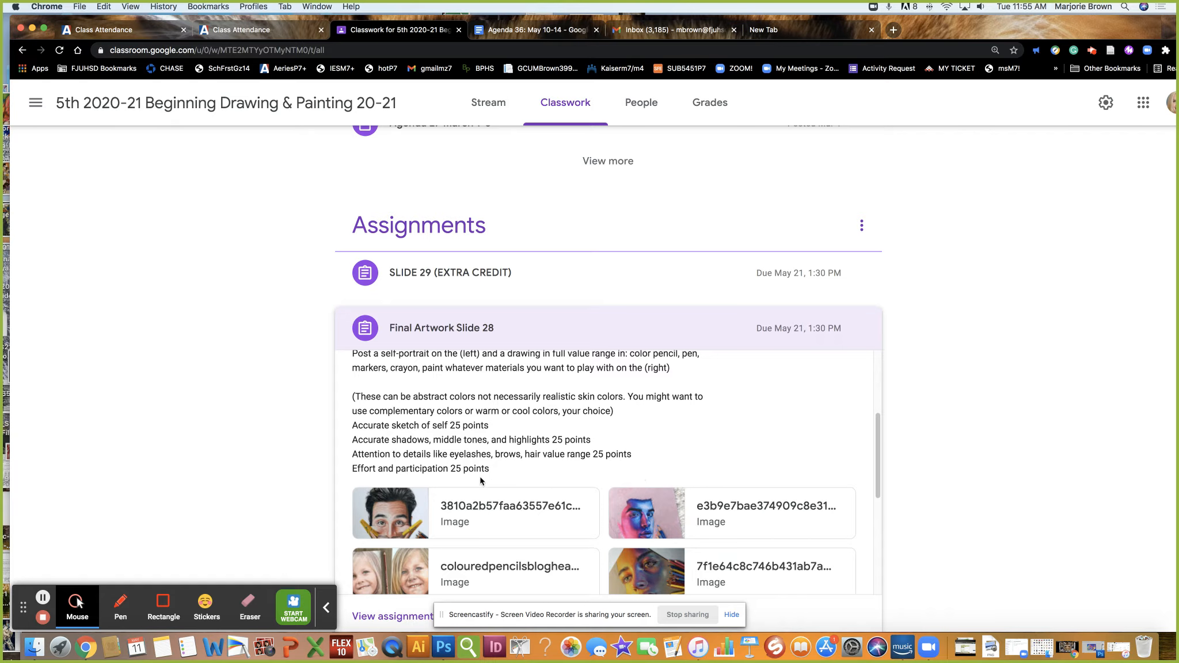
pyautogui.scroll(-3)
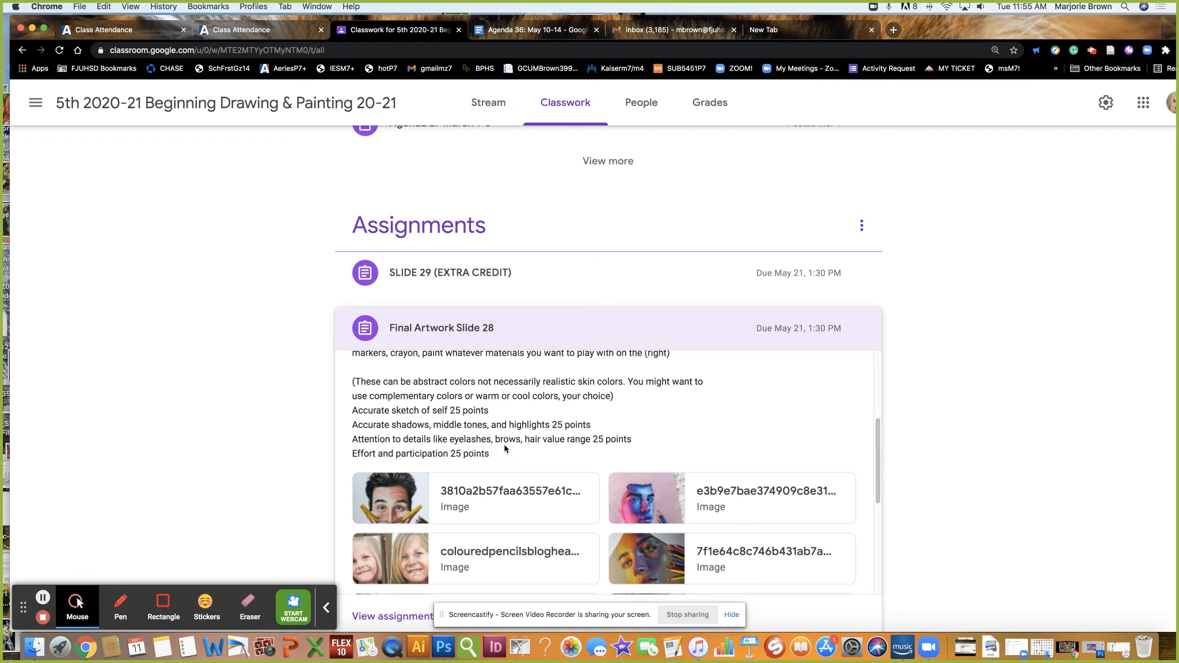
pyautogui.moveTo(582, 447)
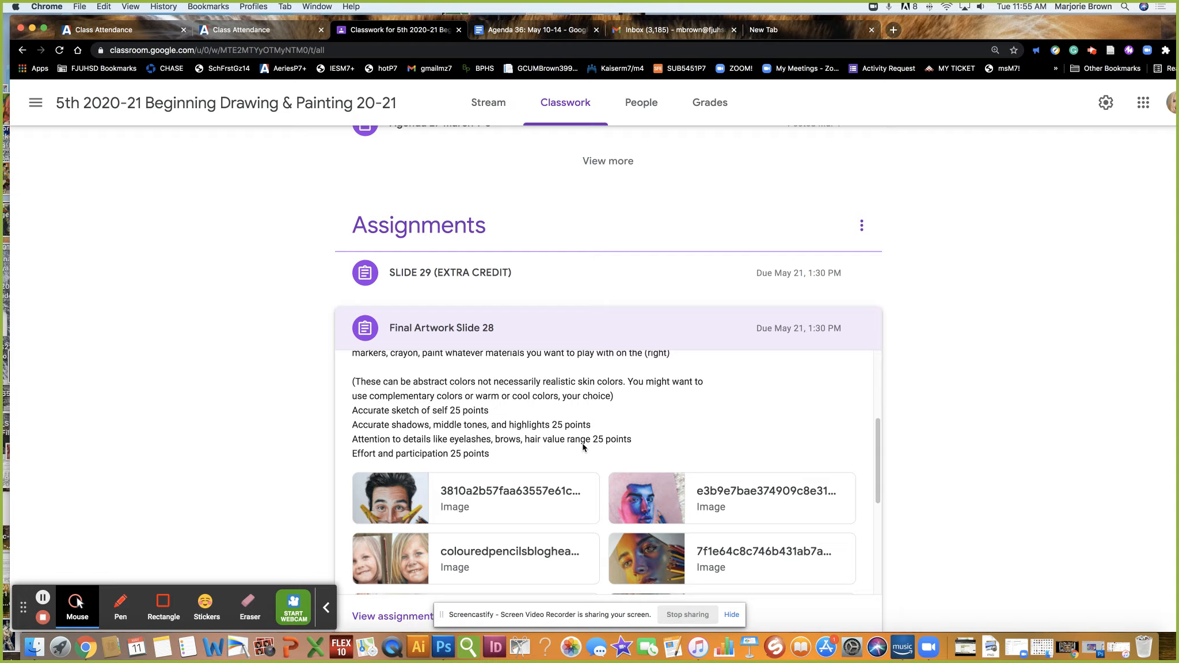
pyautogui.moveTo(374, 466)
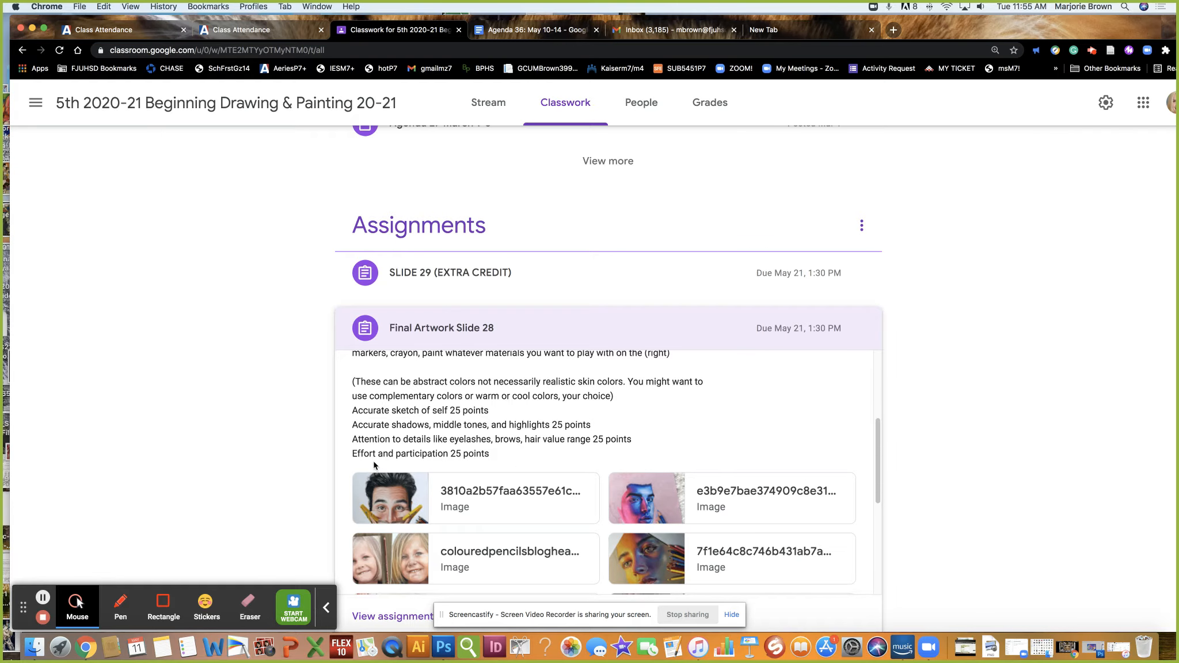
pyautogui.scroll(-3)
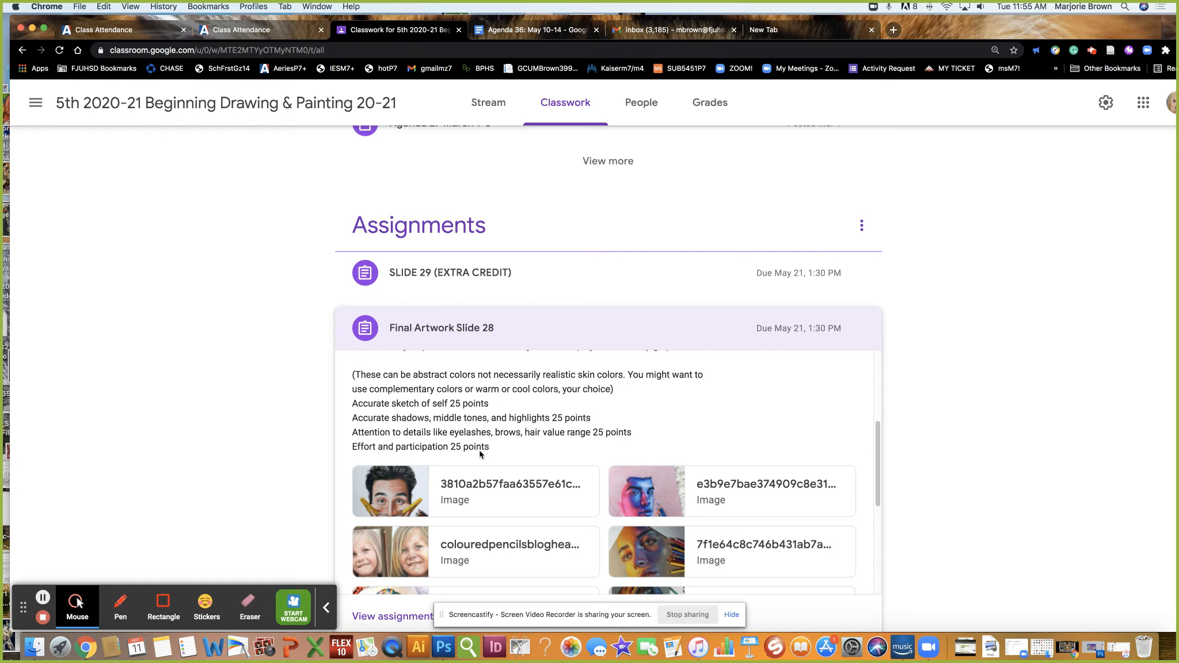
pyautogui.scroll(-3)
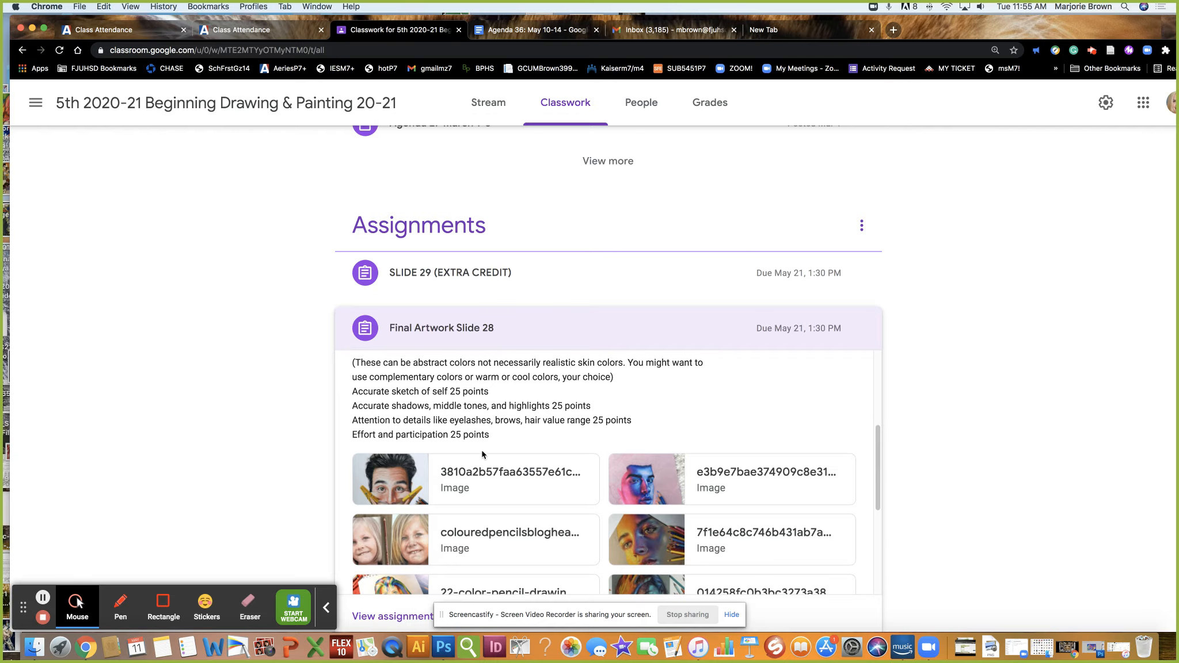
pyautogui.click(390, 479)
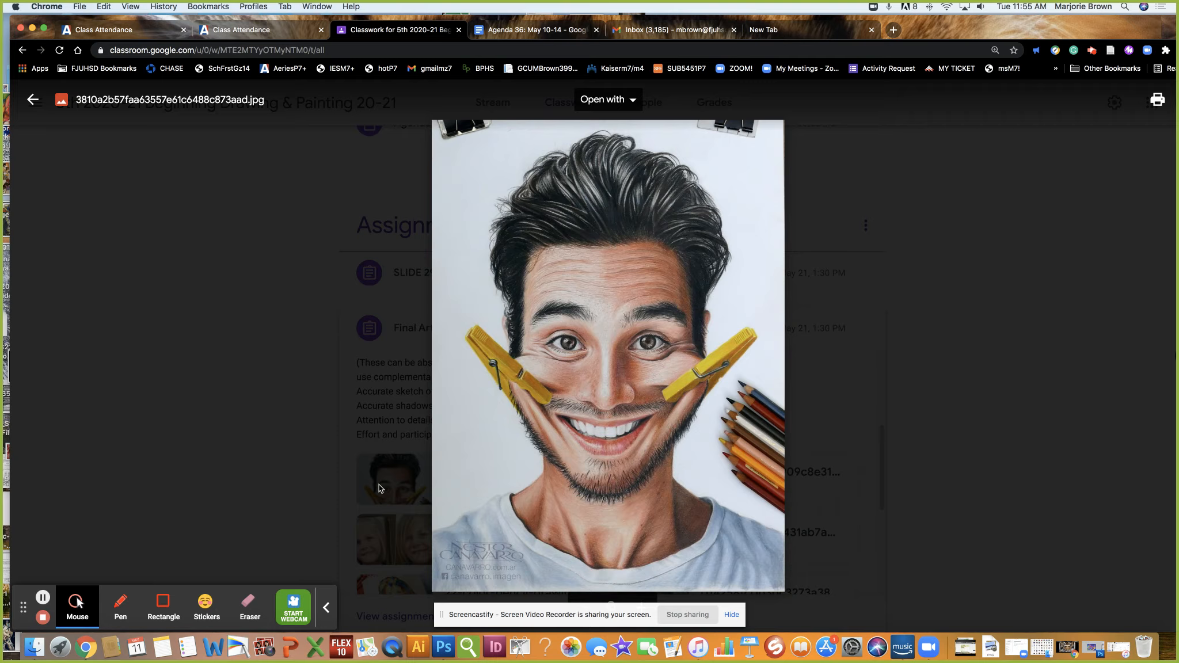
pyautogui.moveTo(668, 404)
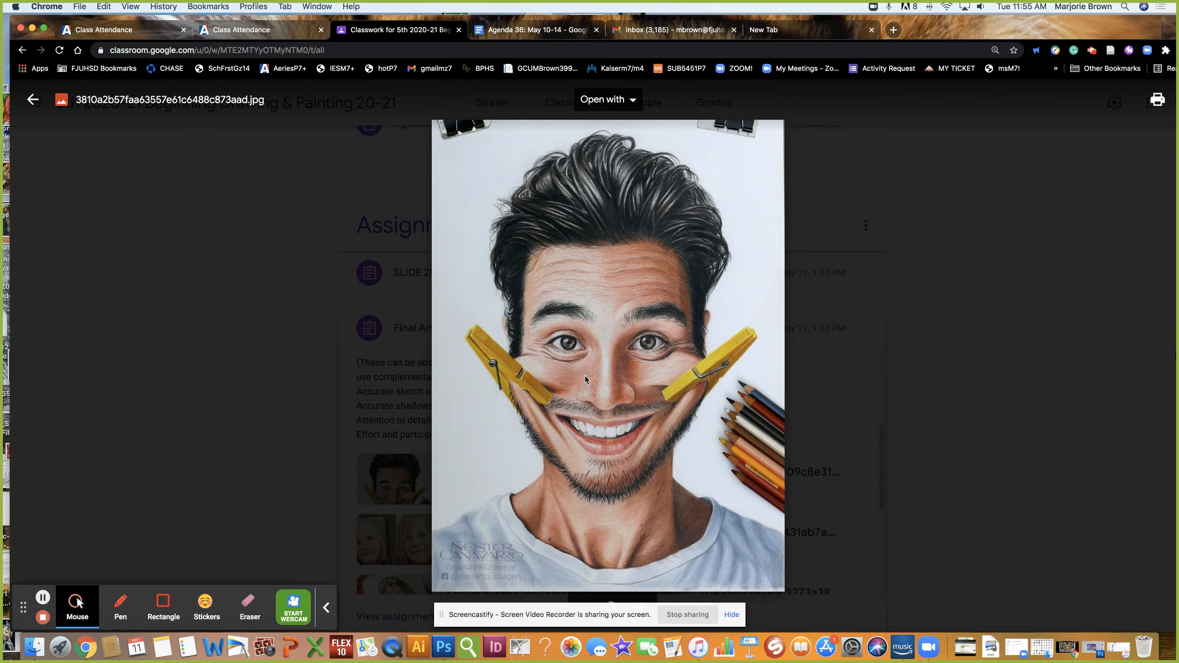
pyautogui.moveTo(1134, 370)
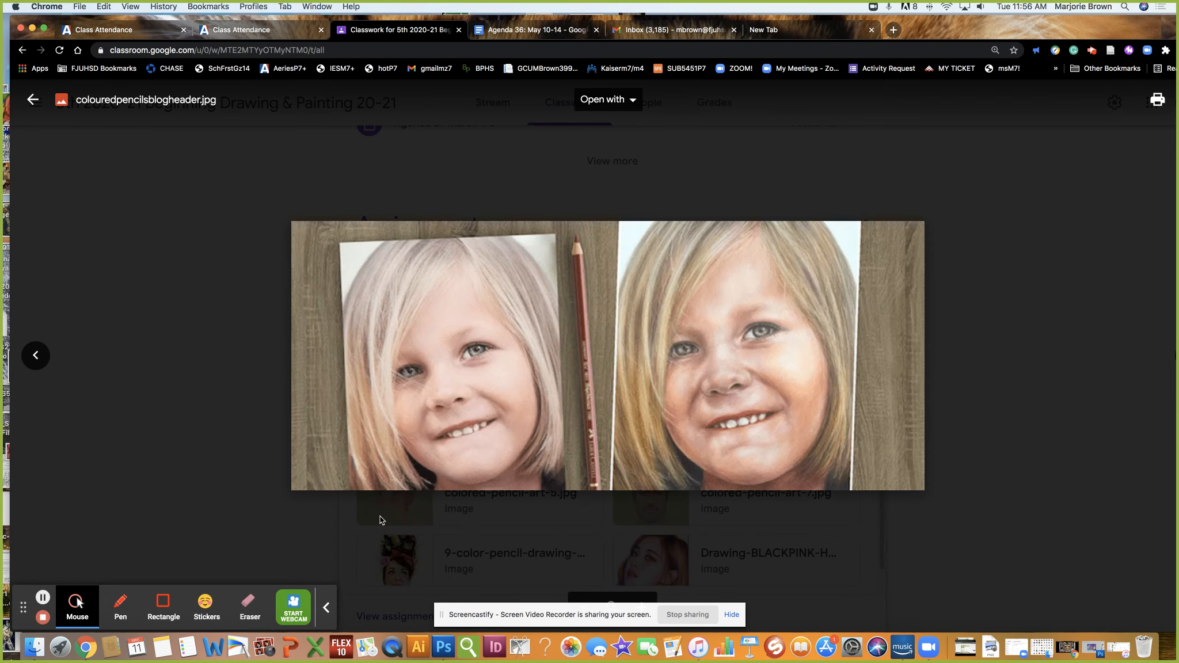
pyautogui.moveTo(717, 344)
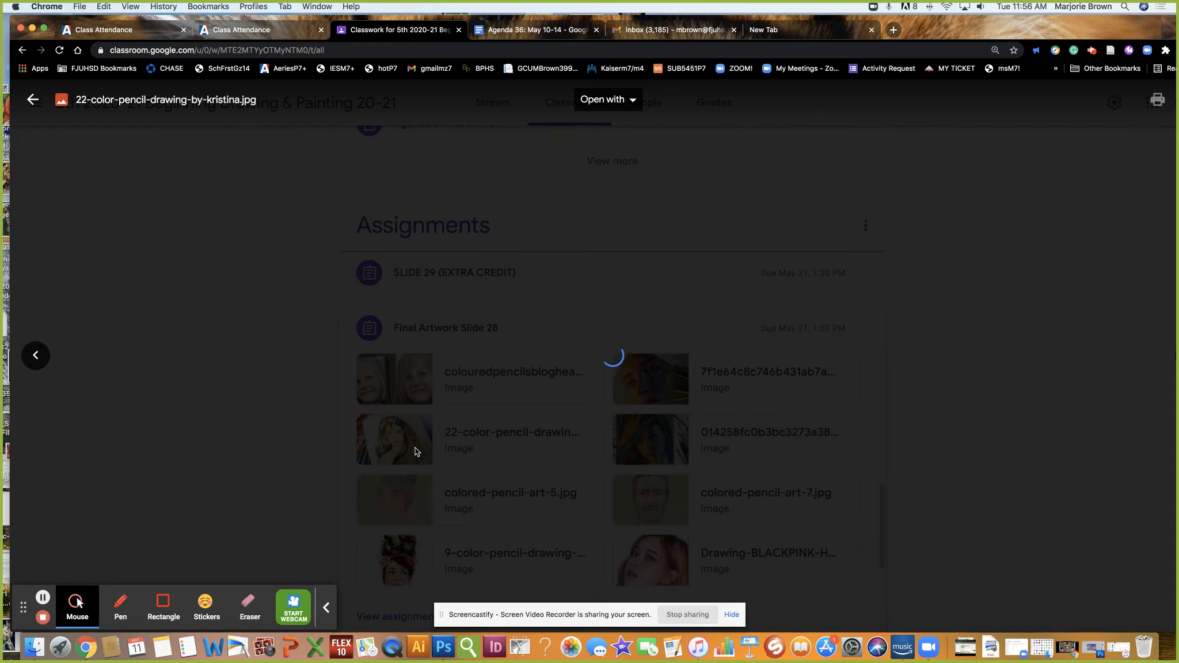
pyautogui.click(393, 439)
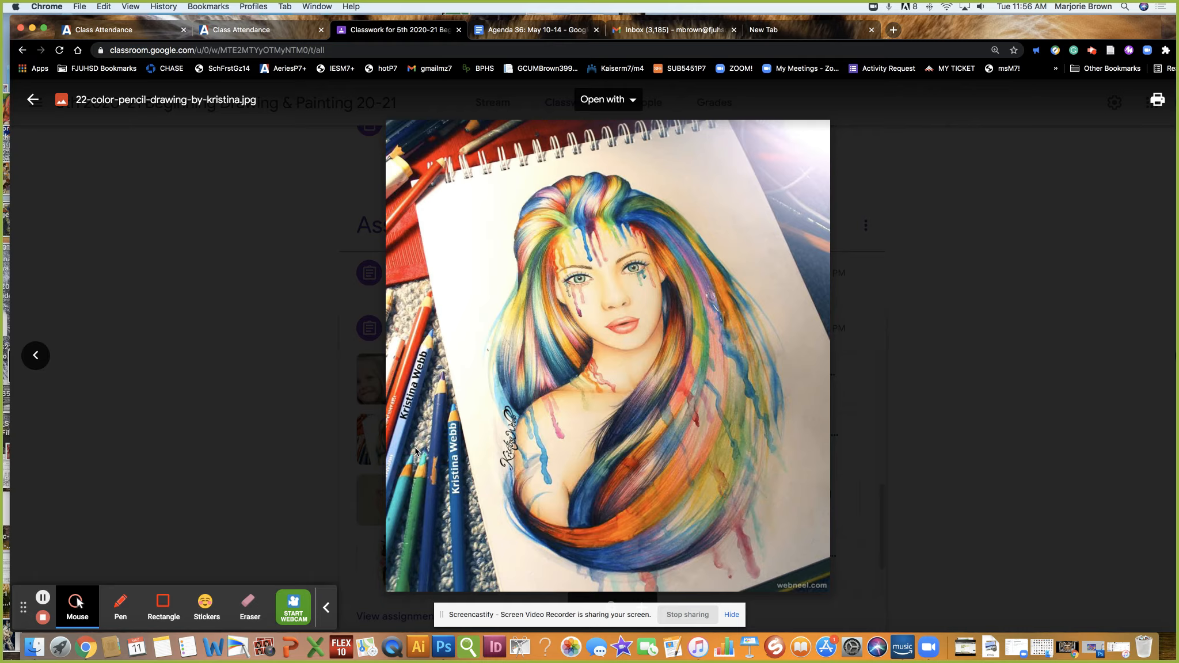
pyautogui.moveTo(630, 341)
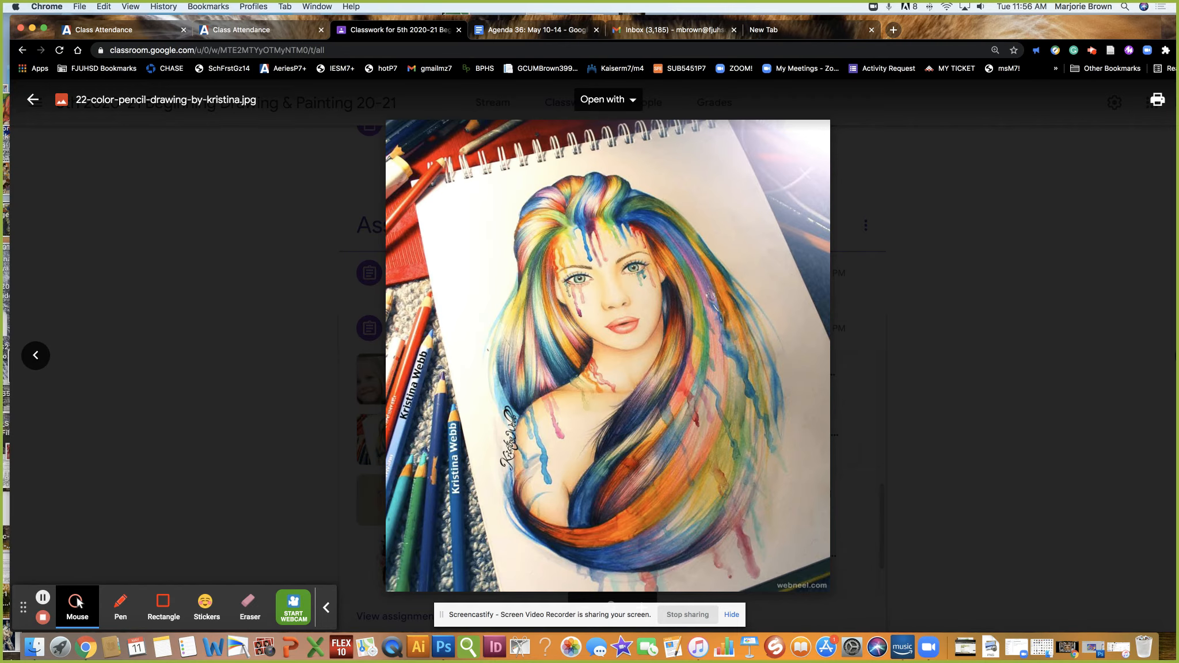
pyautogui.moveTo(35, 356)
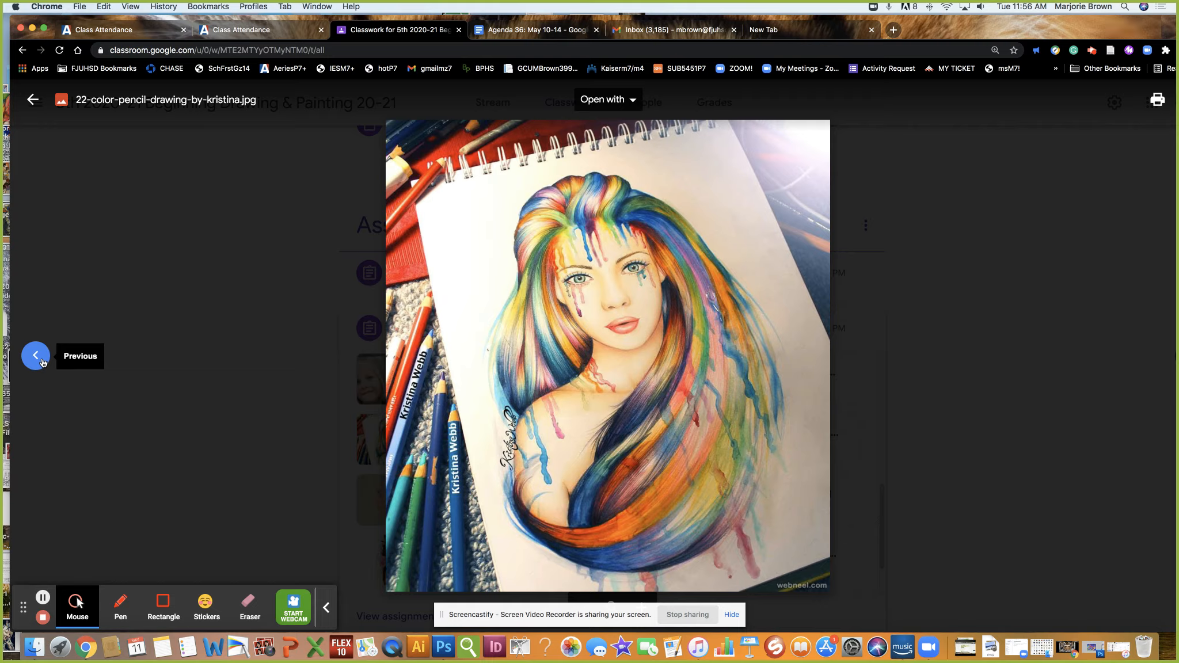
pyautogui.click(35, 355)
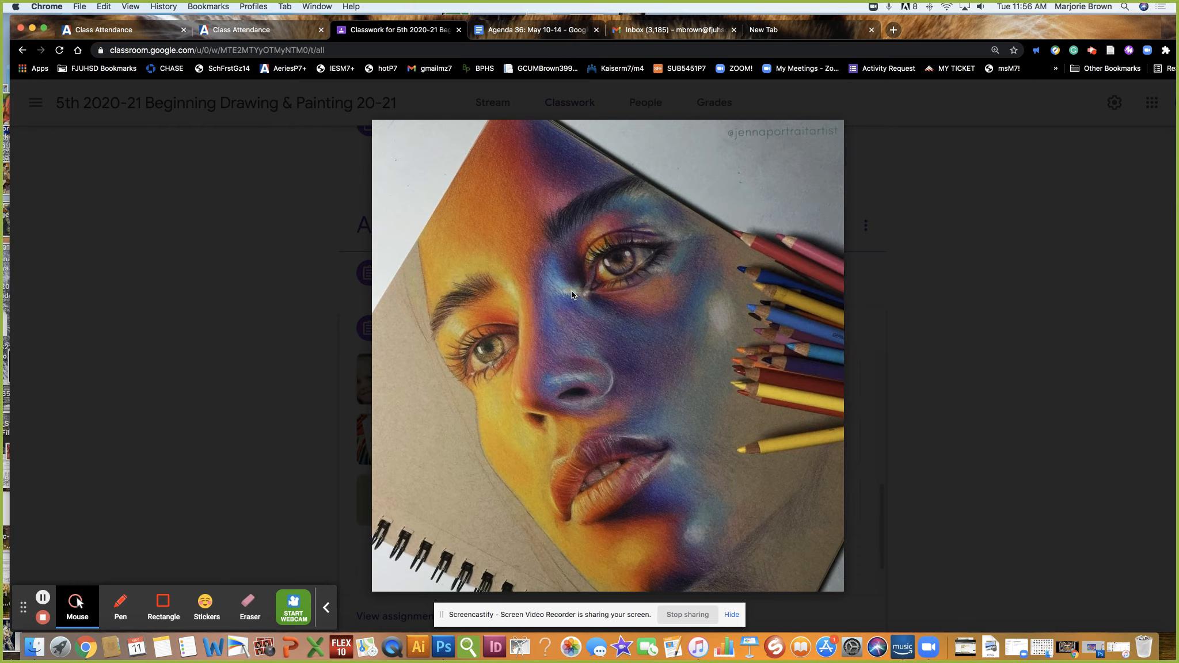
pyautogui.moveTo(566, 331)
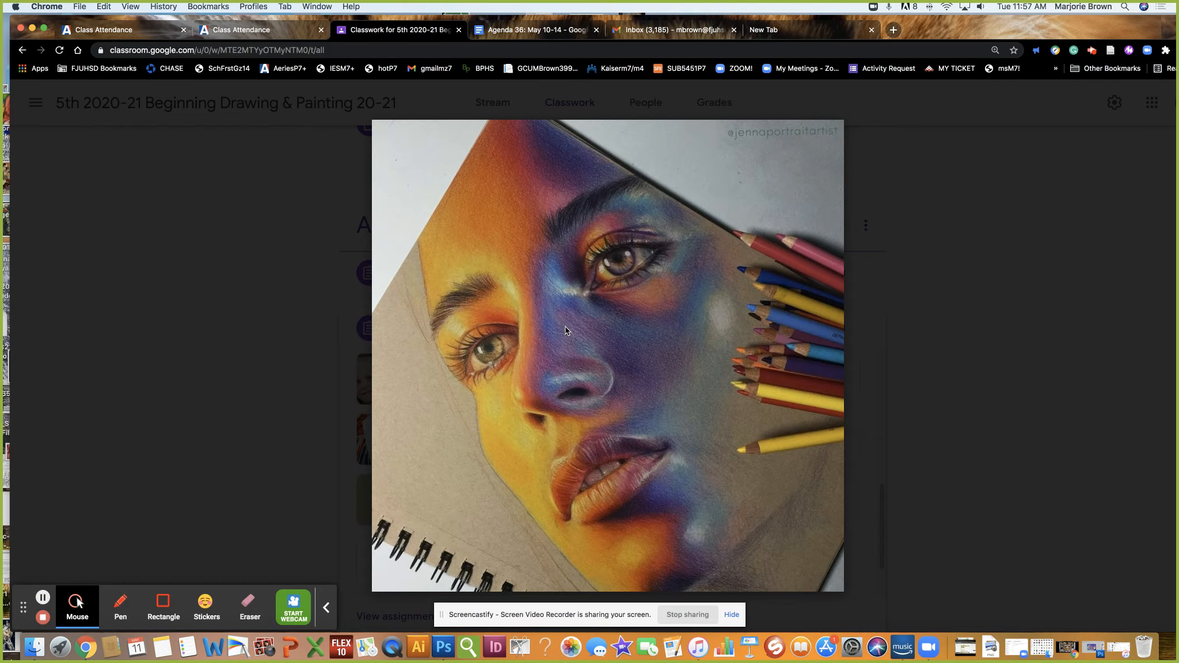
pyautogui.click(32, 102)
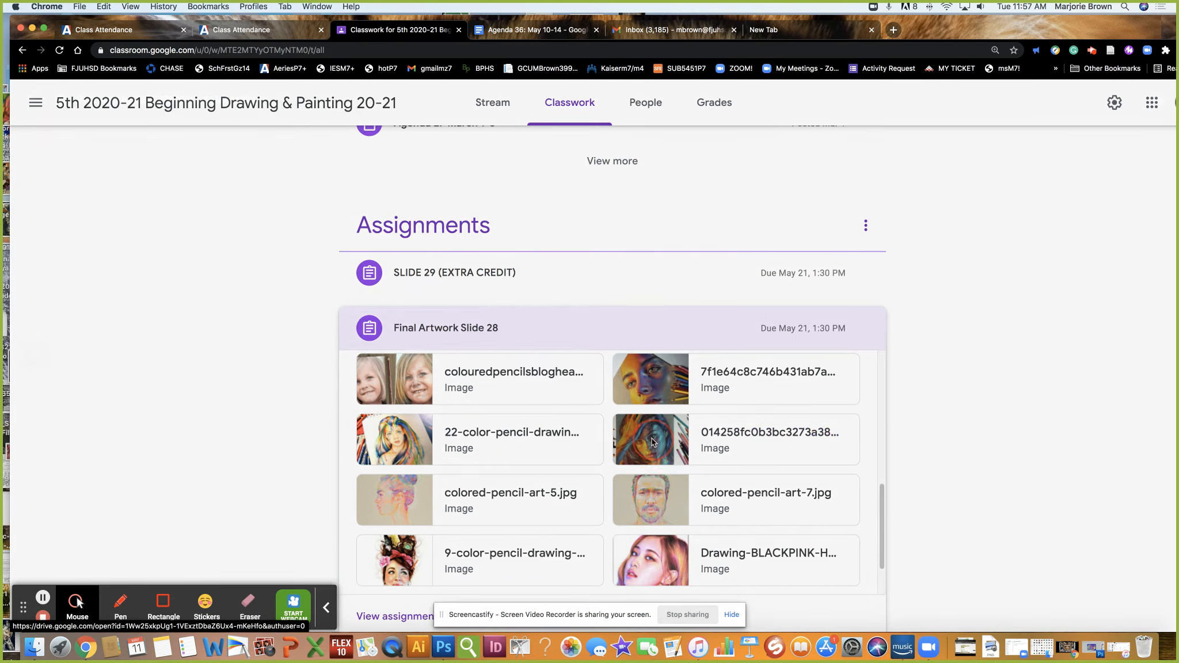
# Preview the hand-in-hair portrait and the colored-pencil-art-5.jpg profile drawing, closing each
pyautogui.click(651, 440)
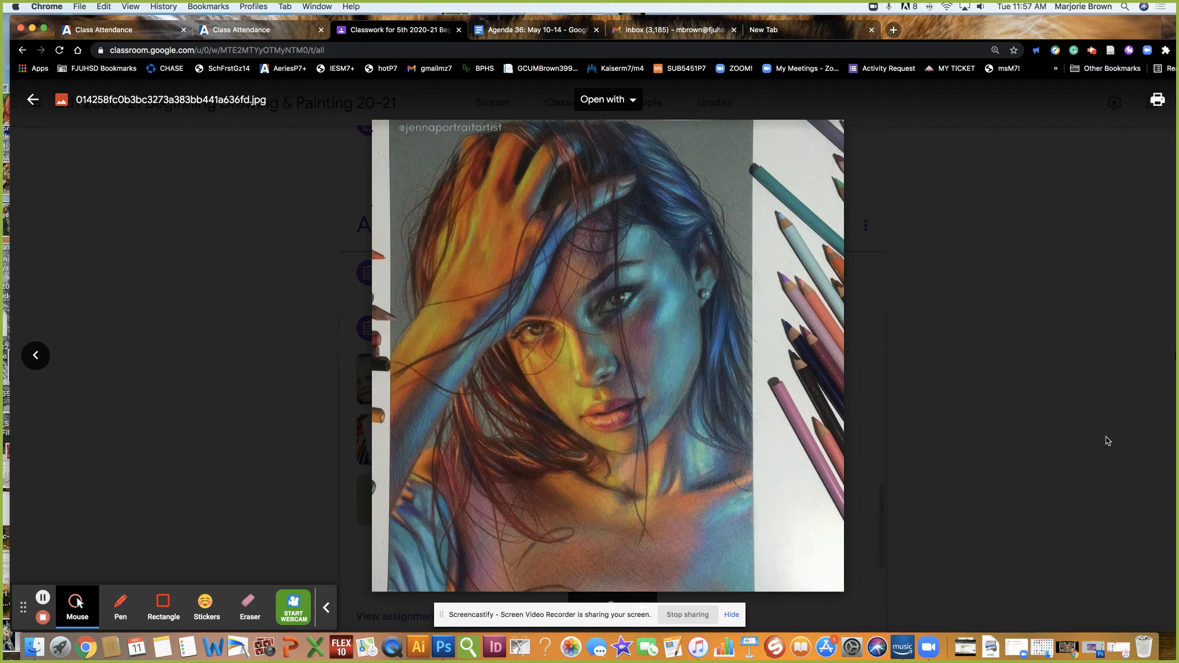
pyautogui.moveTo(1009, 476)
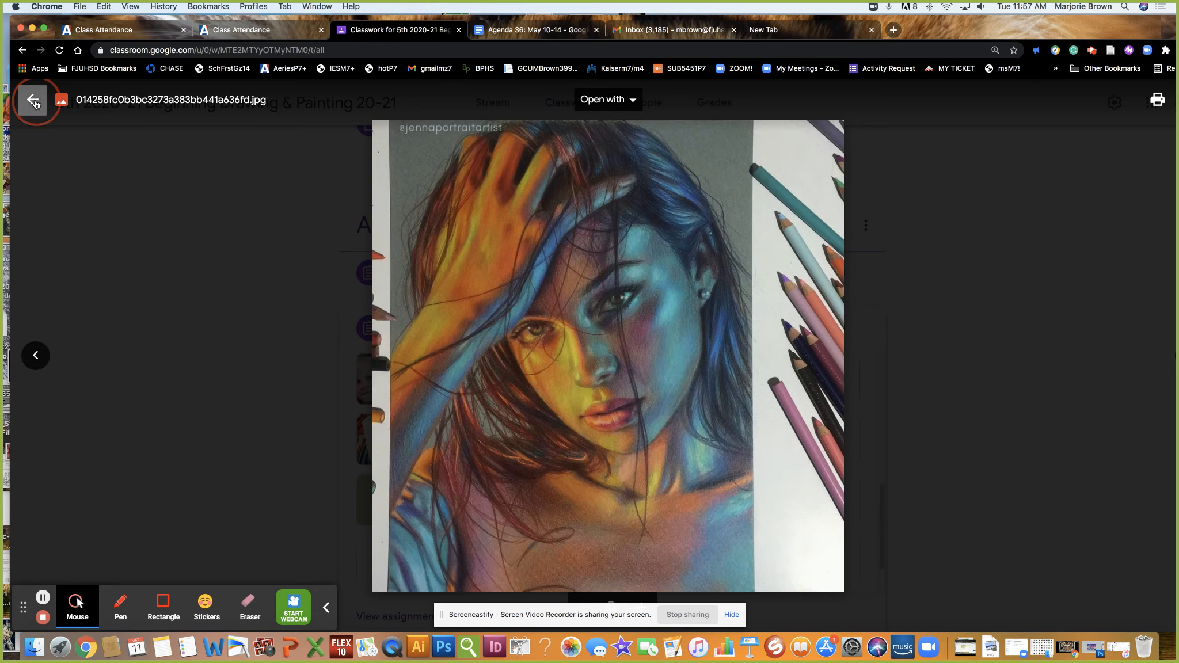
pyautogui.click(33, 101)
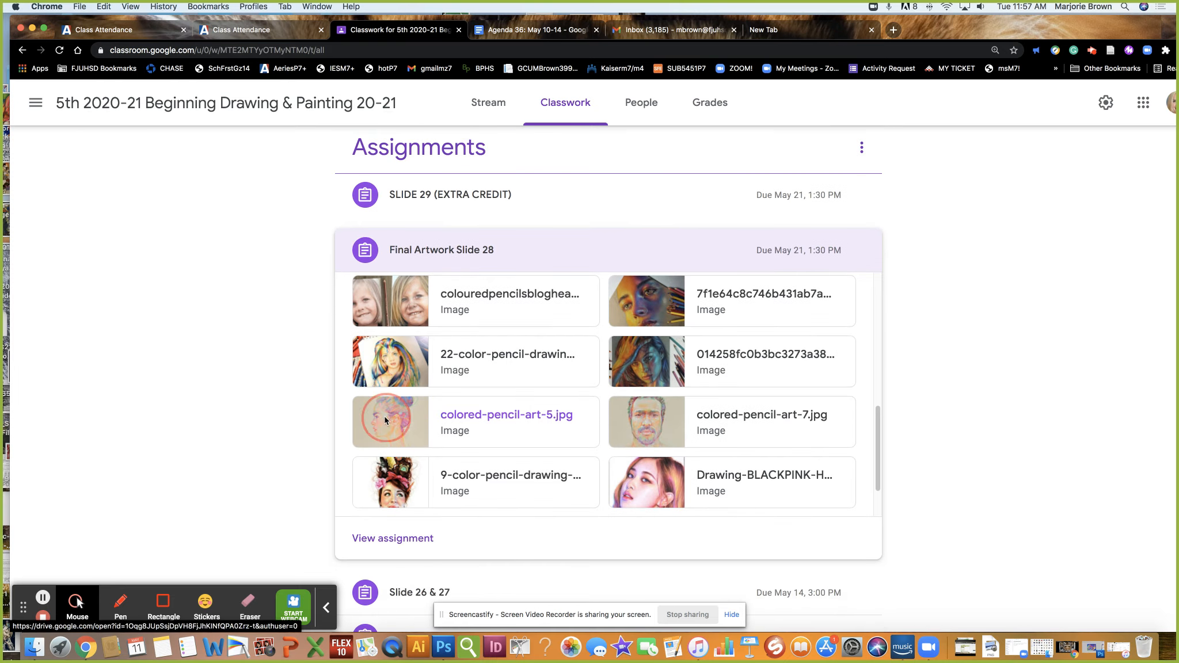
pyautogui.click(390, 421)
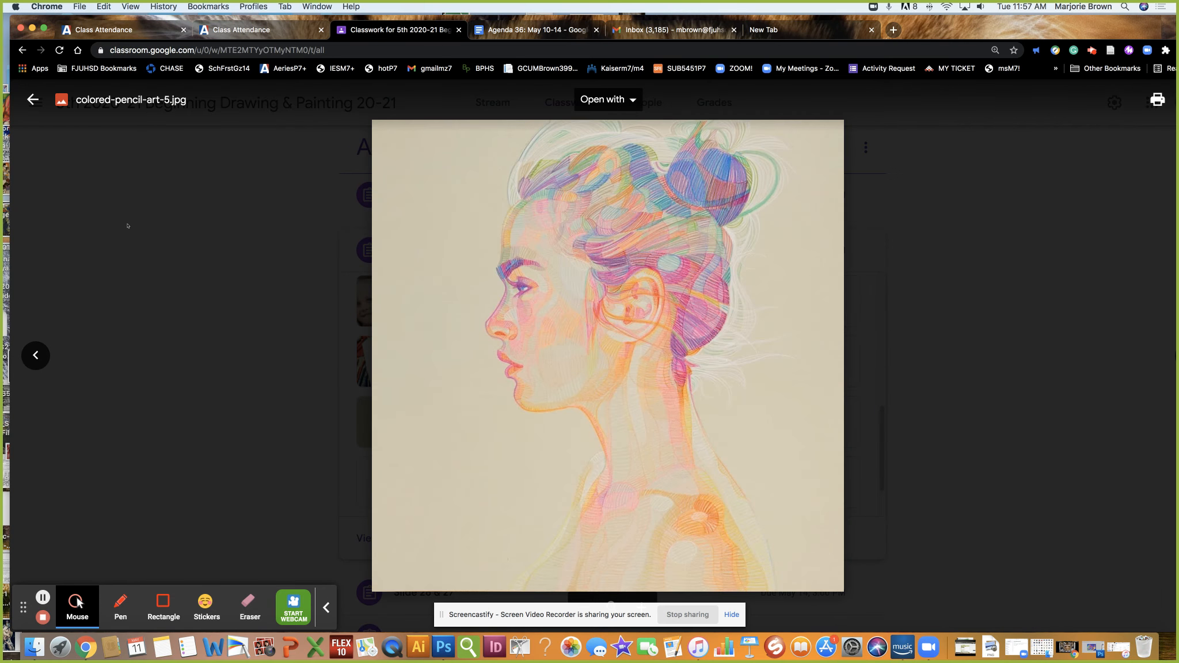
pyautogui.moveTo(613, 384)
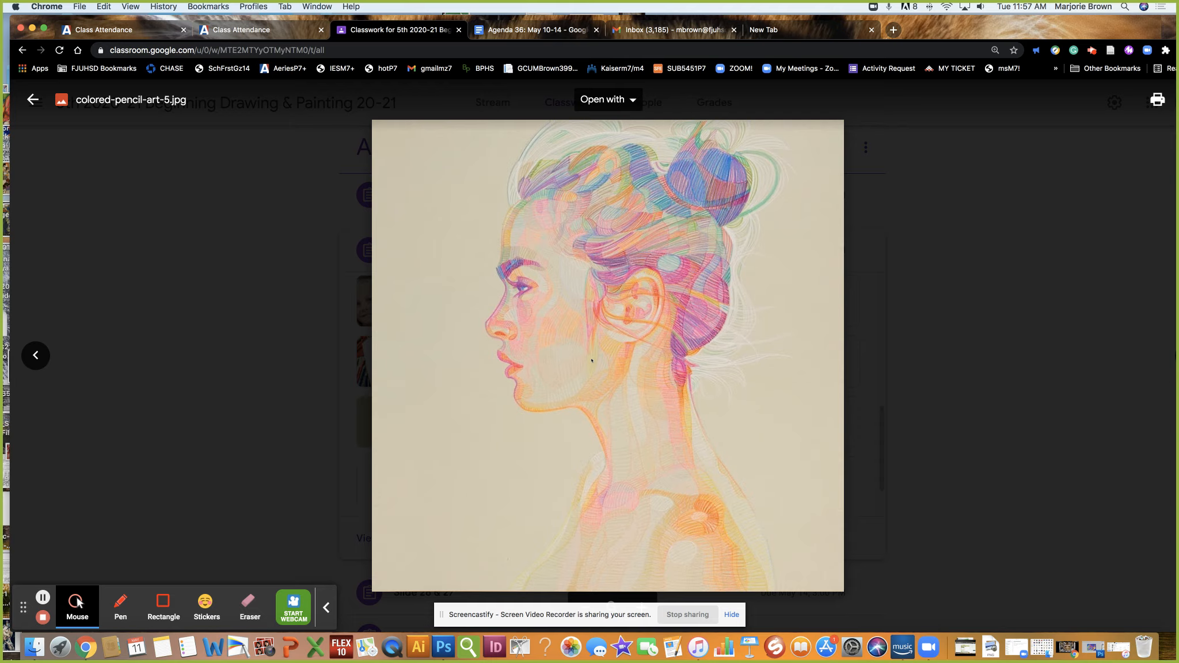
pyautogui.moveTo(217, 407)
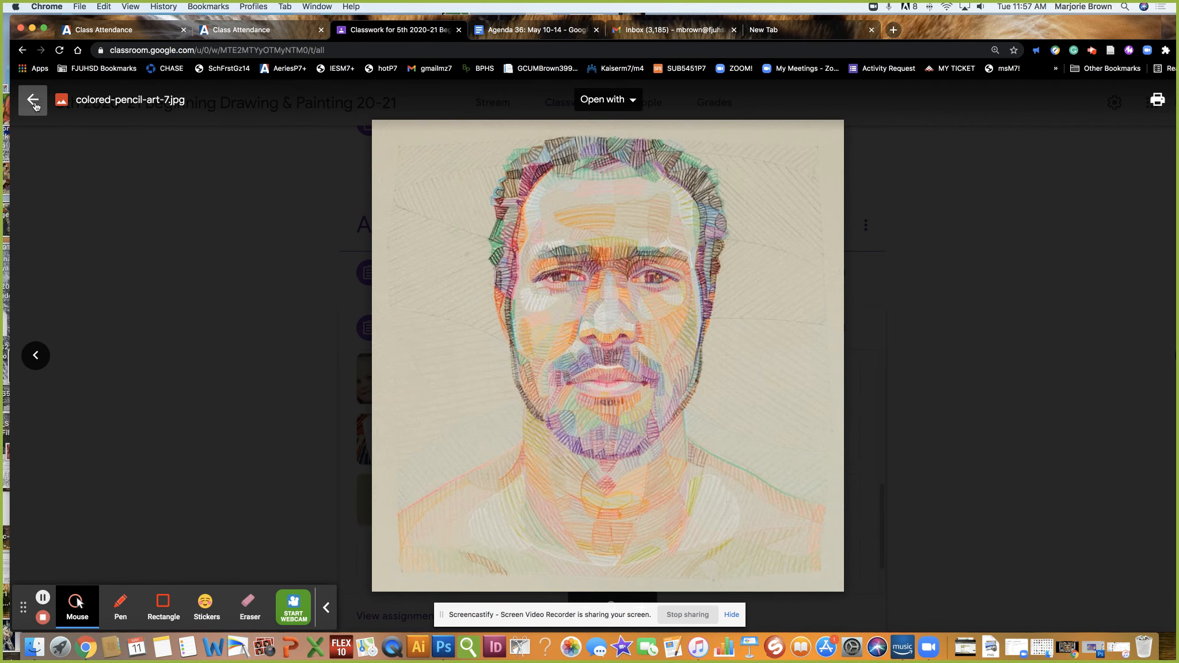
pyautogui.click(33, 101)
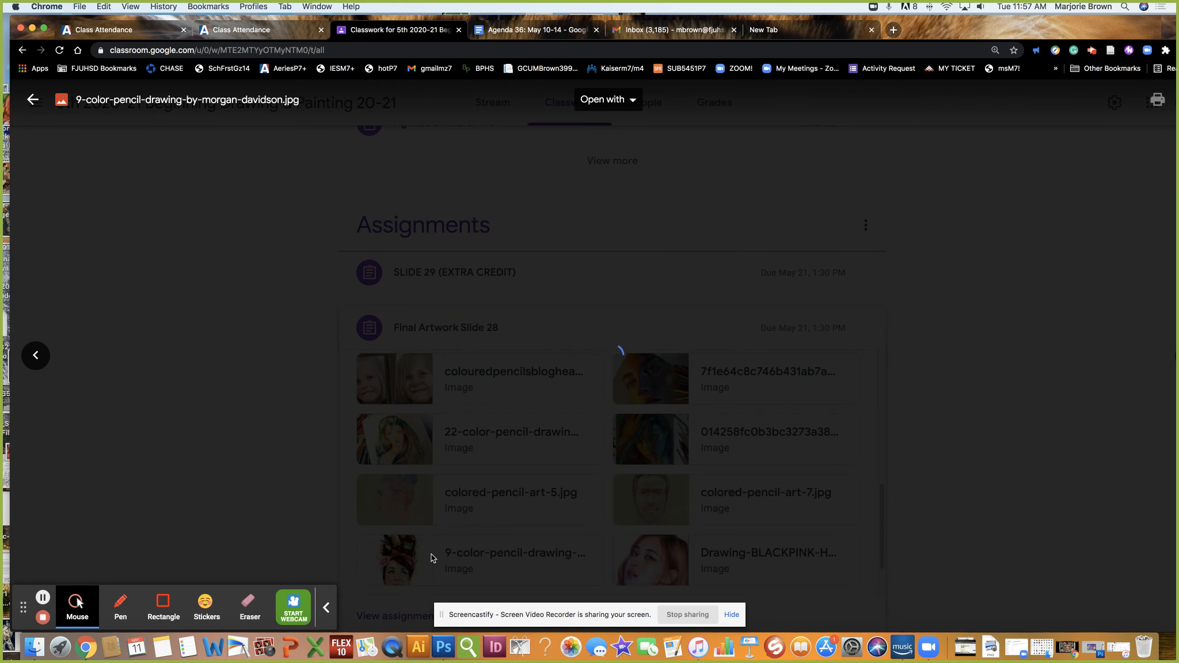
# Preview the objects-in-hair portrait and the BLACKPINK portrait, then return to the Classwork list
pyautogui.click(393, 560)
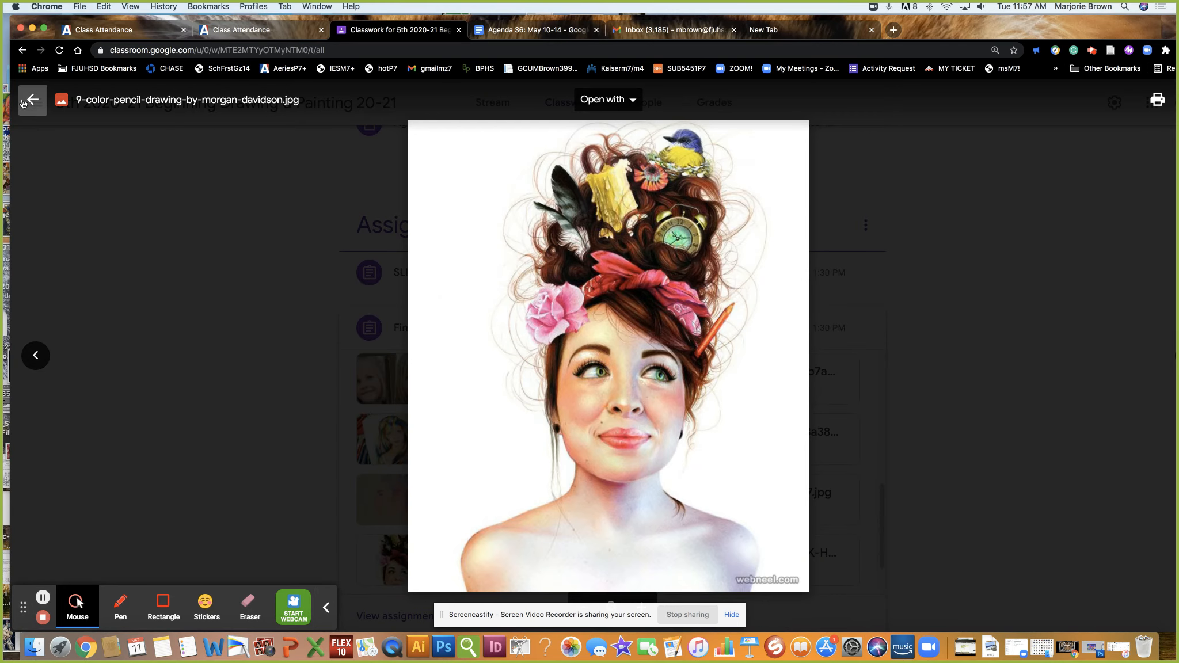
pyautogui.click(31, 101)
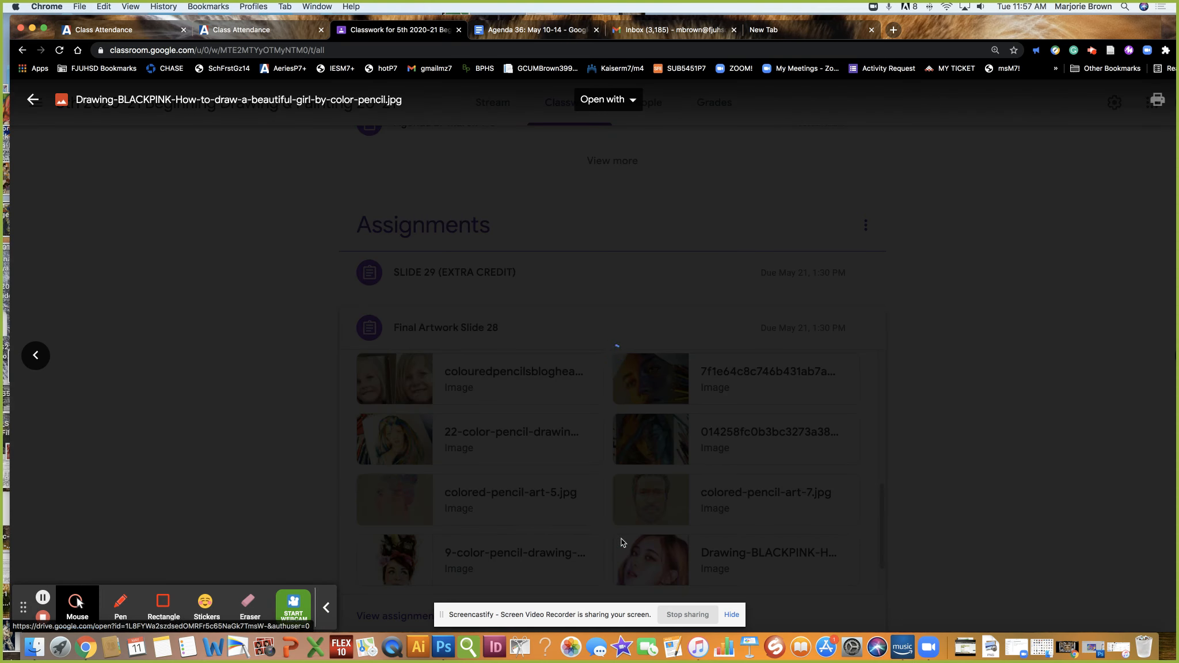
pyautogui.click(651, 561)
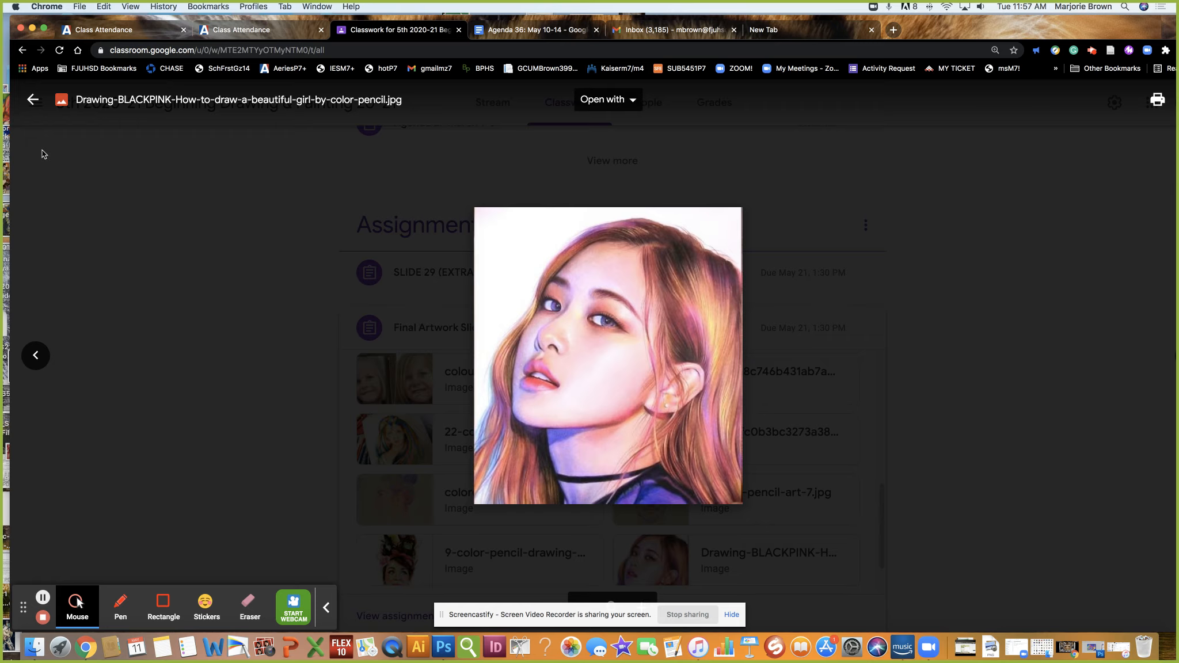
pyautogui.moveTo(32, 99)
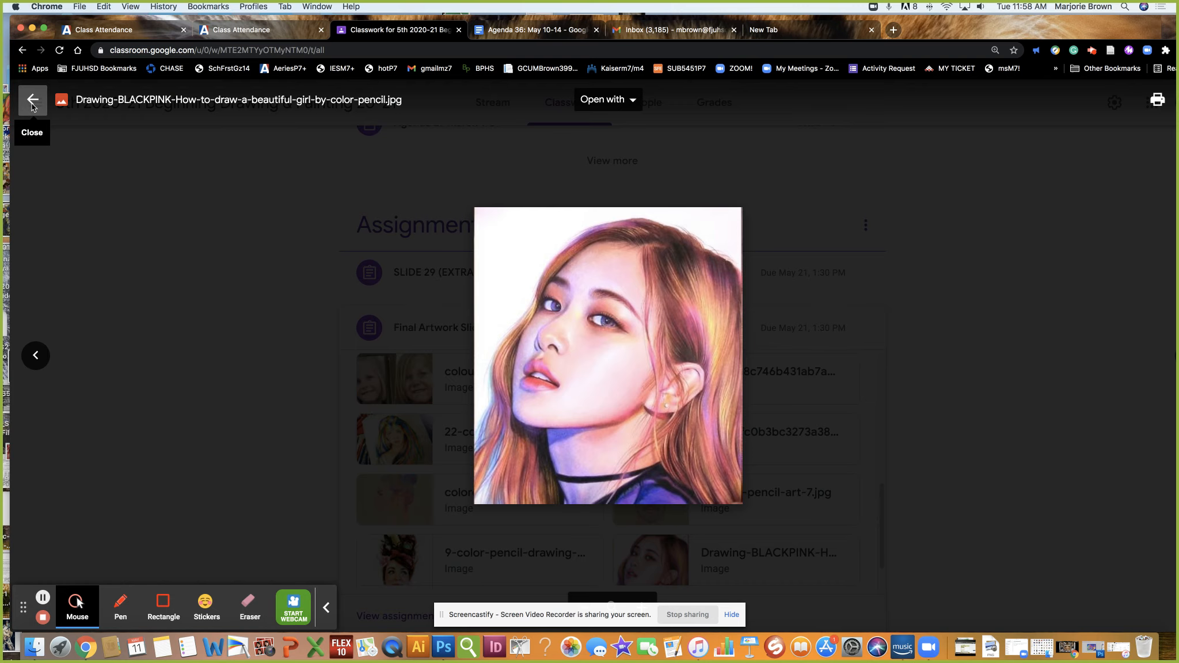
pyautogui.moveTo(34, 106)
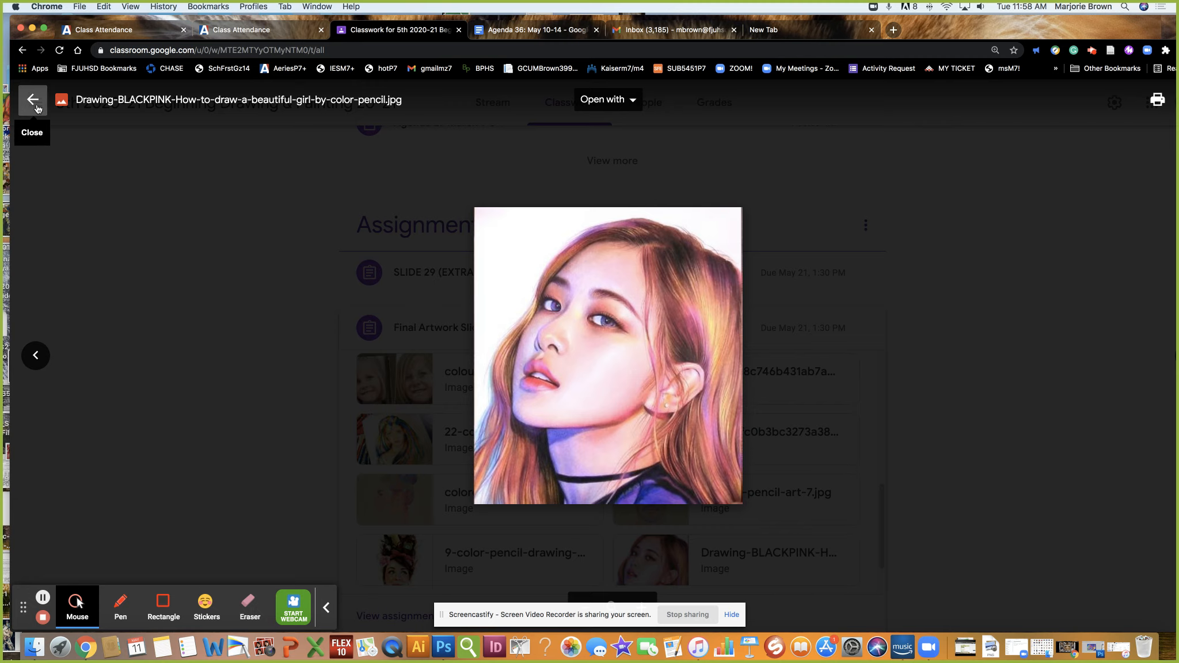
pyautogui.click(33, 100)
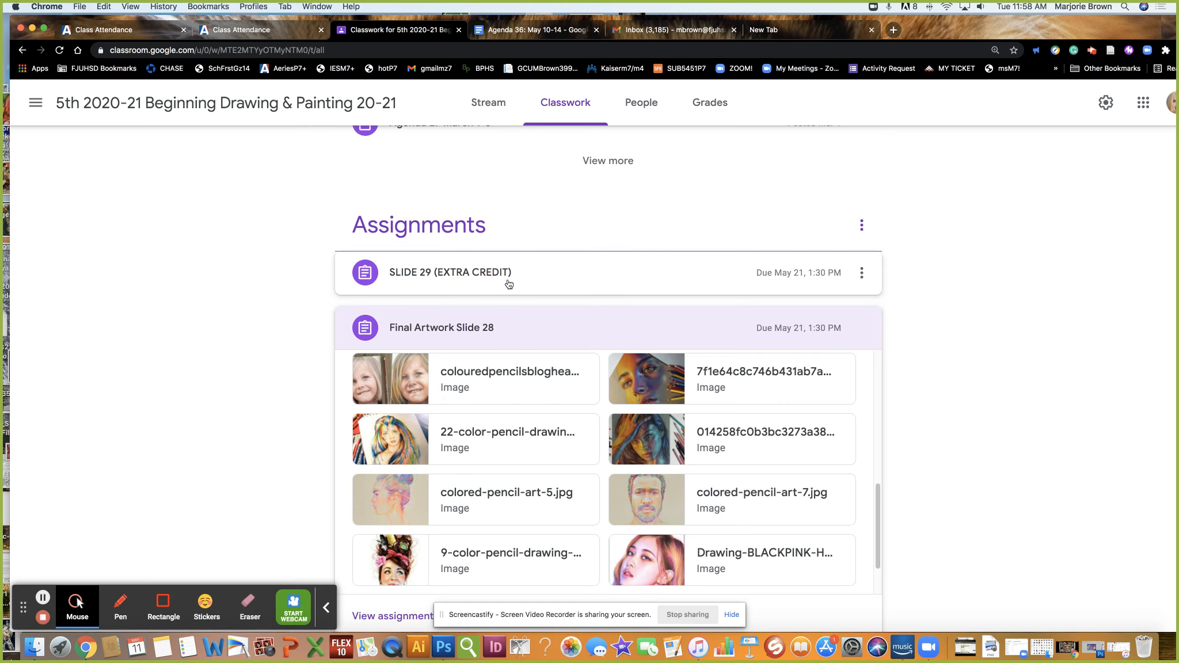
# Expand SLIDE 29 (EXTRA CREDIT) to show its photo-and-self-portrait instructions with 0 of 39 turned in
pyautogui.click(450, 273)
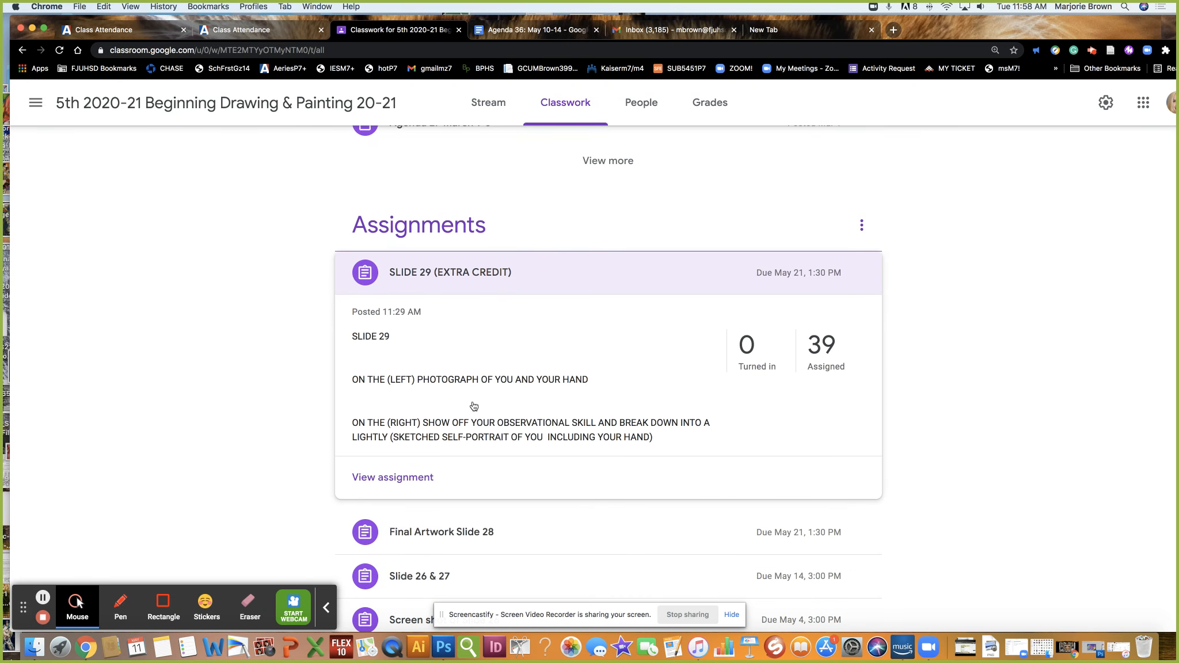
pyautogui.moveTo(369, 344)
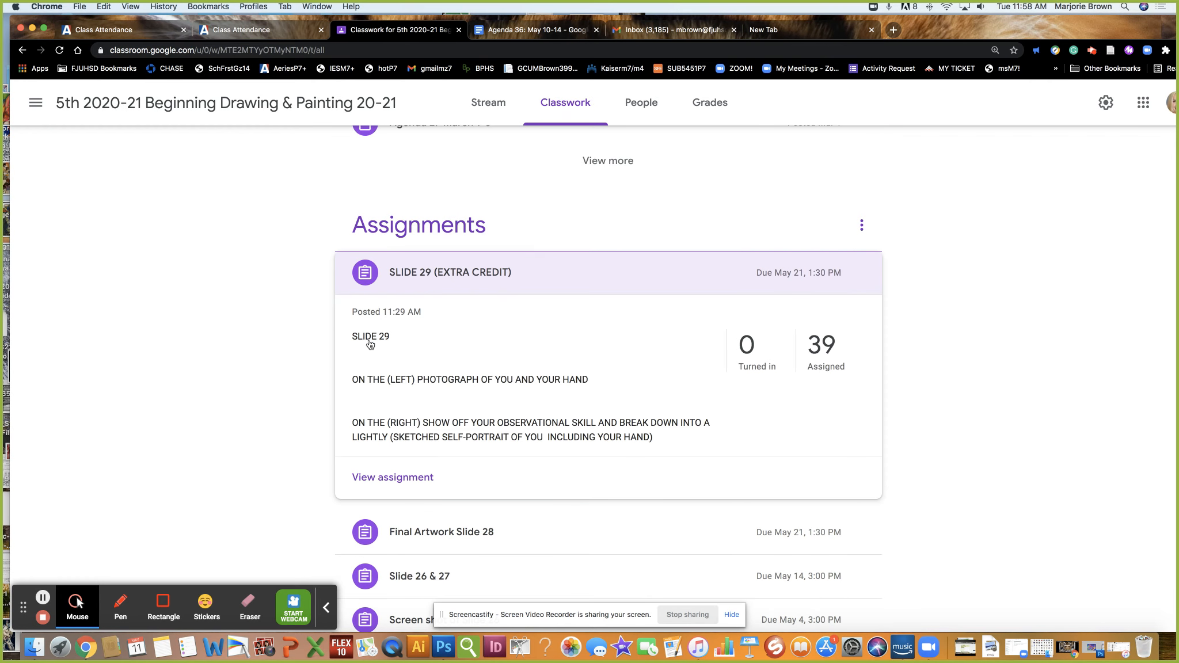
pyautogui.moveTo(369, 388)
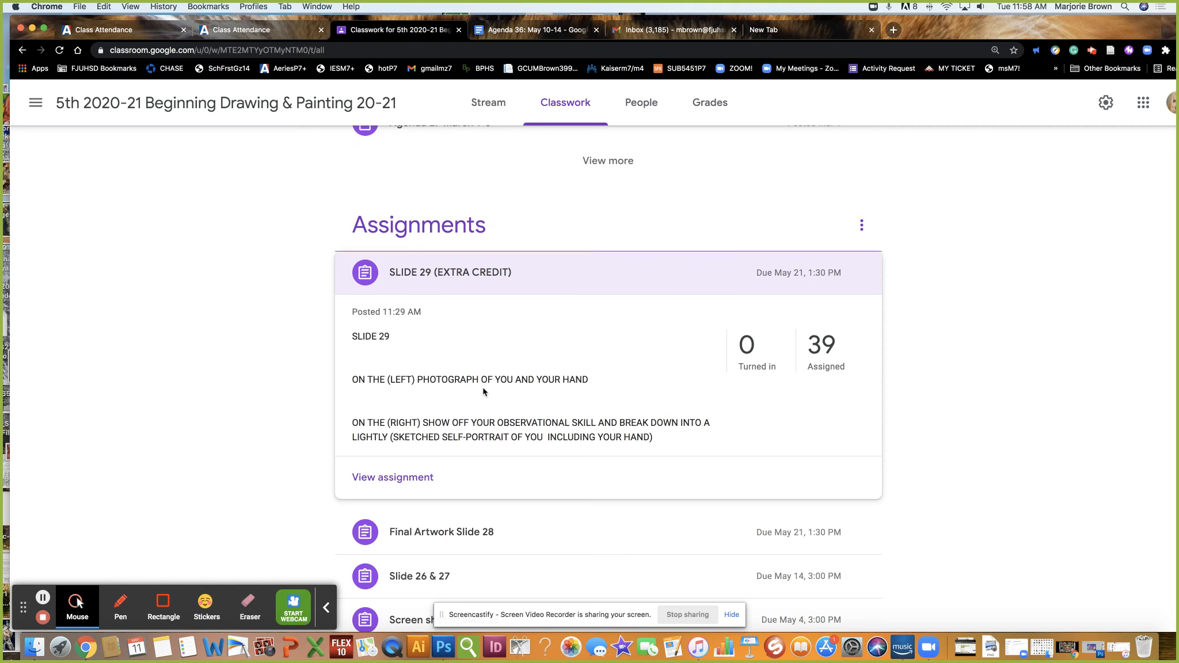
pyautogui.moveTo(570, 409)
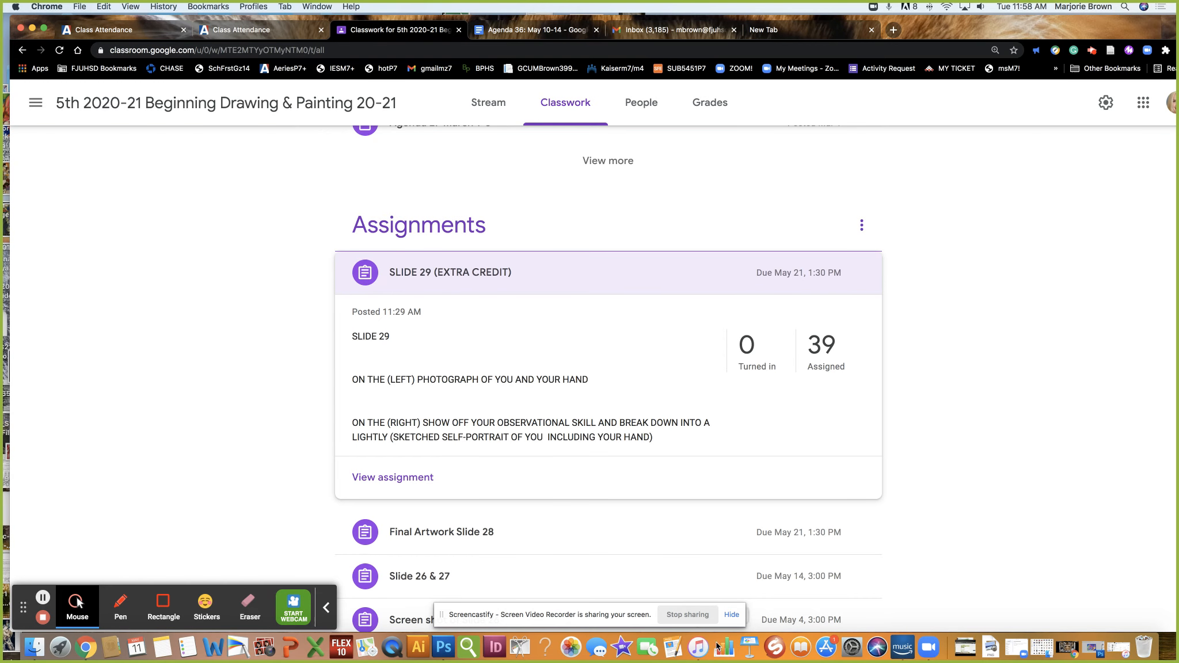
pyautogui.moveTo(263, 646)
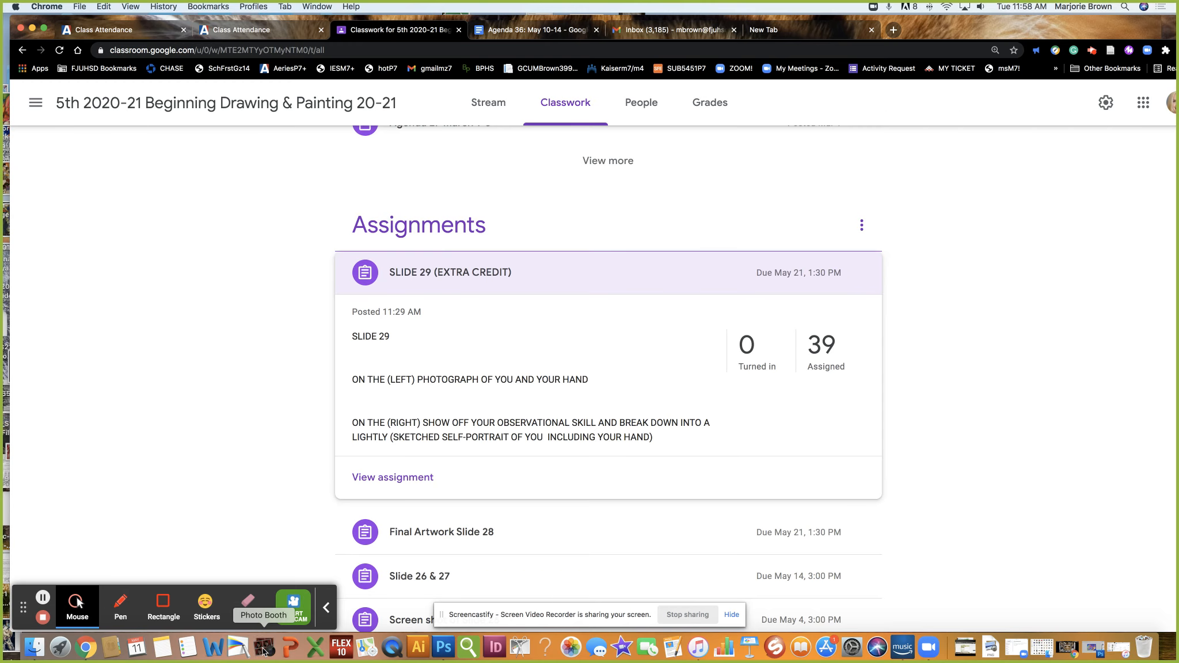
# Launch Photo Booth, take webcam self-portrait demo photos, and return to the Classroom page
pyautogui.click(262, 605)
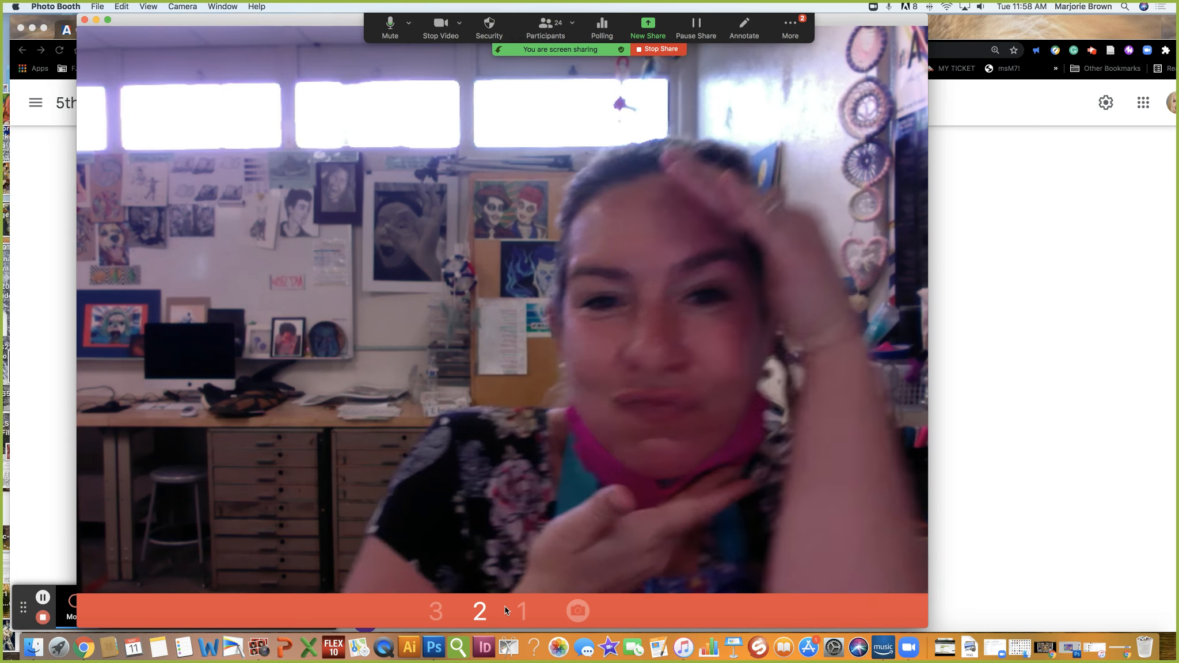
pyautogui.click(577, 610)
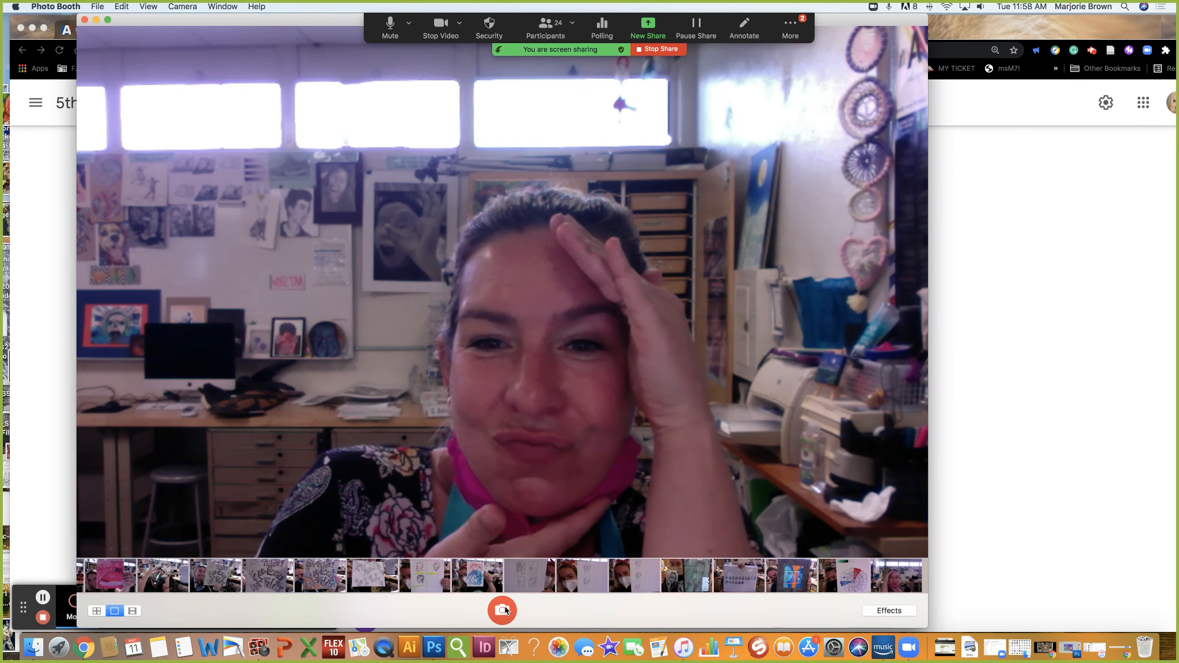
pyautogui.click(501, 610)
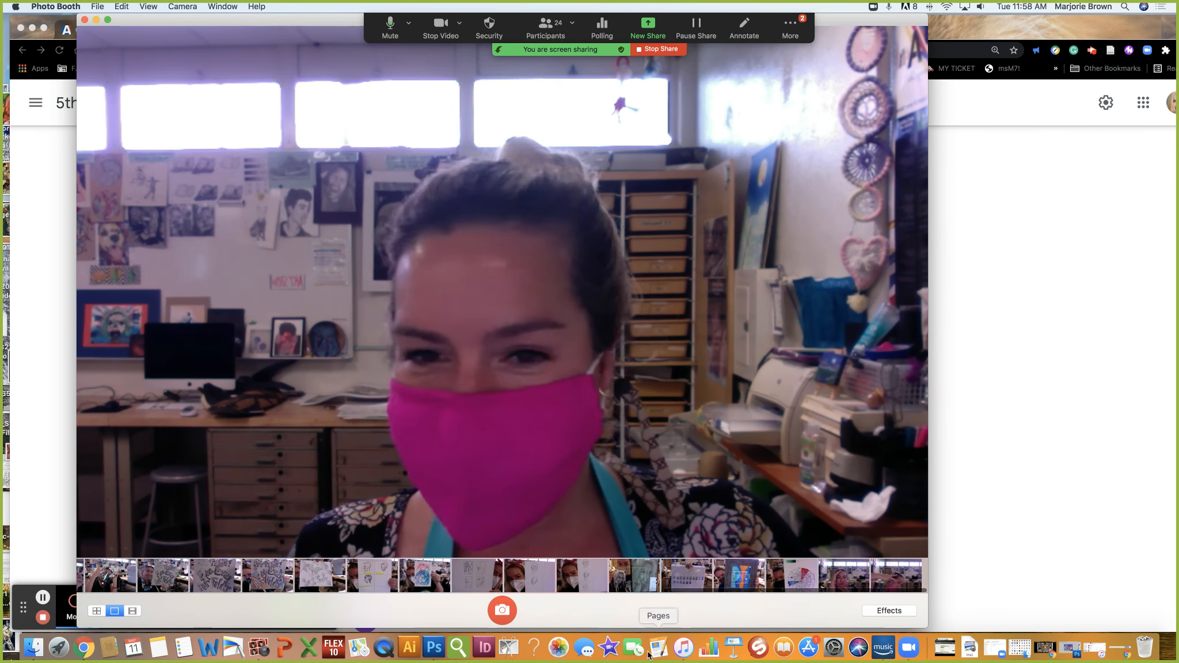
pyautogui.click(502, 610)
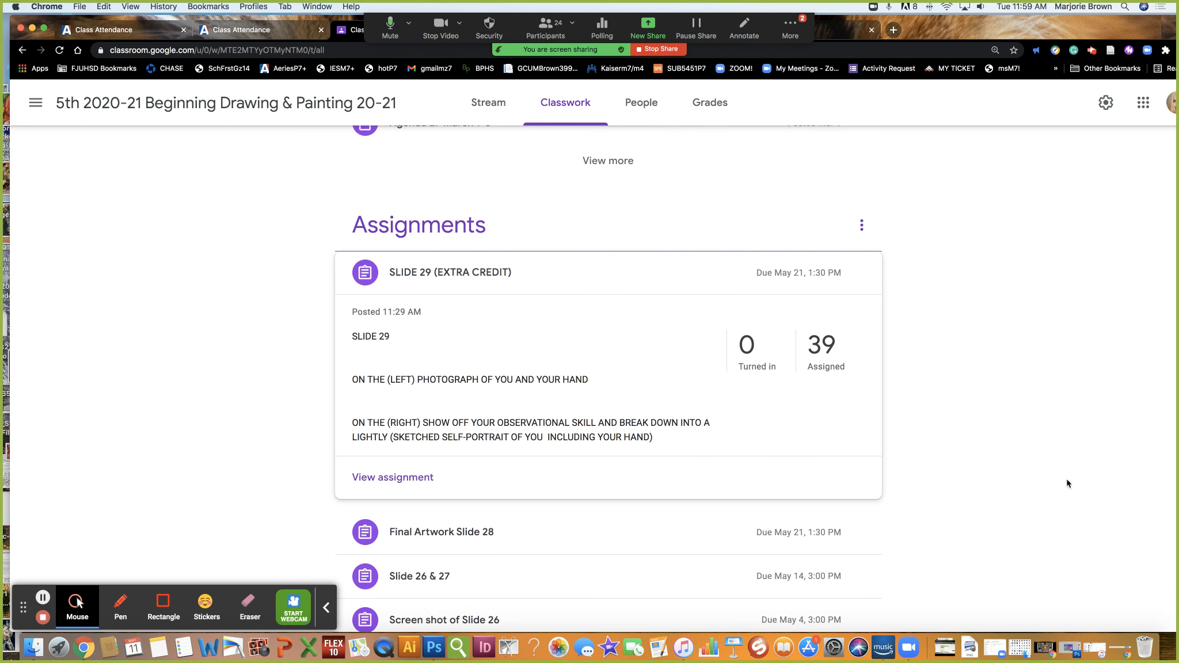
# Scroll the Classwork page slightly and bring up the Zoom meeting chat window
pyautogui.scroll(-3)
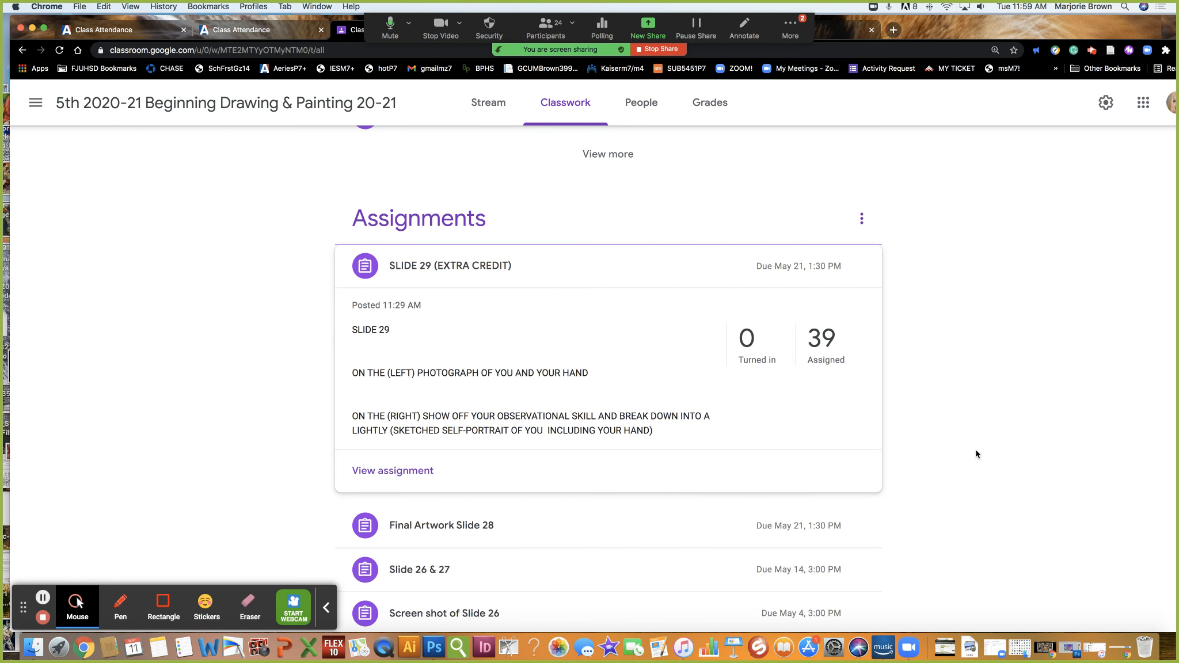
pyautogui.moveTo(691, 496)
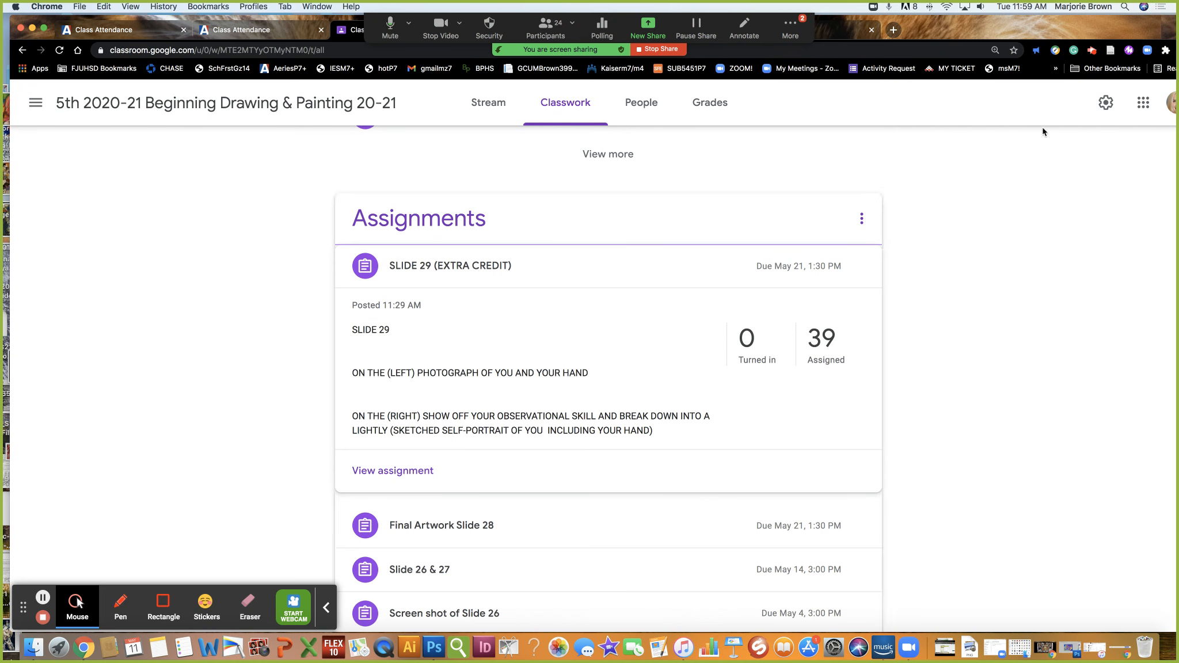
pyautogui.moveTo(931, 399)
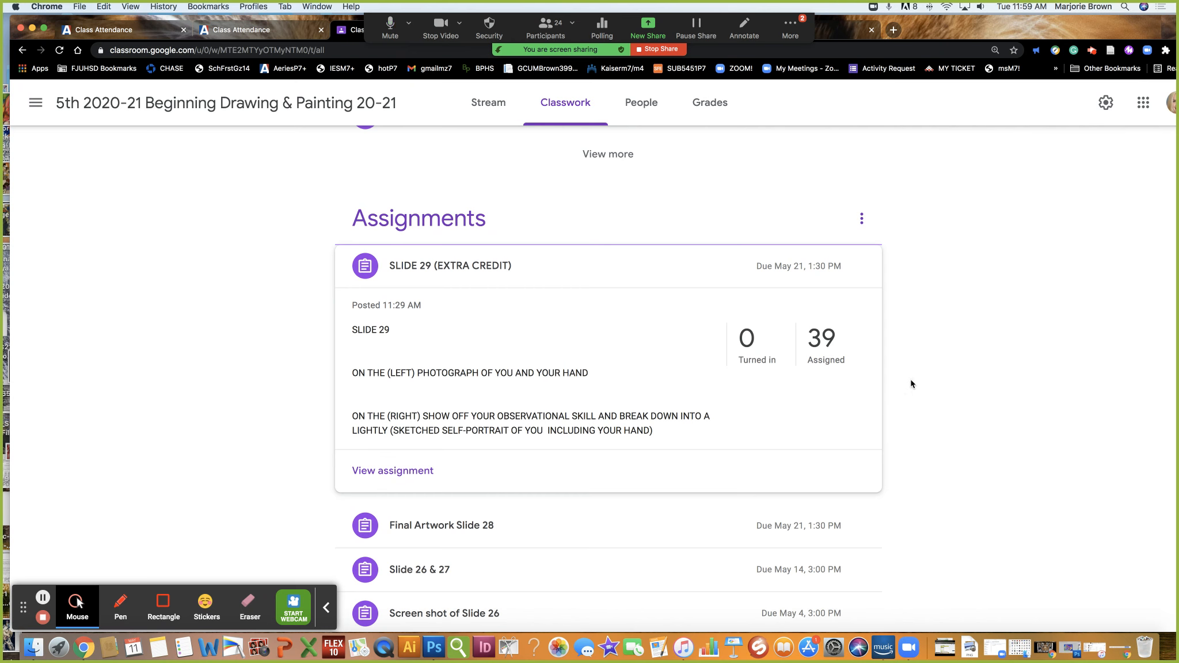
pyautogui.moveTo(789, 26)
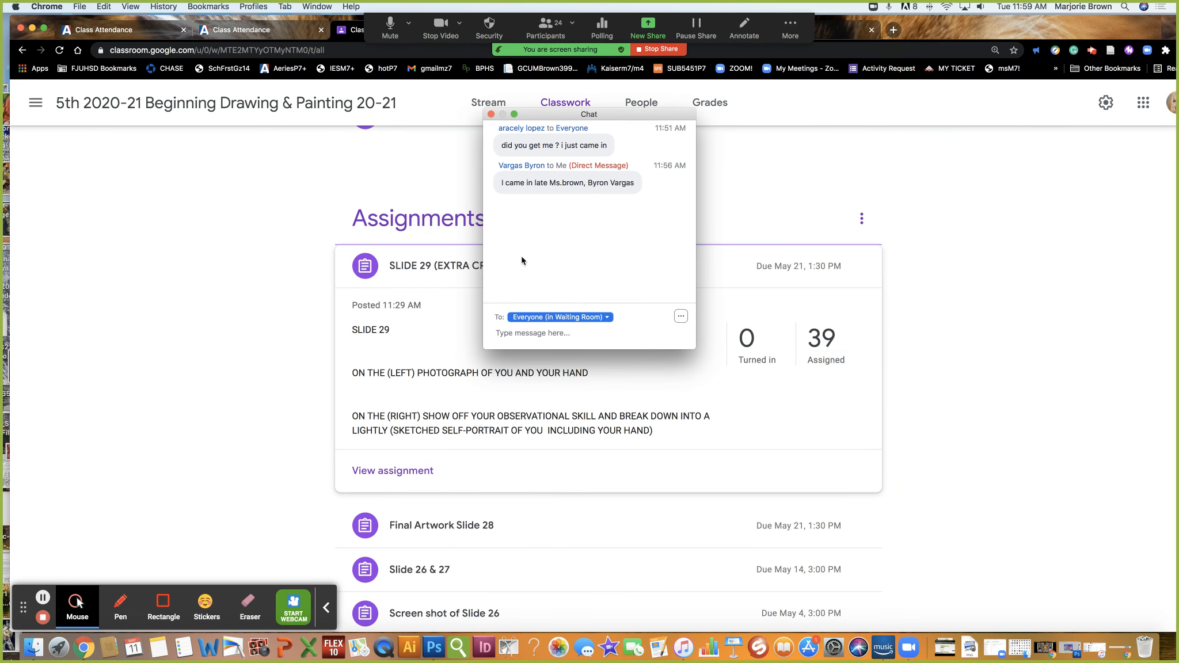
pyautogui.click(491, 114)
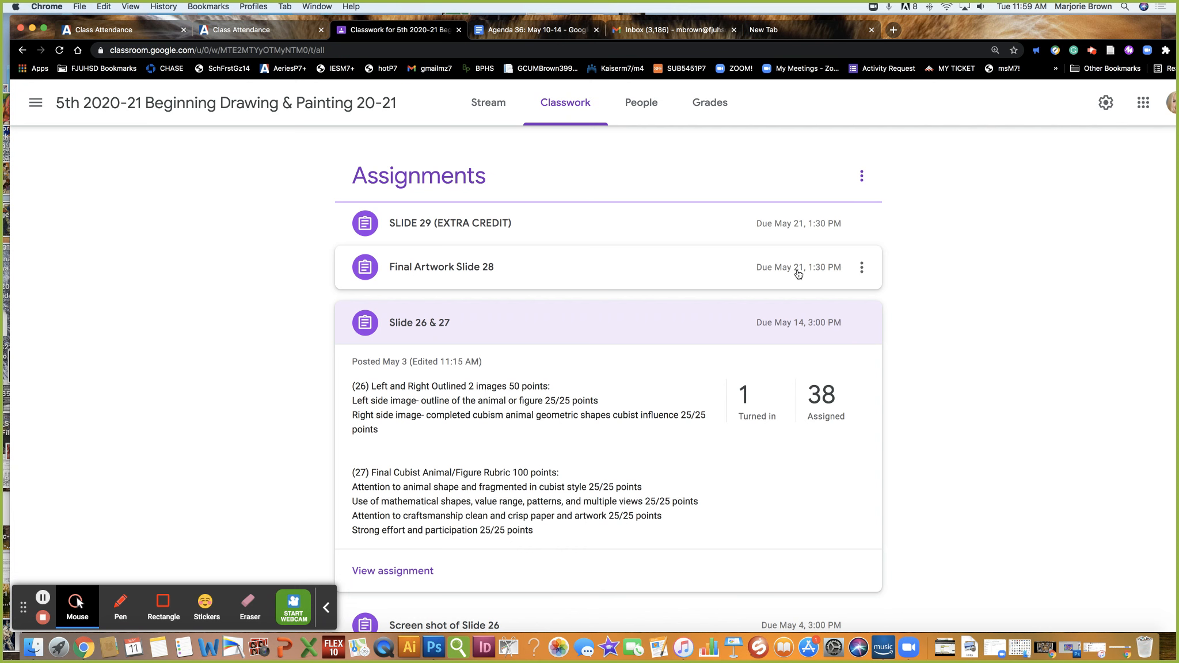
pyautogui.moveTo(802, 272)
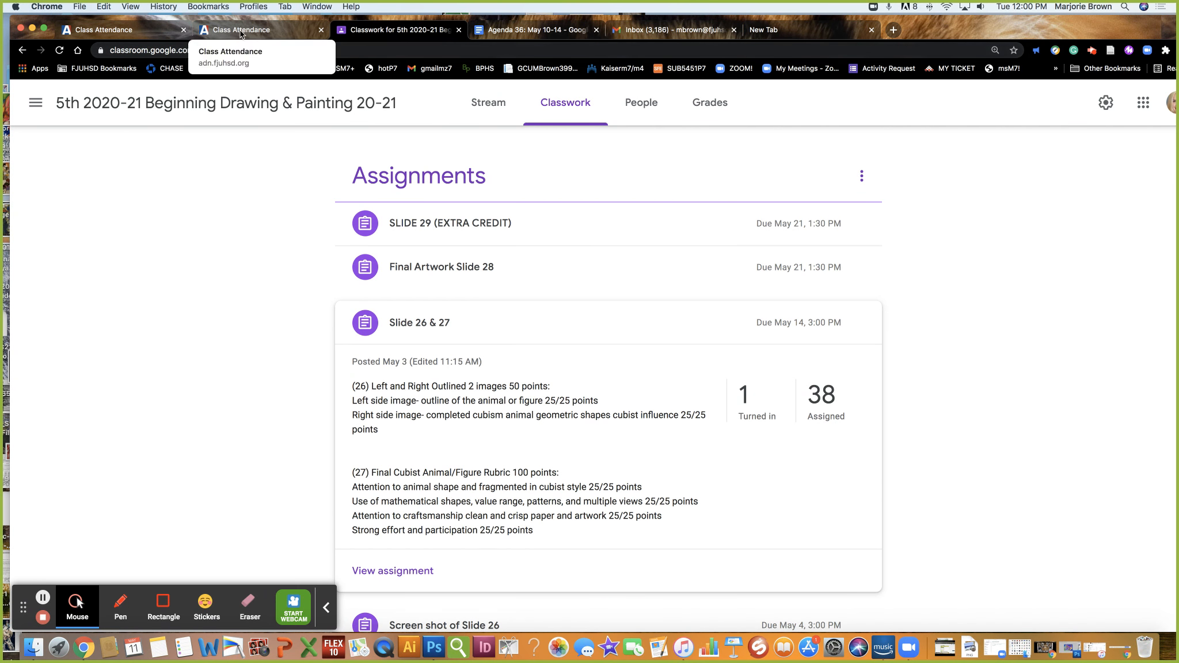
# Switch to the class's Grades page to show the gradebook
pyautogui.click(709, 102)
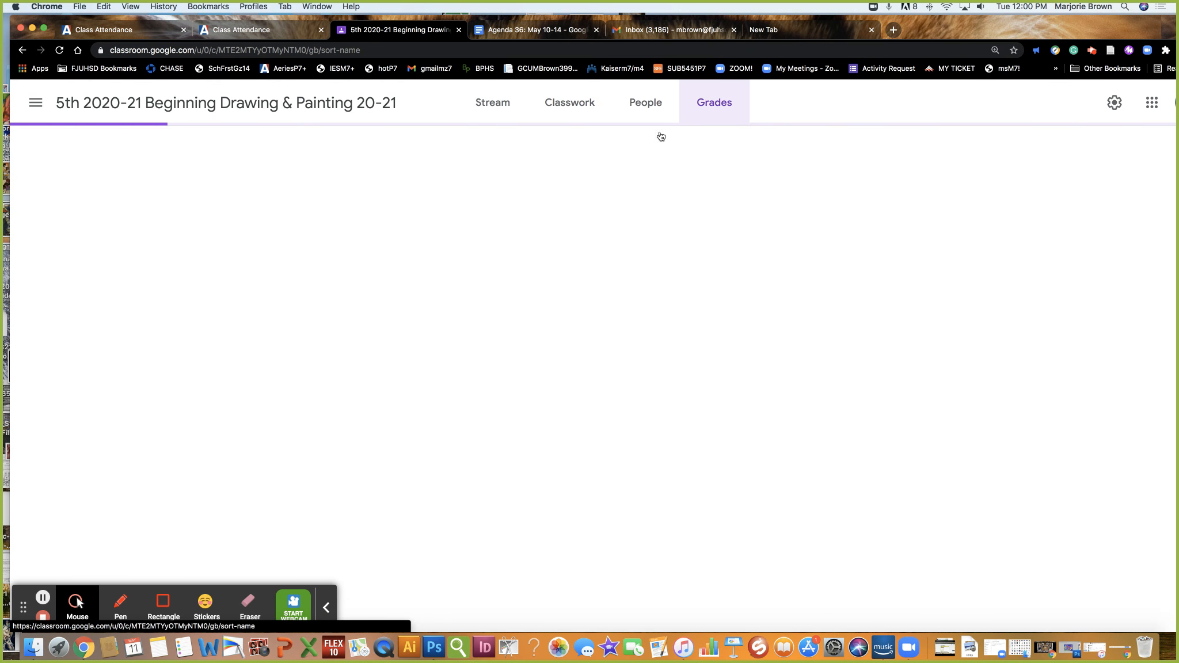
# Review the class gradebook scores, then return to the Agenda 36: May 10-14 document
pyautogui.click(712, 102)
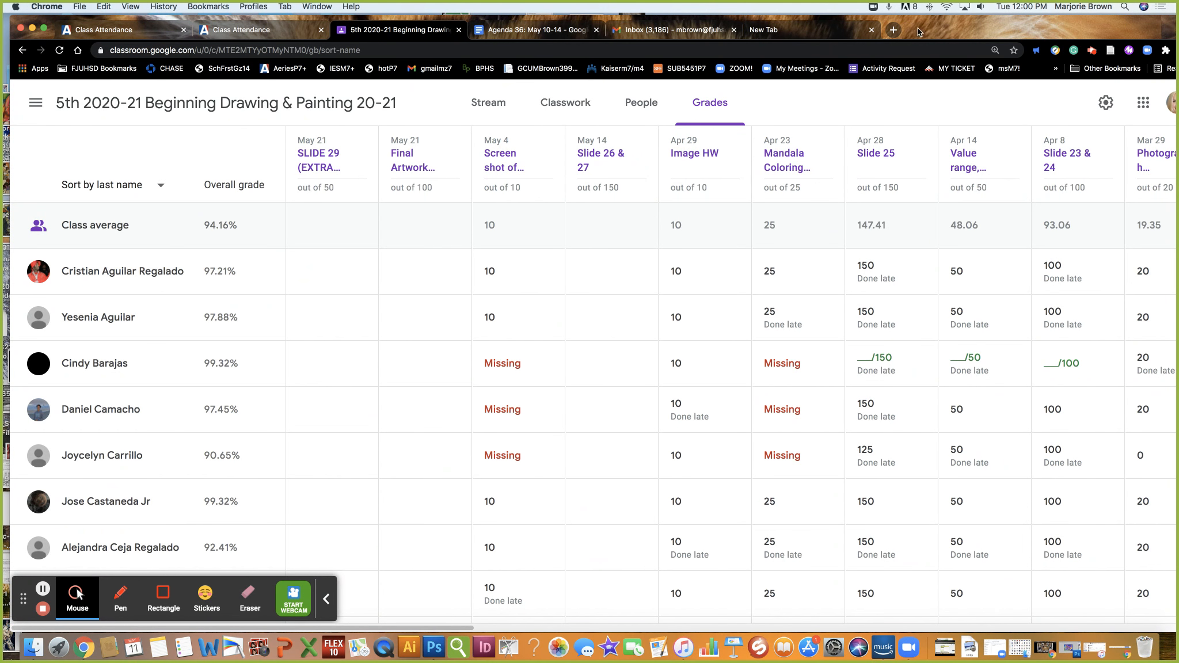
pyautogui.moveTo(398, 29)
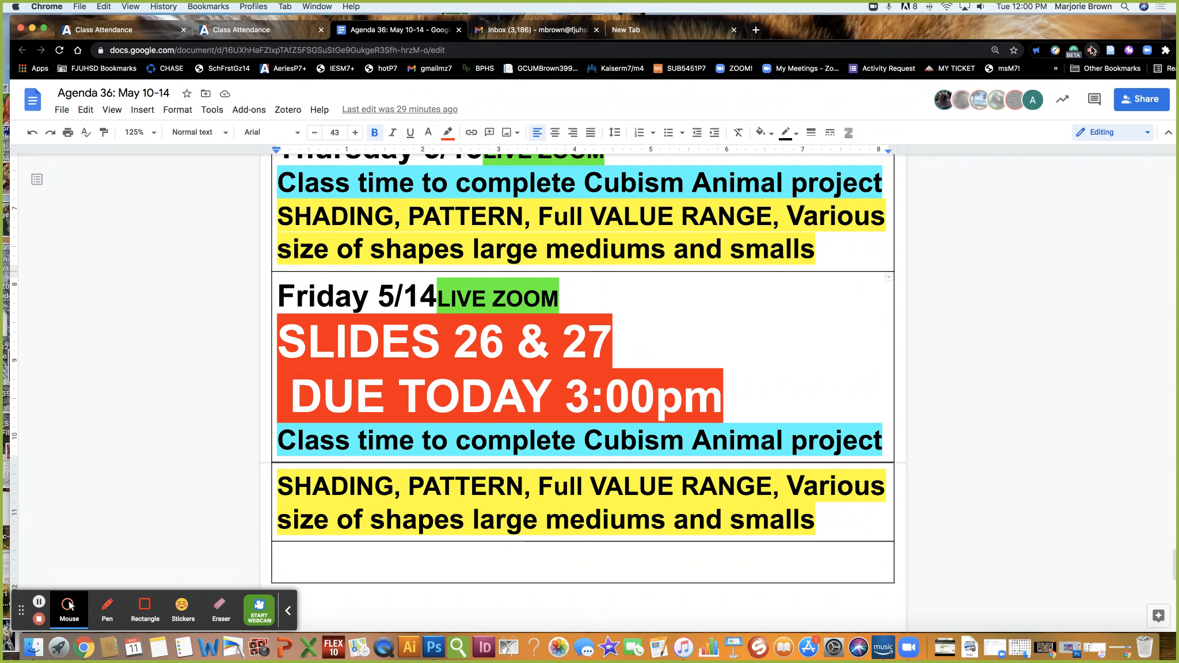
pyautogui.click(1091, 51)
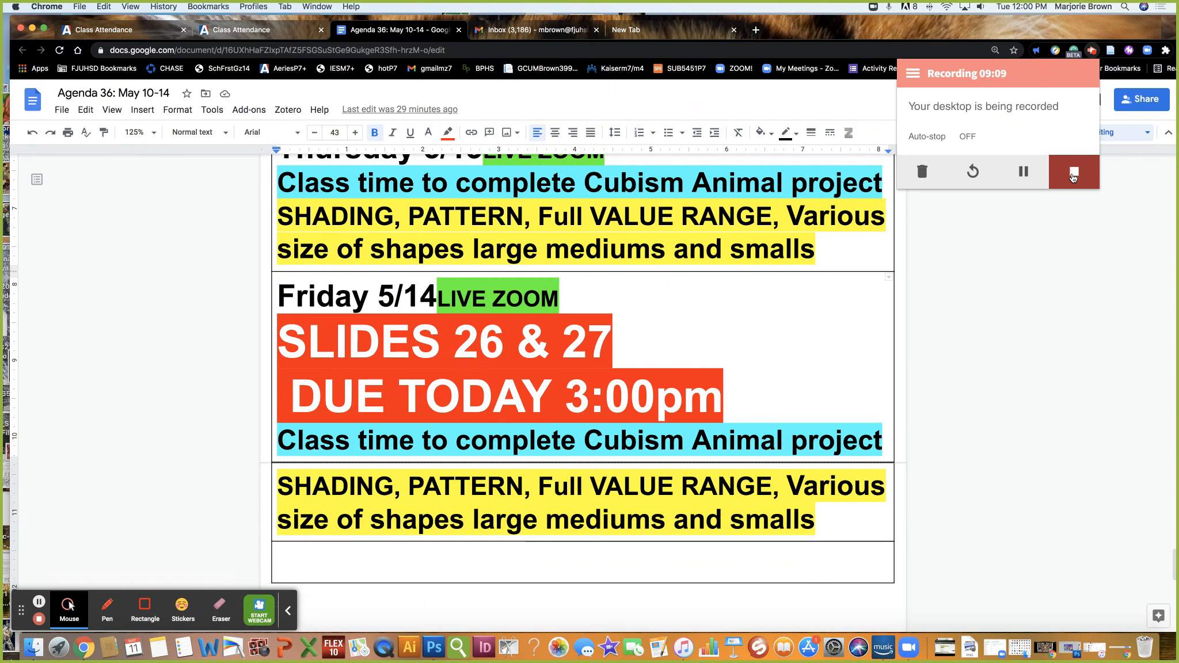